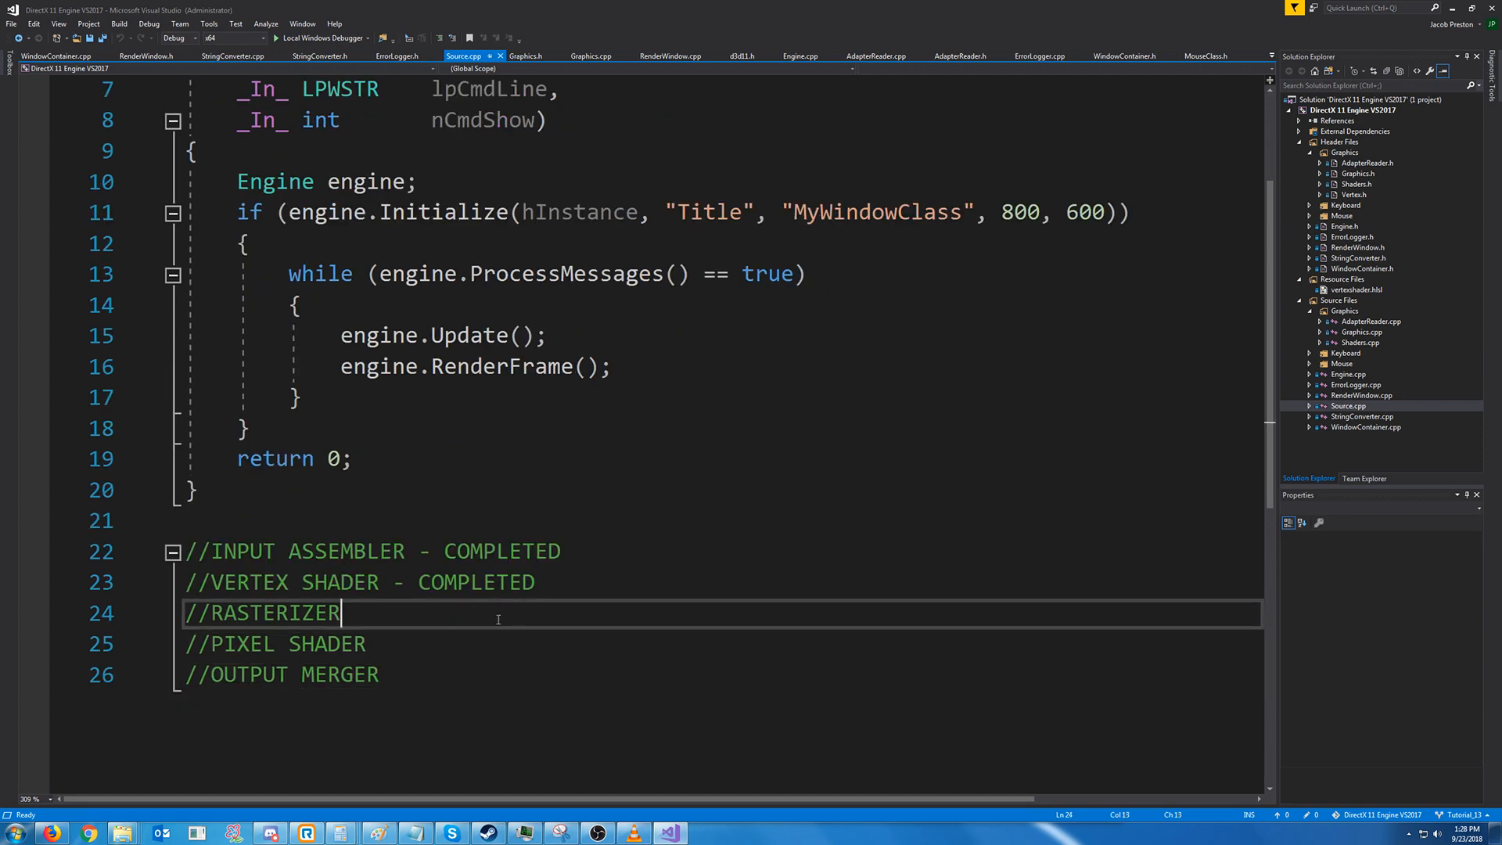
mouse_move(352, 620)
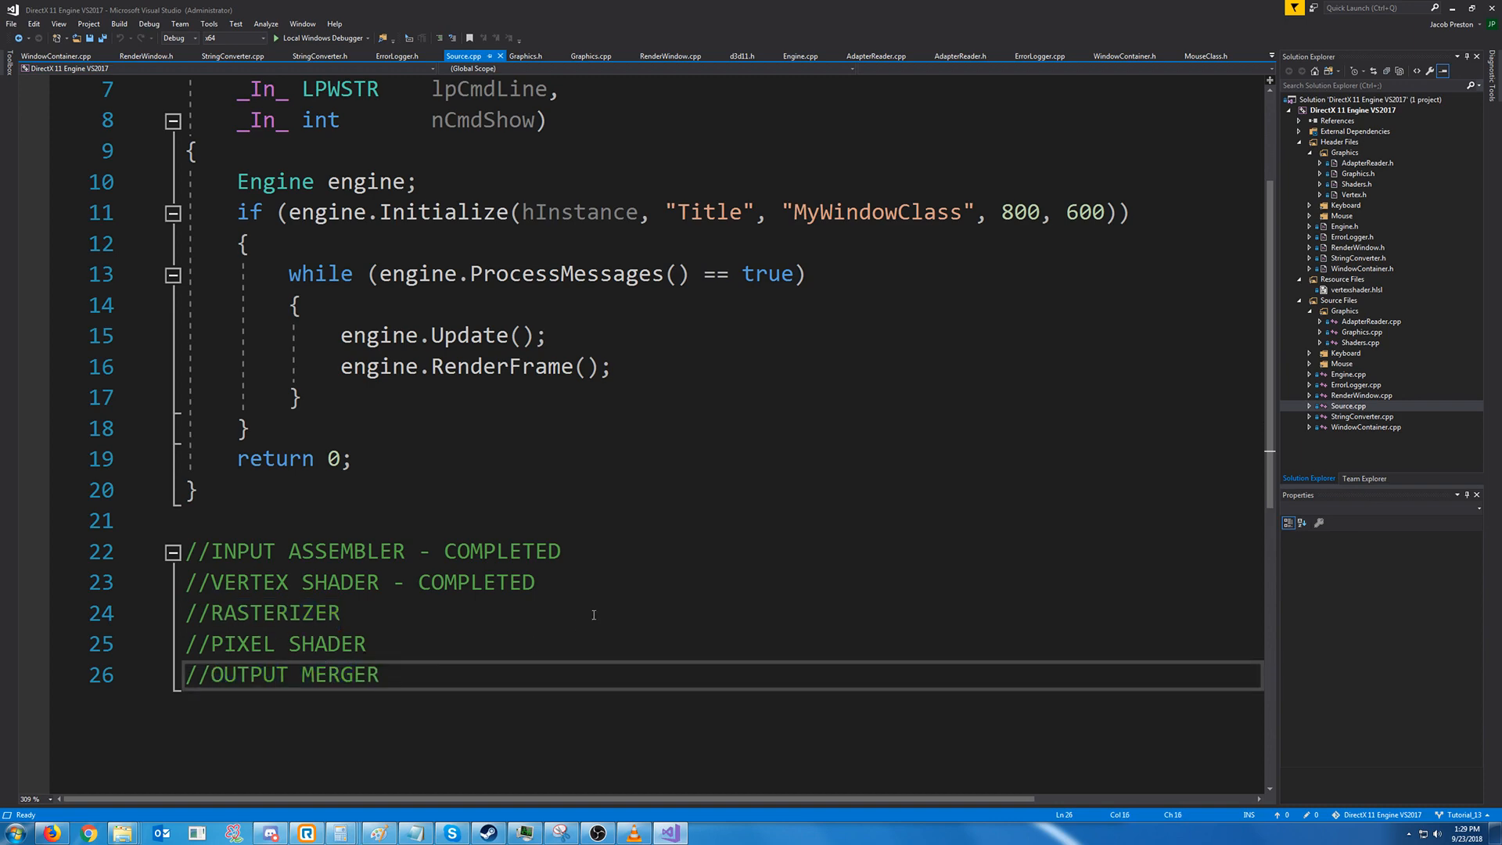
Find the OMSetRenderTargets call in Graphics.cpp by searching 'omset' and inspect it
text(omset)
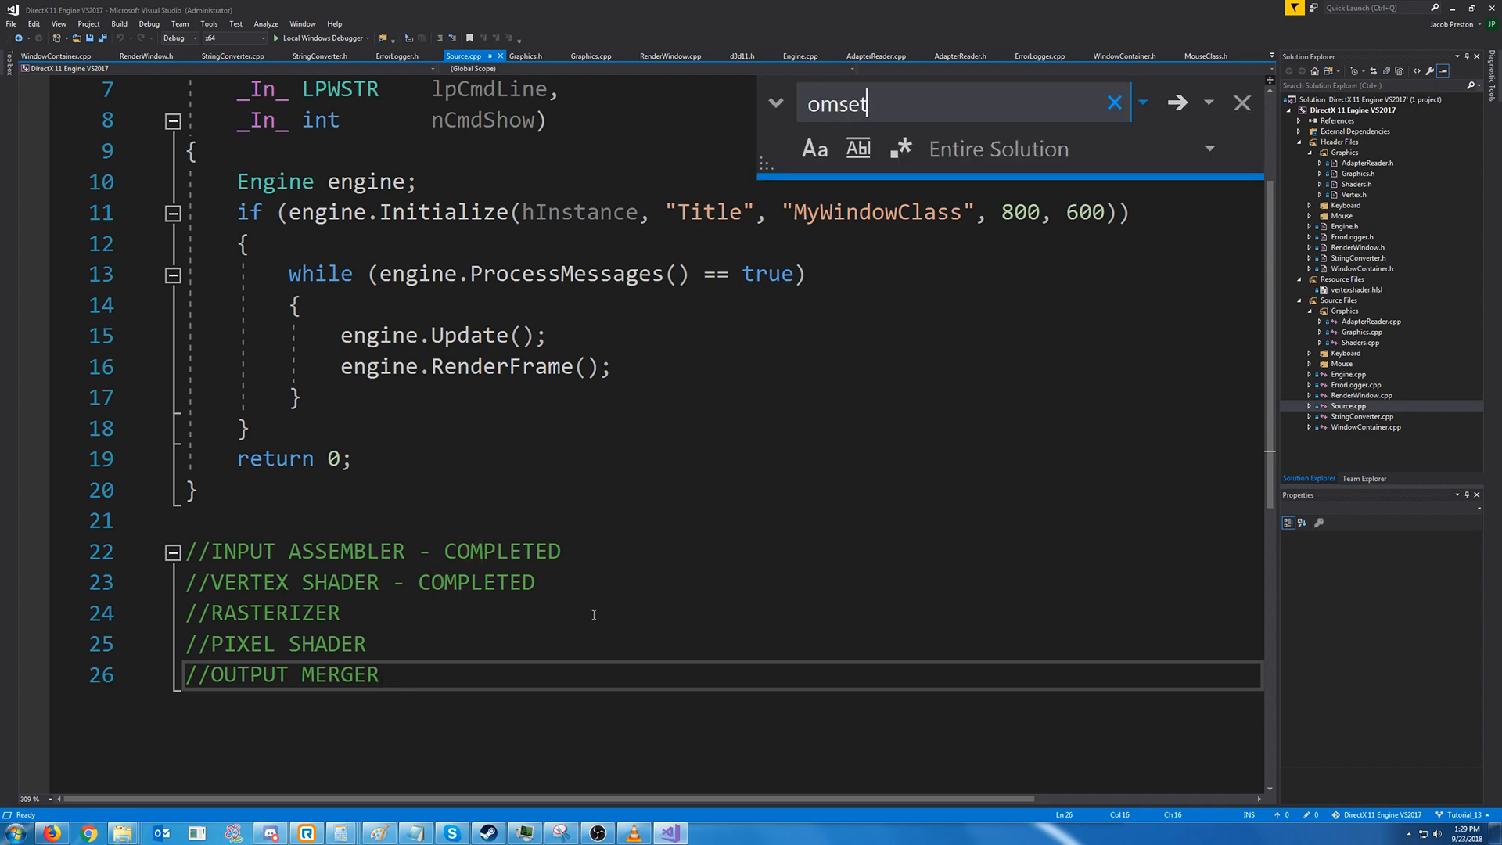
key(enter)
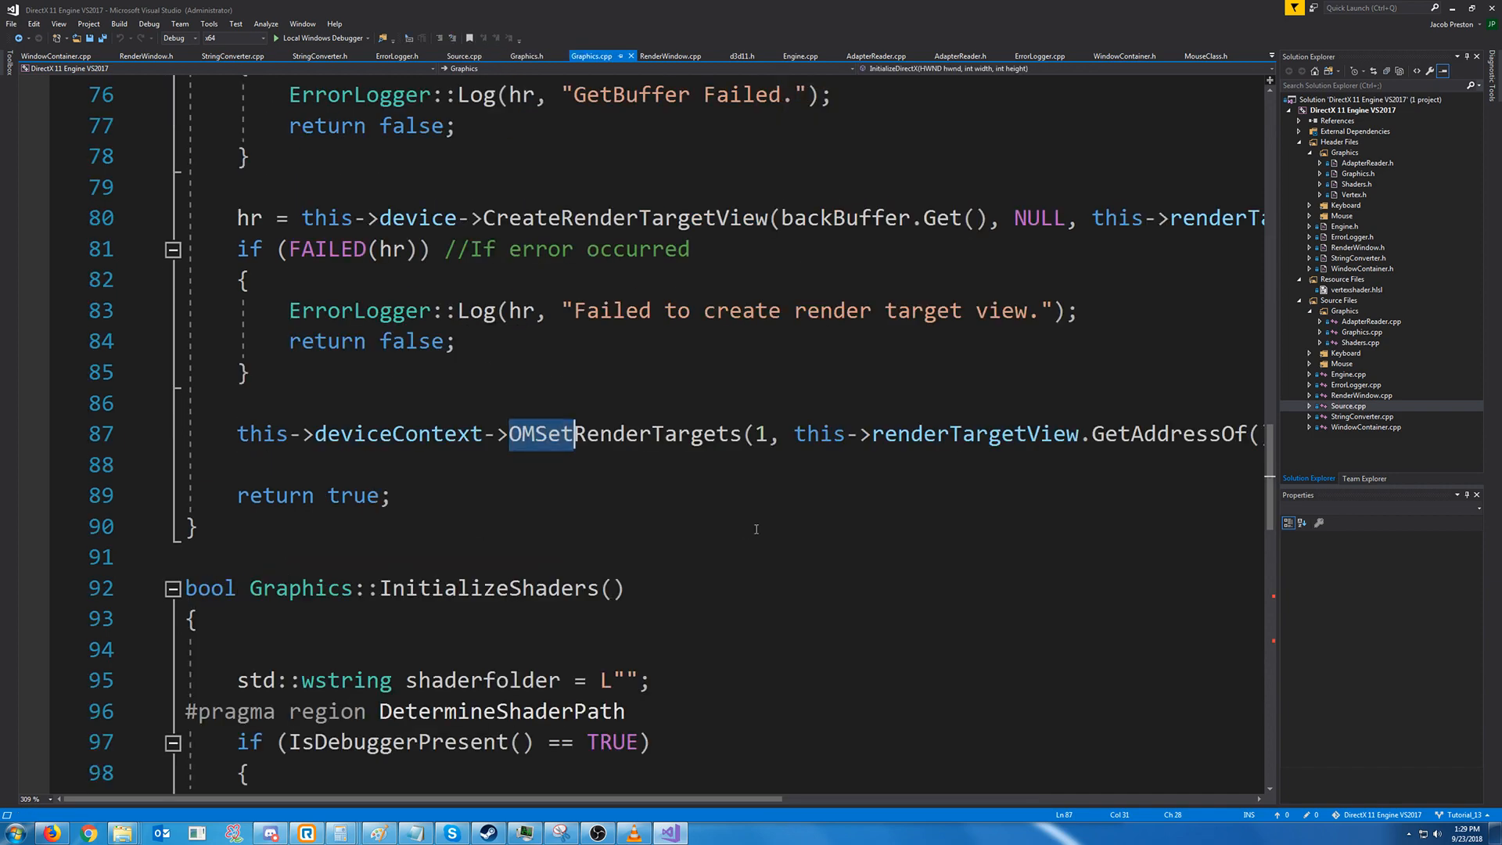
double_click(623, 618)
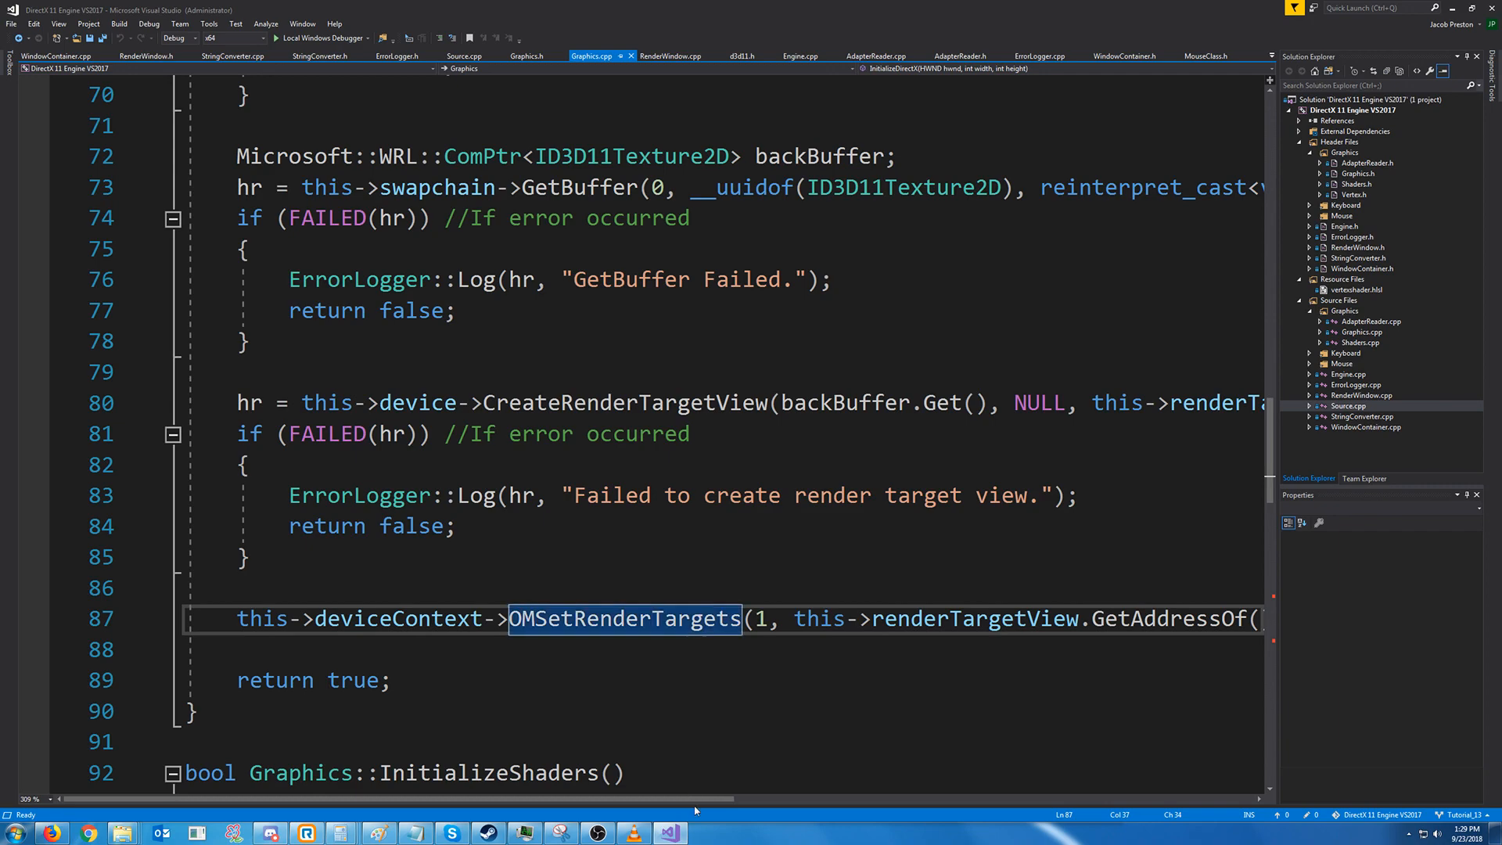
scroll(right, 3)
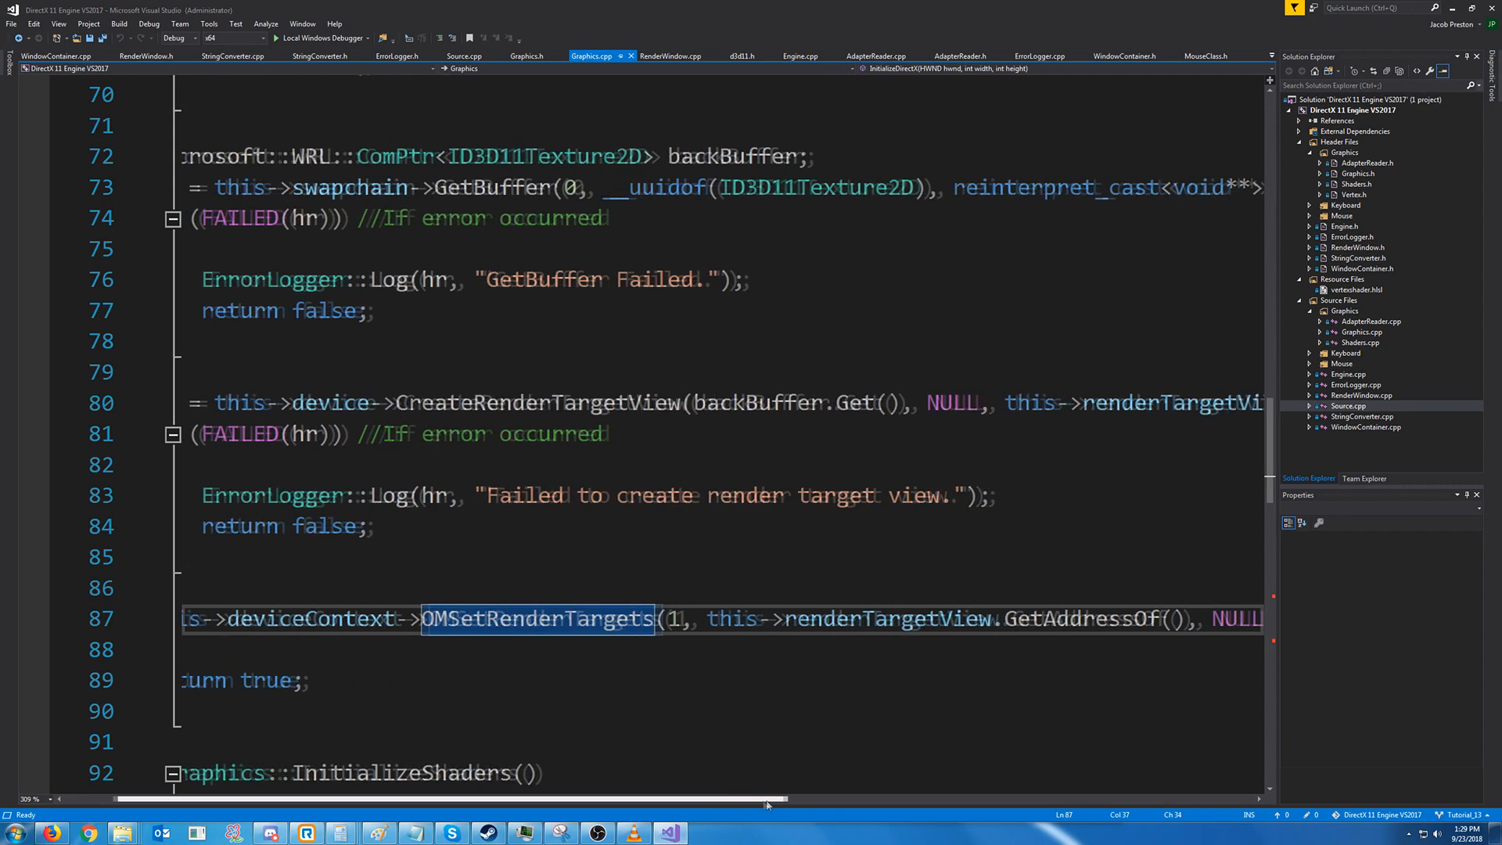
scroll(left, 3)
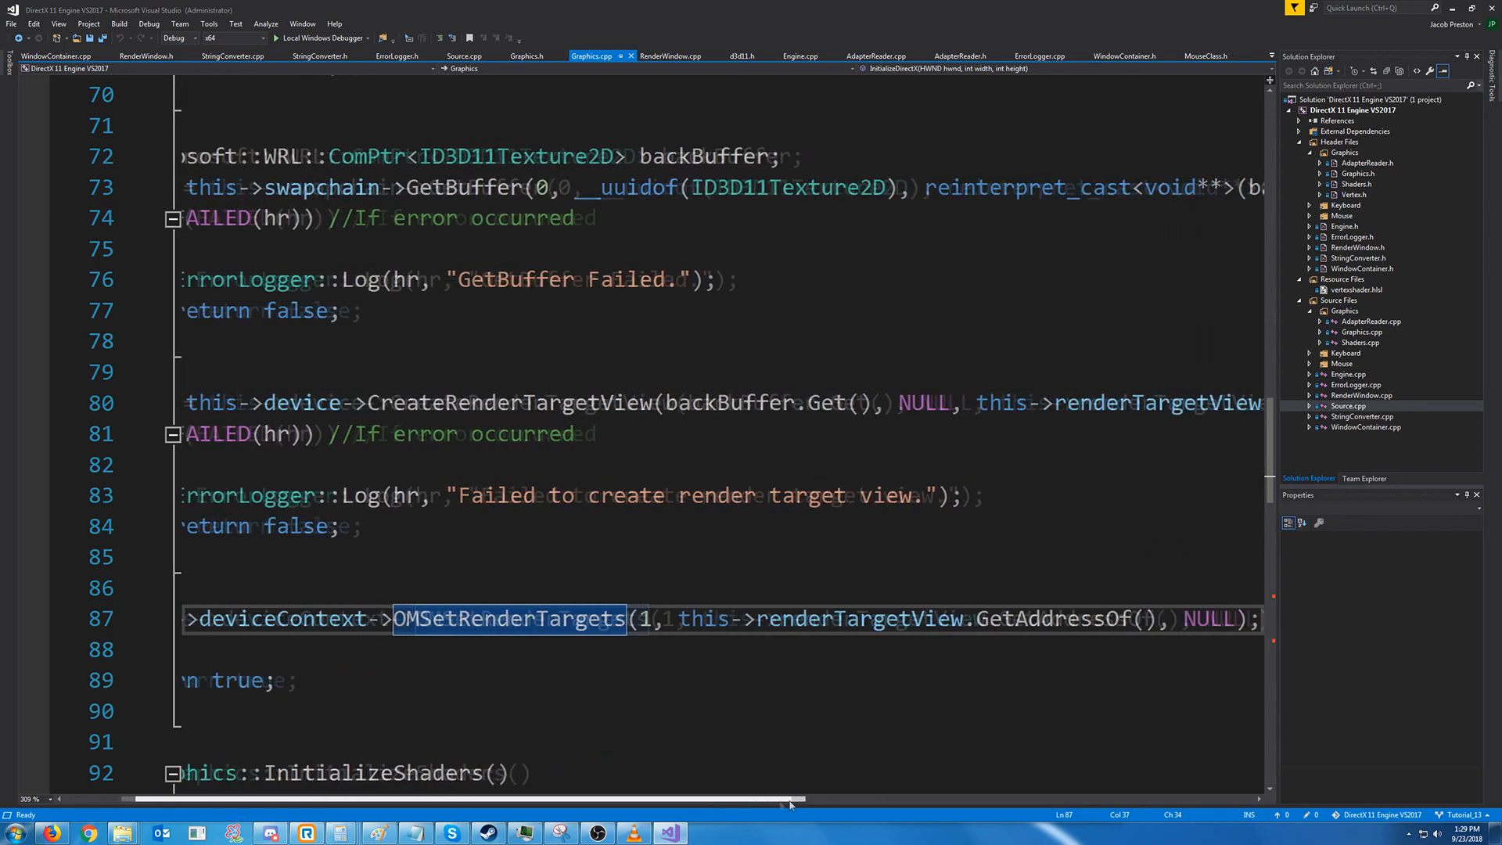
scroll(left, 3)
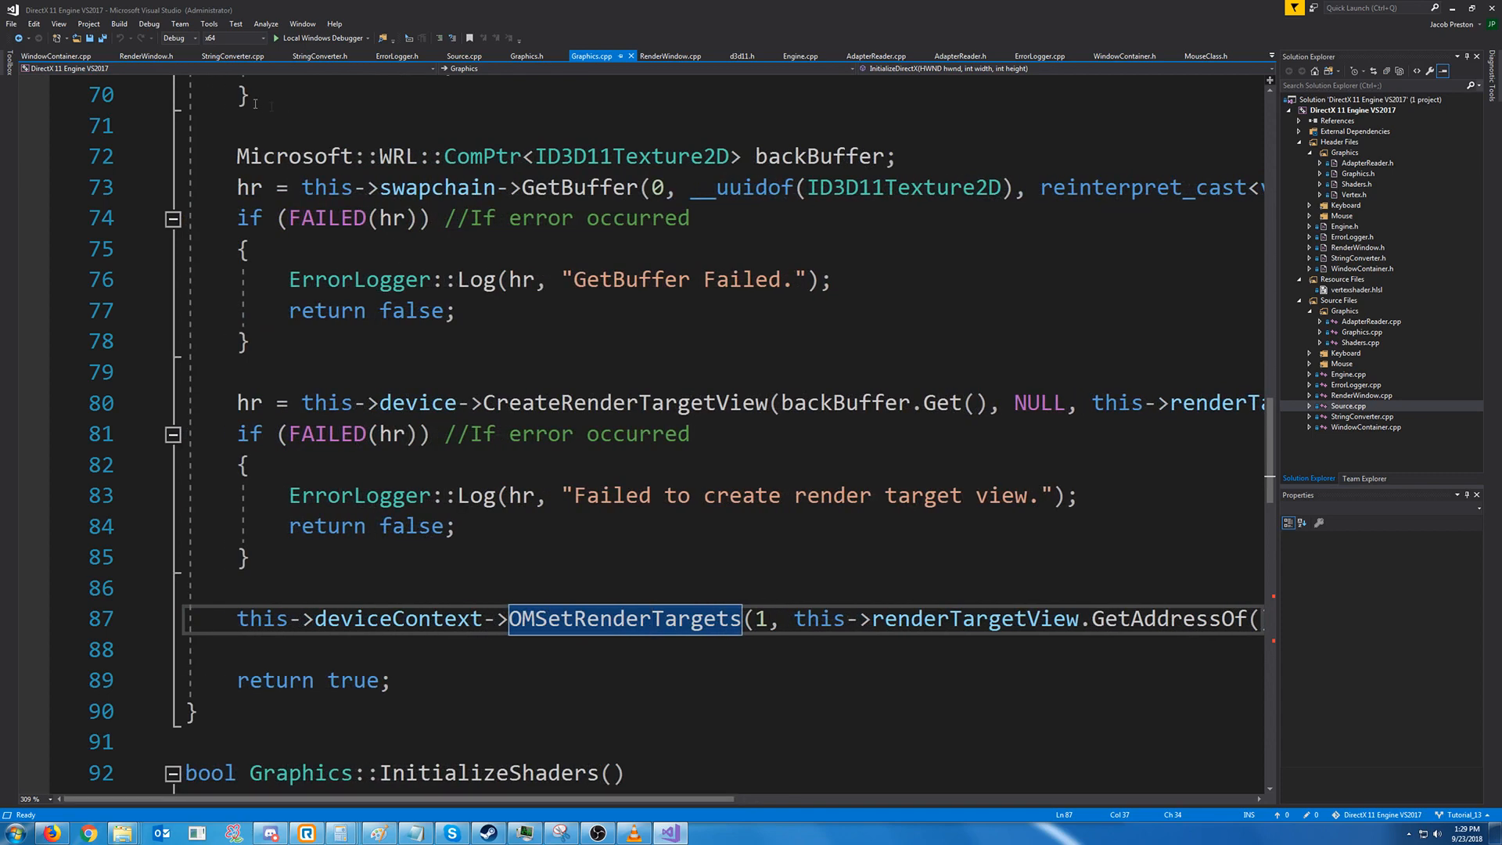
Mark '//OUTPUT MERGER' as COMPLETED in Source.cpp and add a dash after //RASTERIZER
click(471, 56)
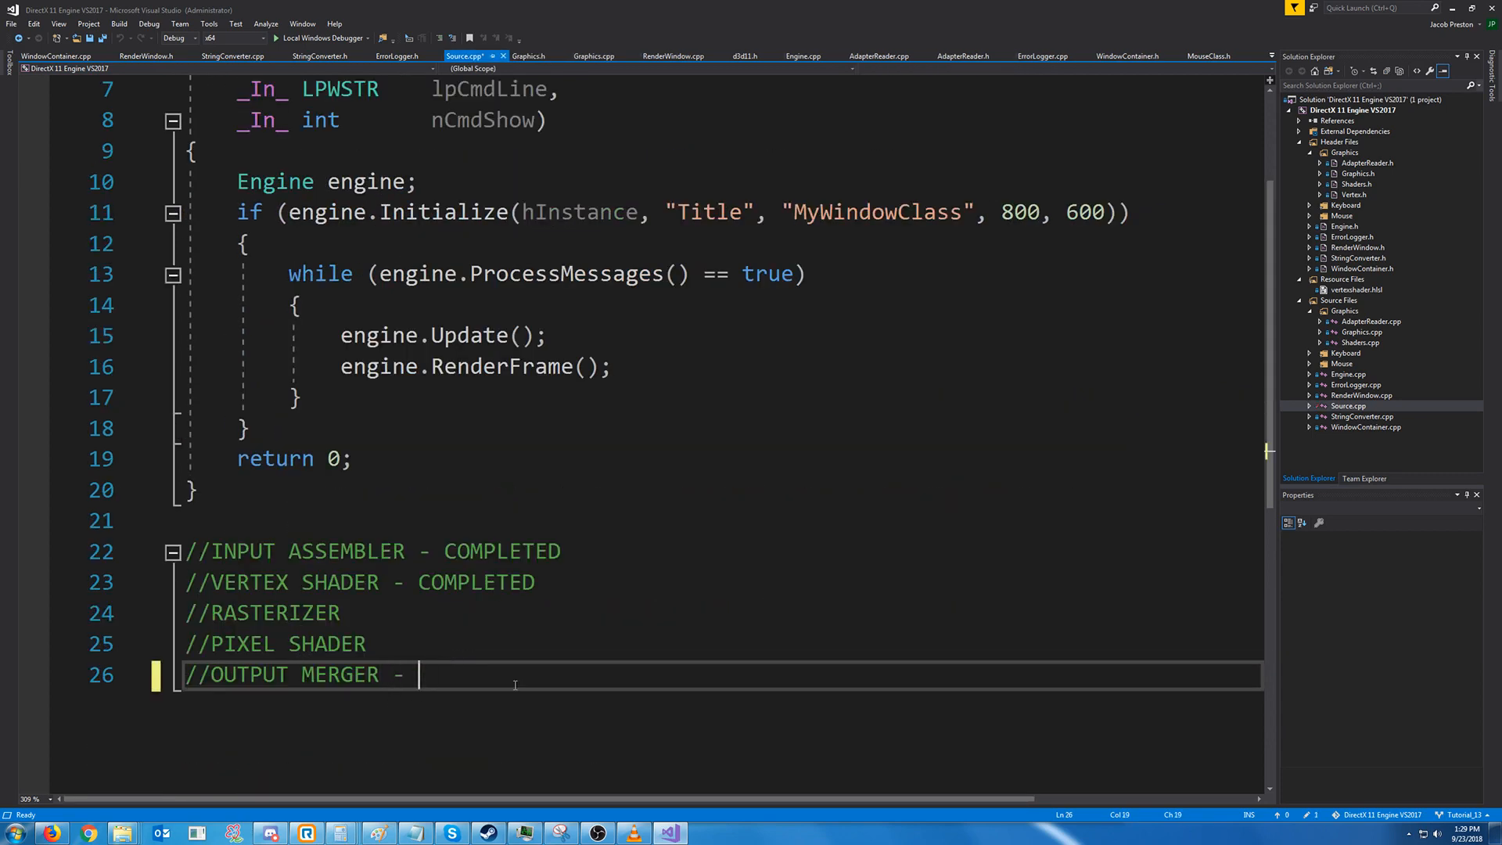
text(COMPLETED)
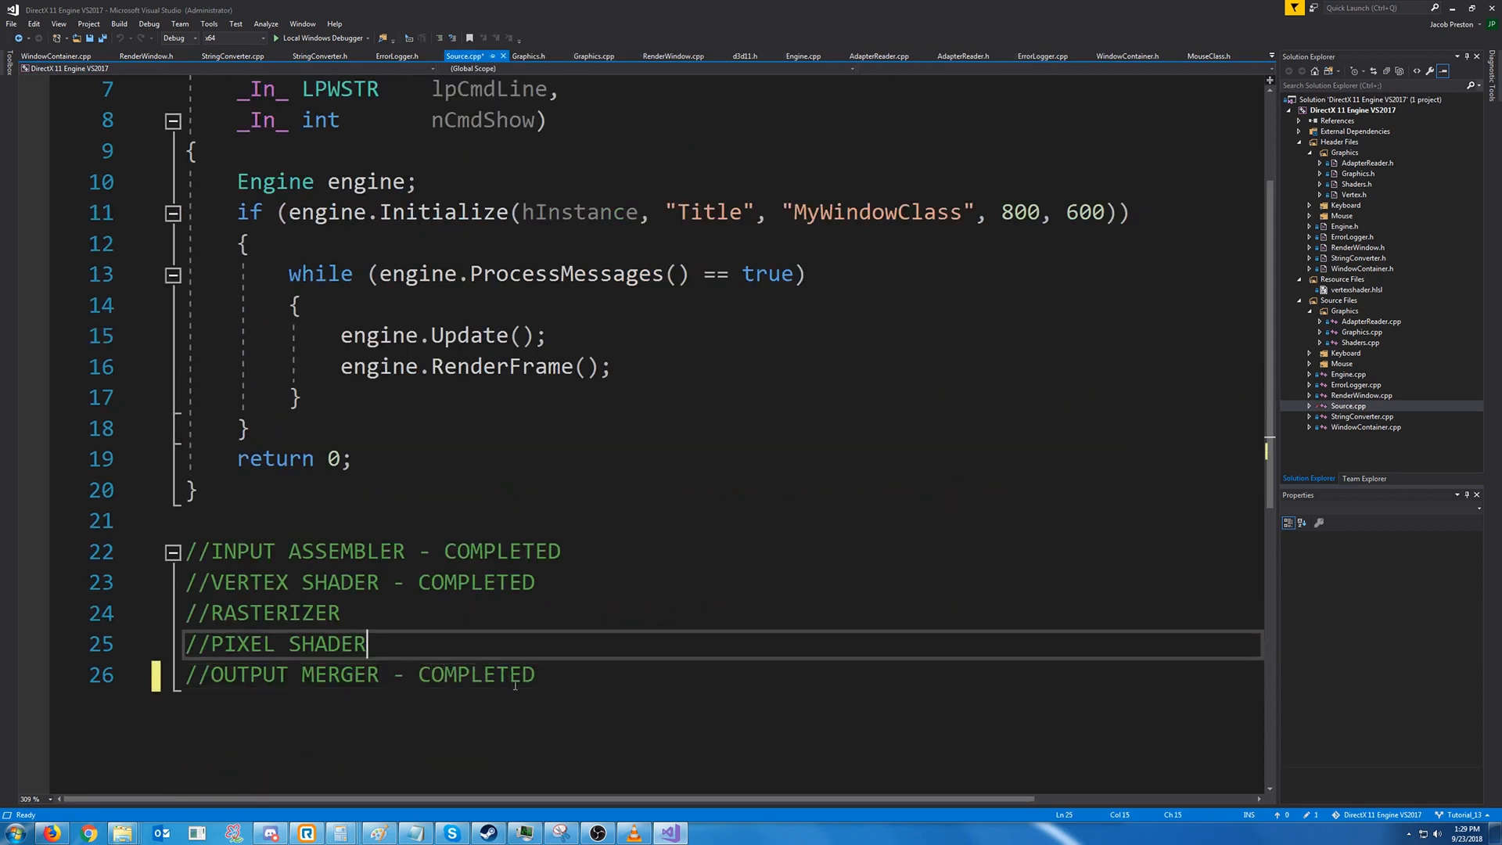
text(-)
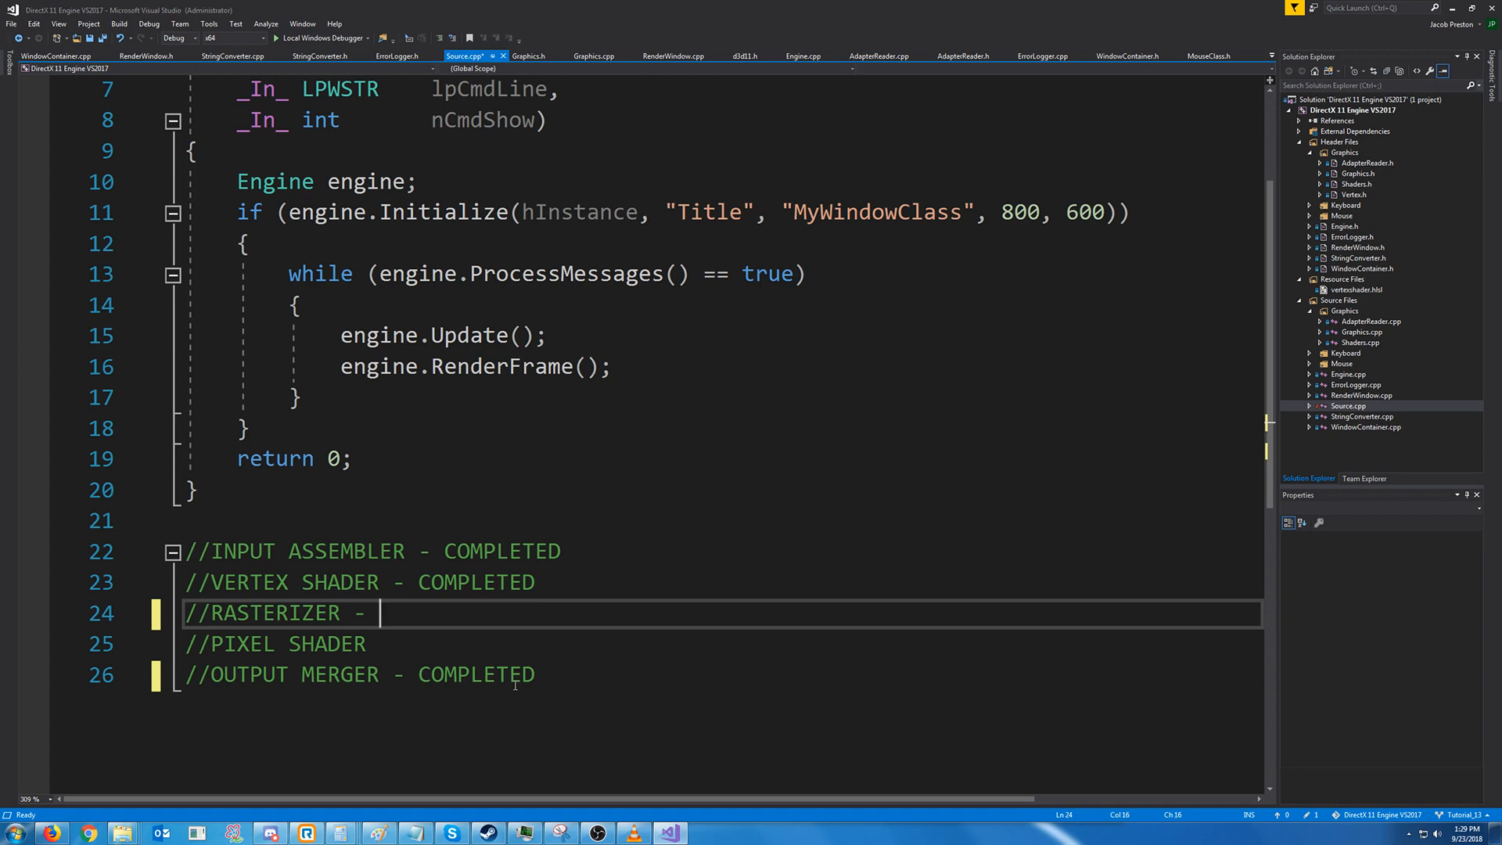
Replace the viewport's hard-coded 800 and 600 with width and height in Graphics.cpp
click(191, 490)
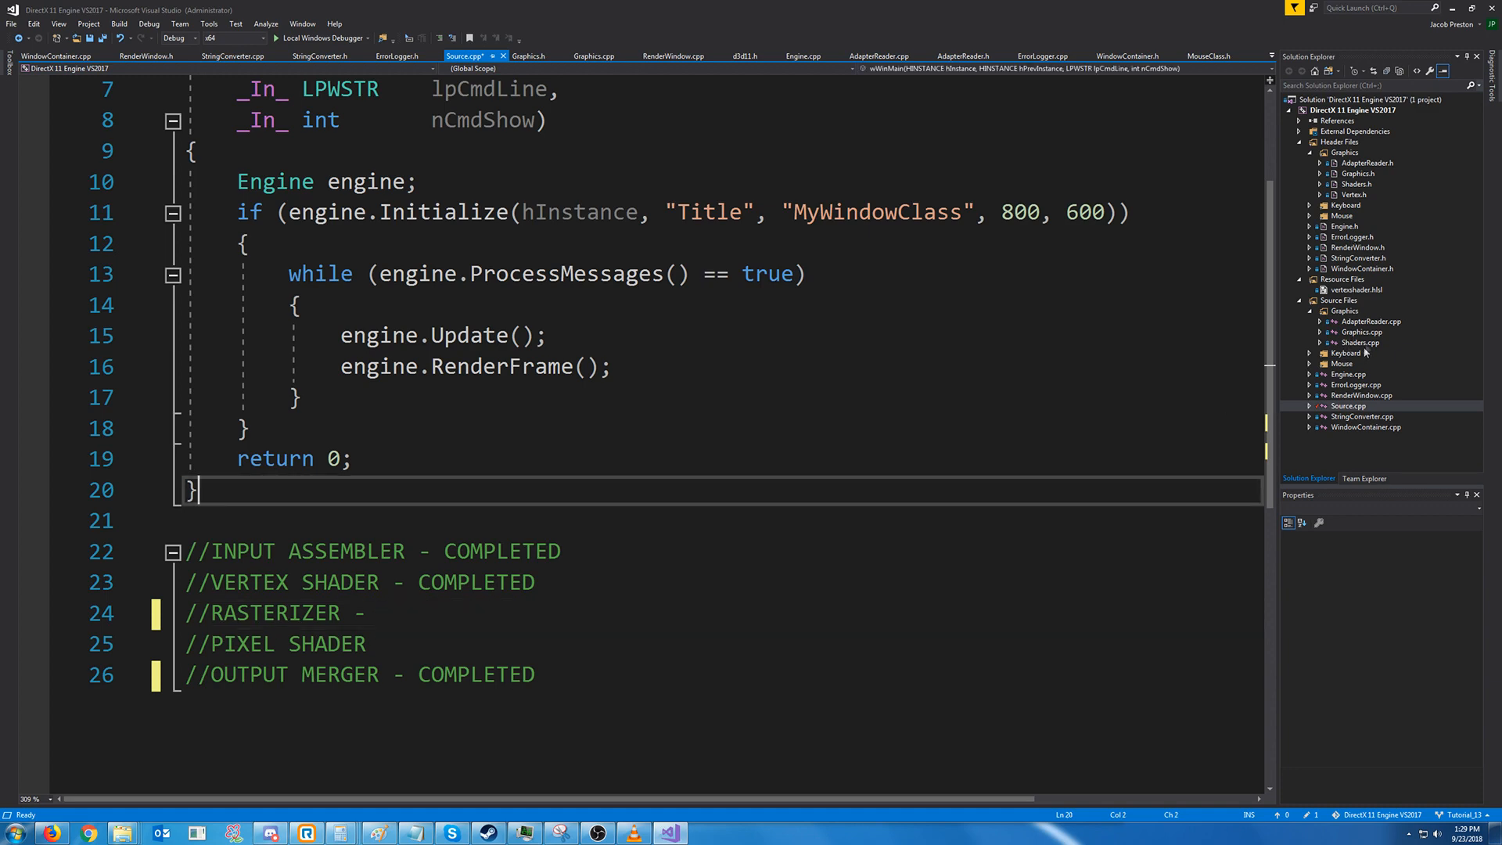
click(591, 56)
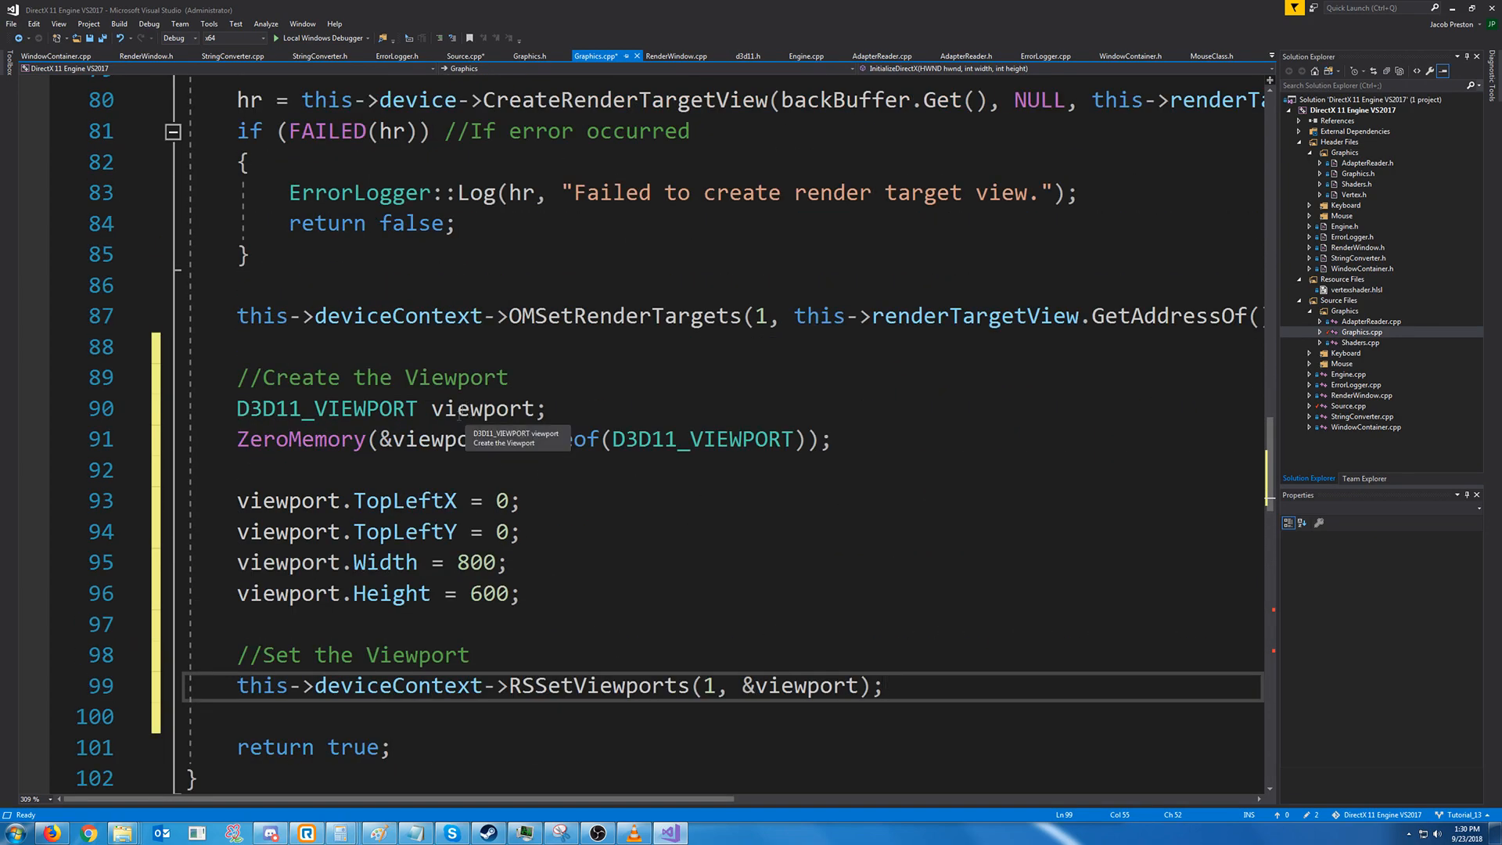
double_click(476, 563)
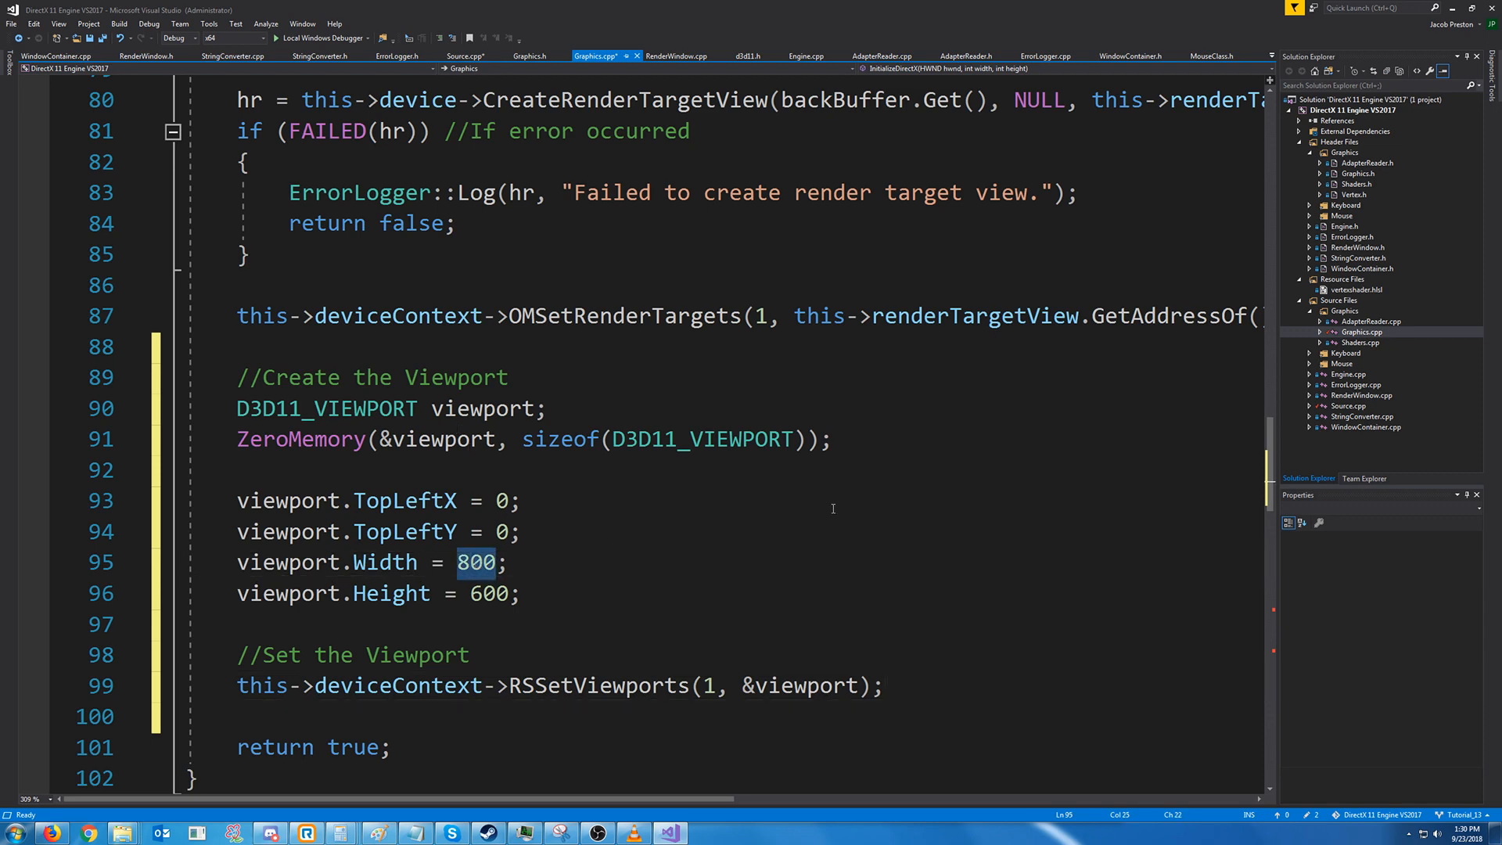
text(width)
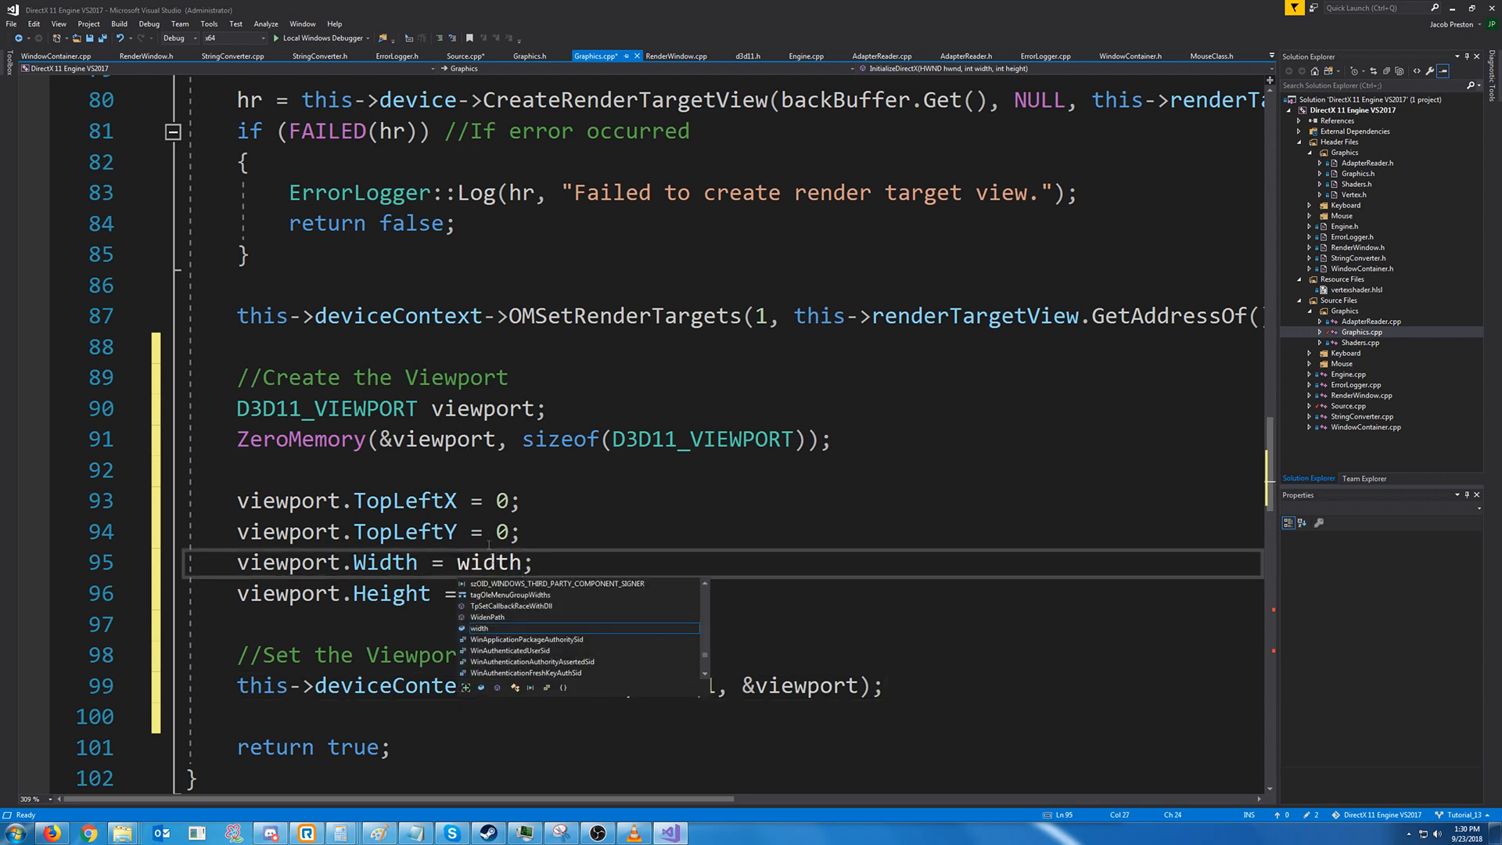
text(he;)
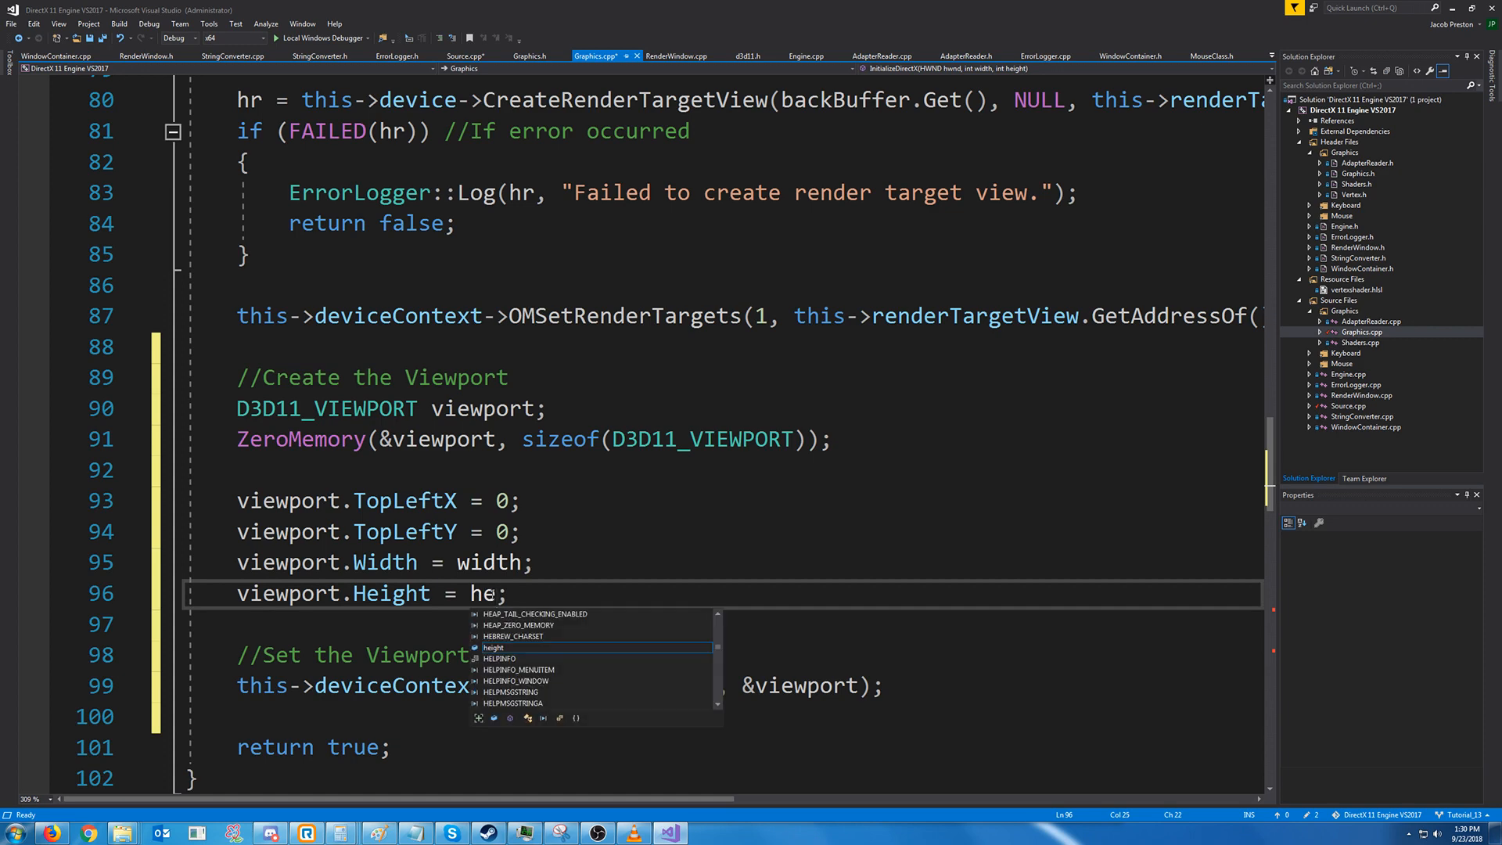
key(Tab)
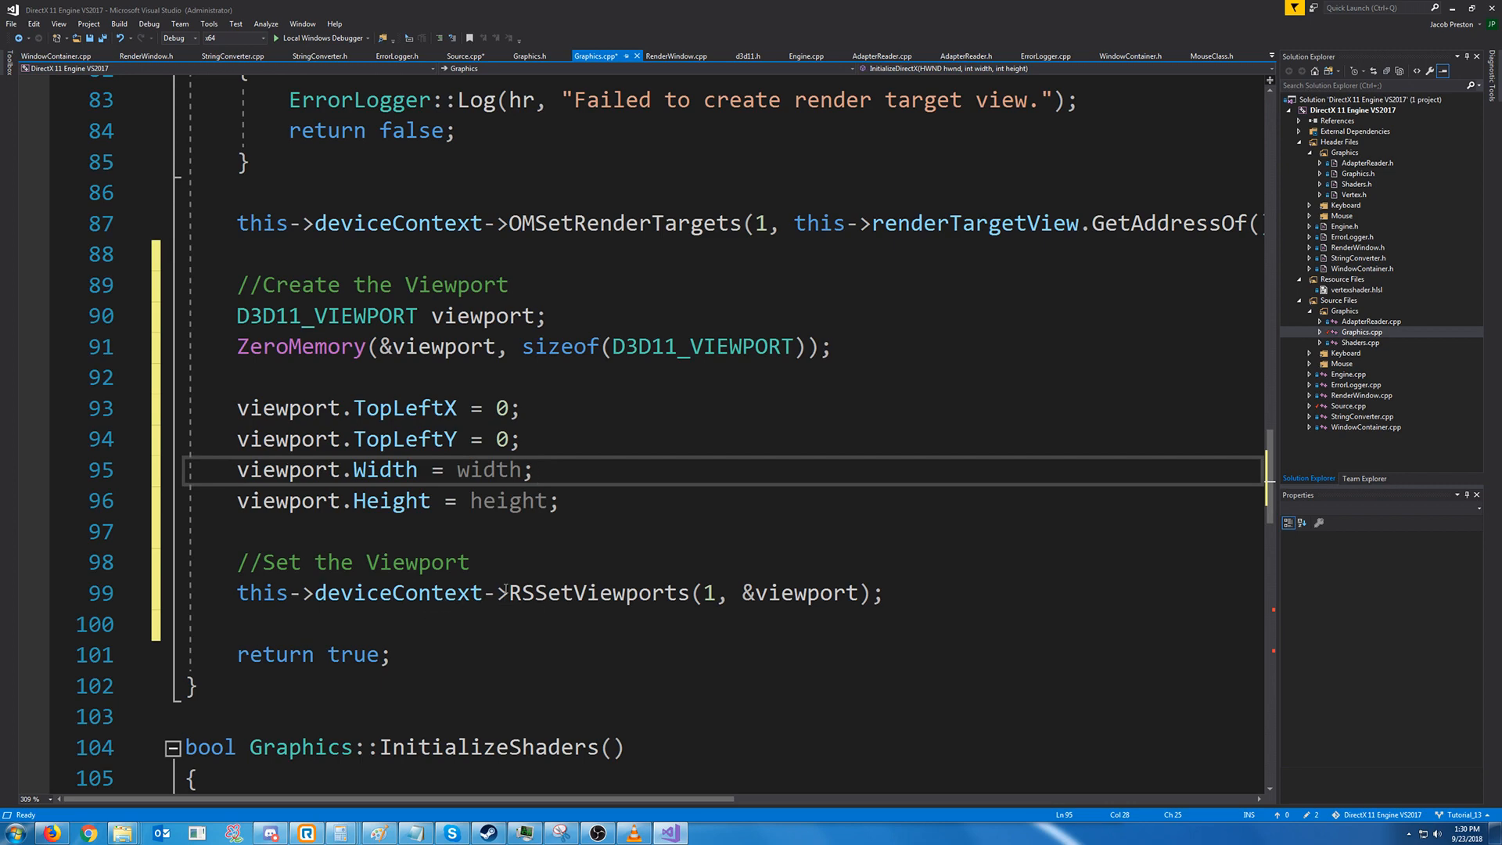
Point out the RSSetViewports count argument 1 in the viewport setup
double_click(598, 593)
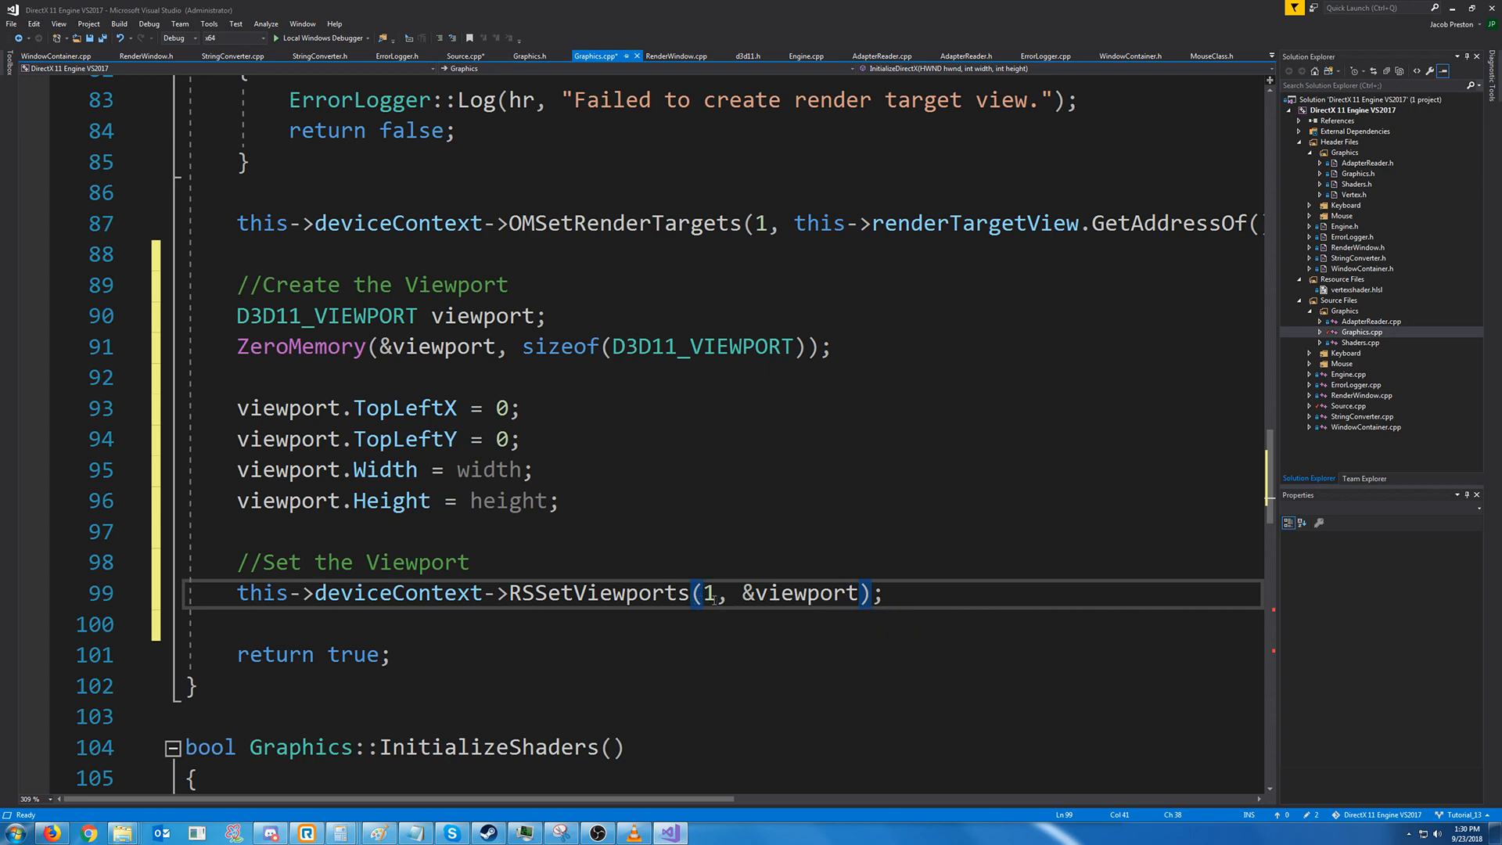
double_click(706, 593)
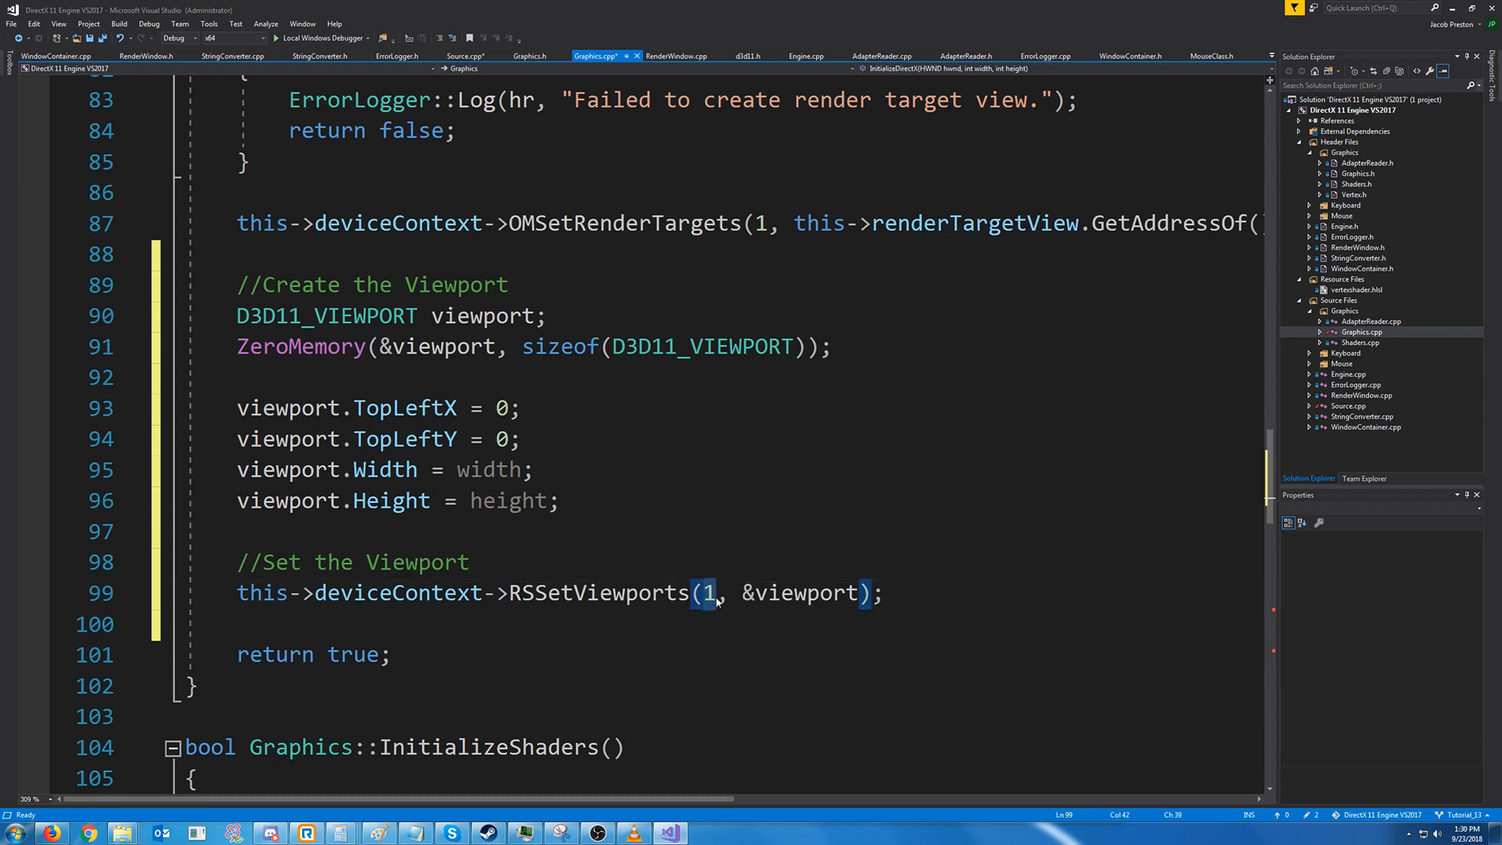
mouse_move(714, 601)
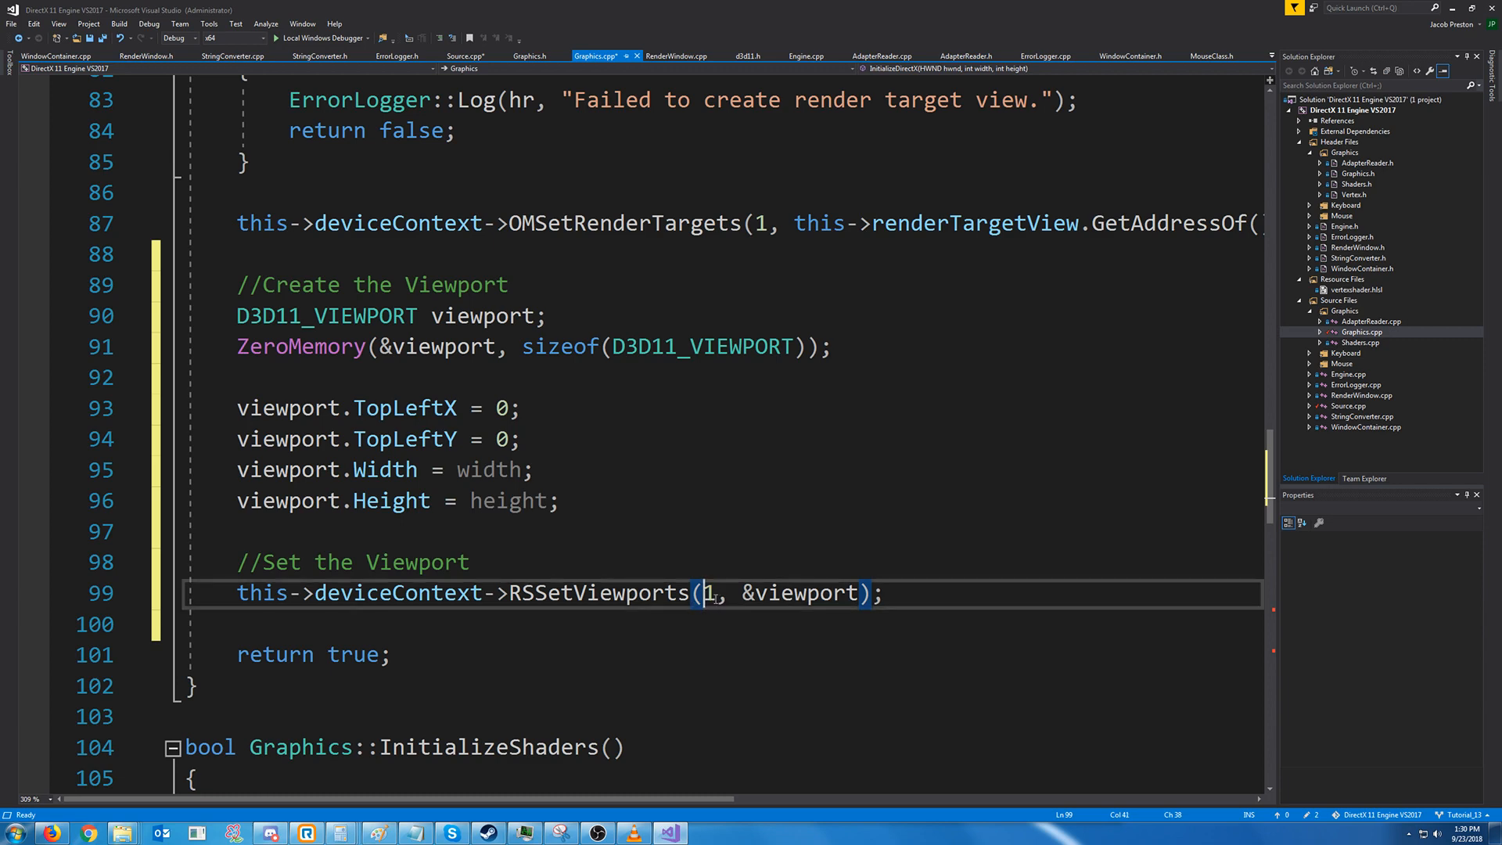
mouse_move(707, 592)
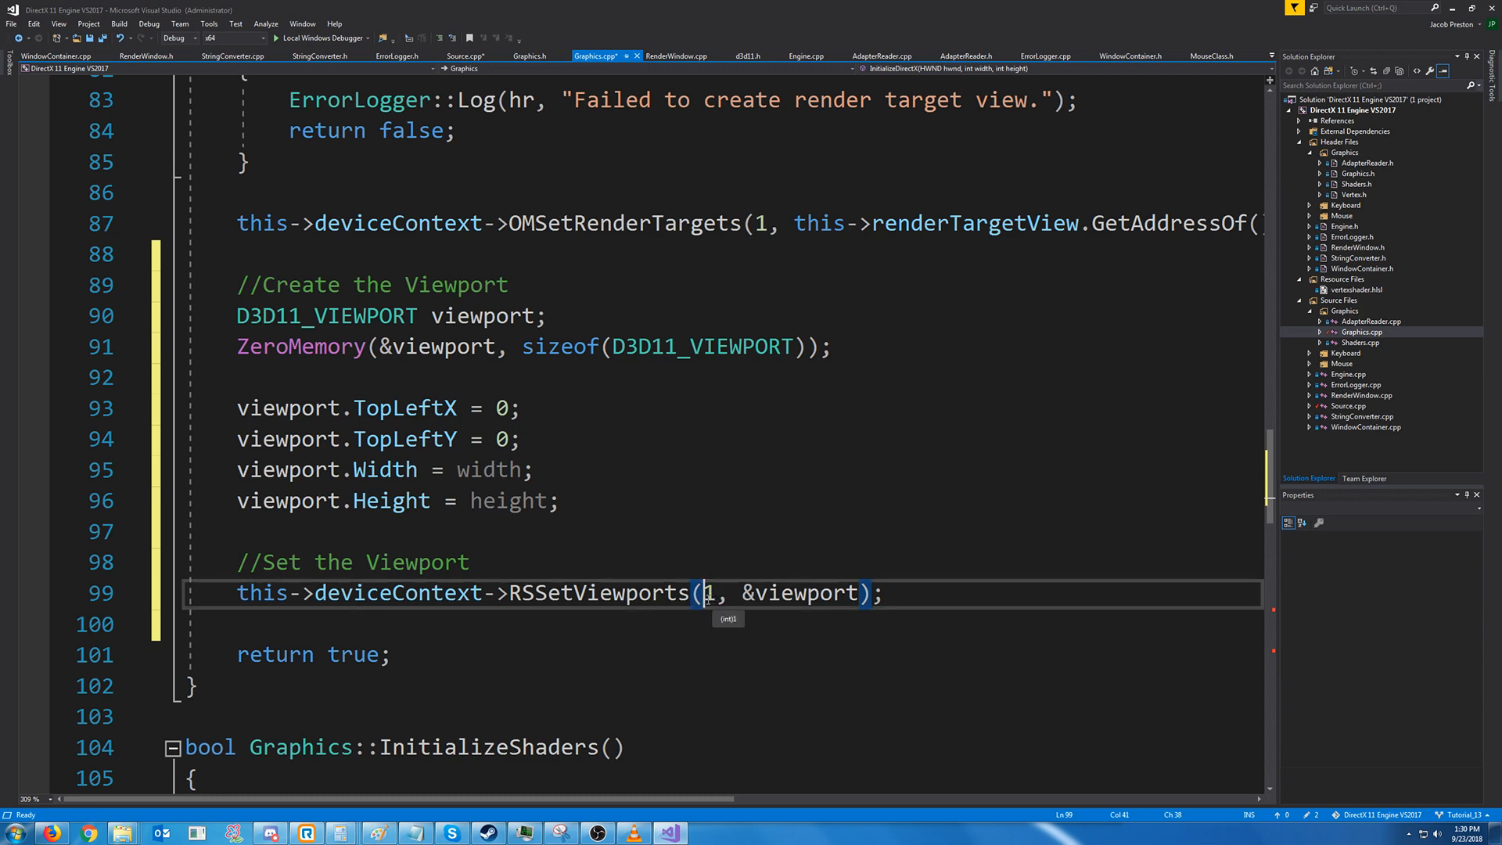
mouse_move(695, 651)
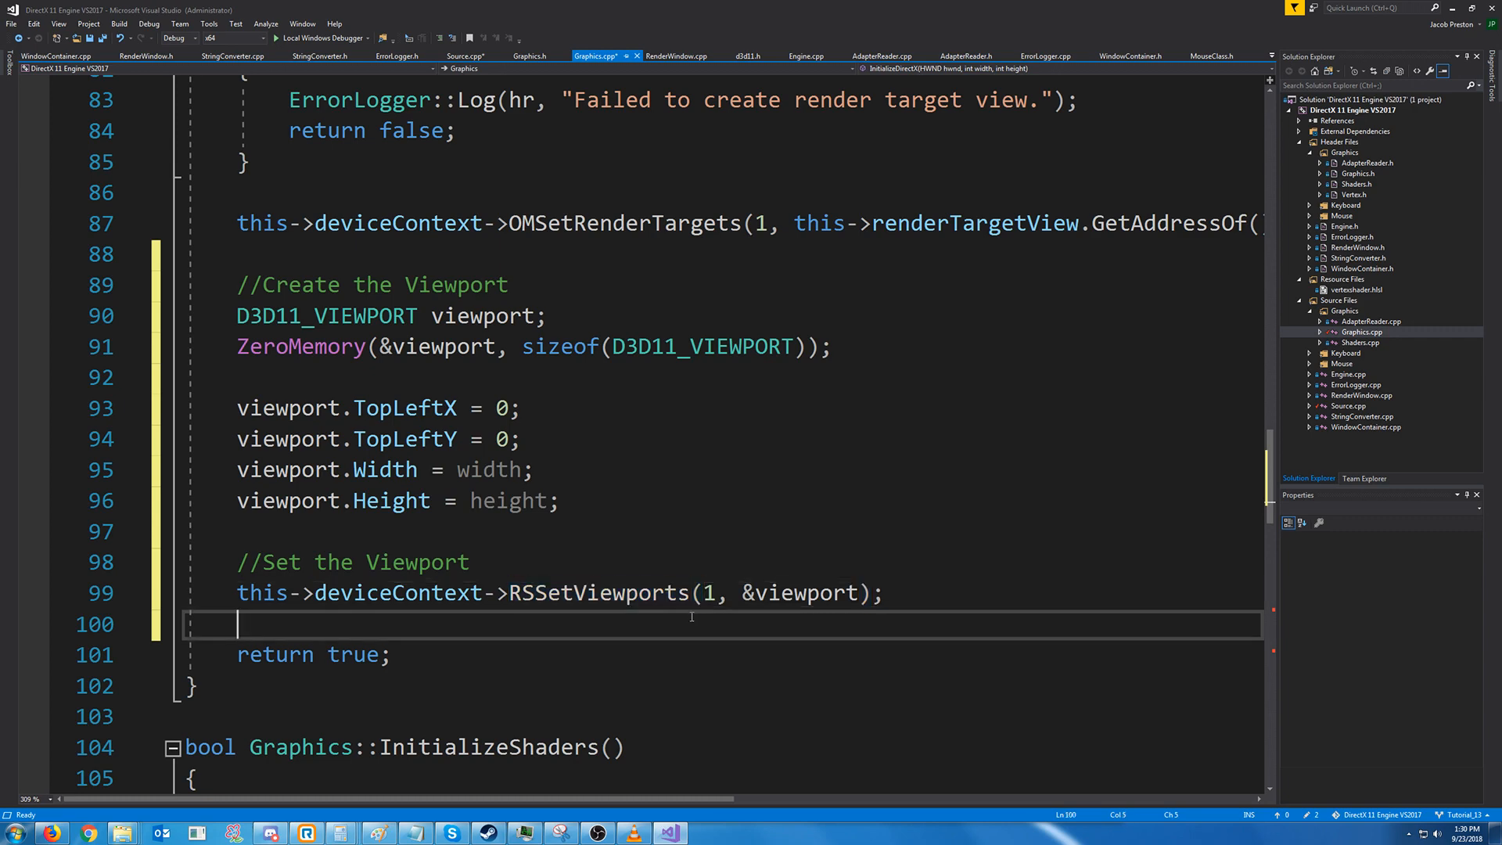
mouse_move(1371, 412)
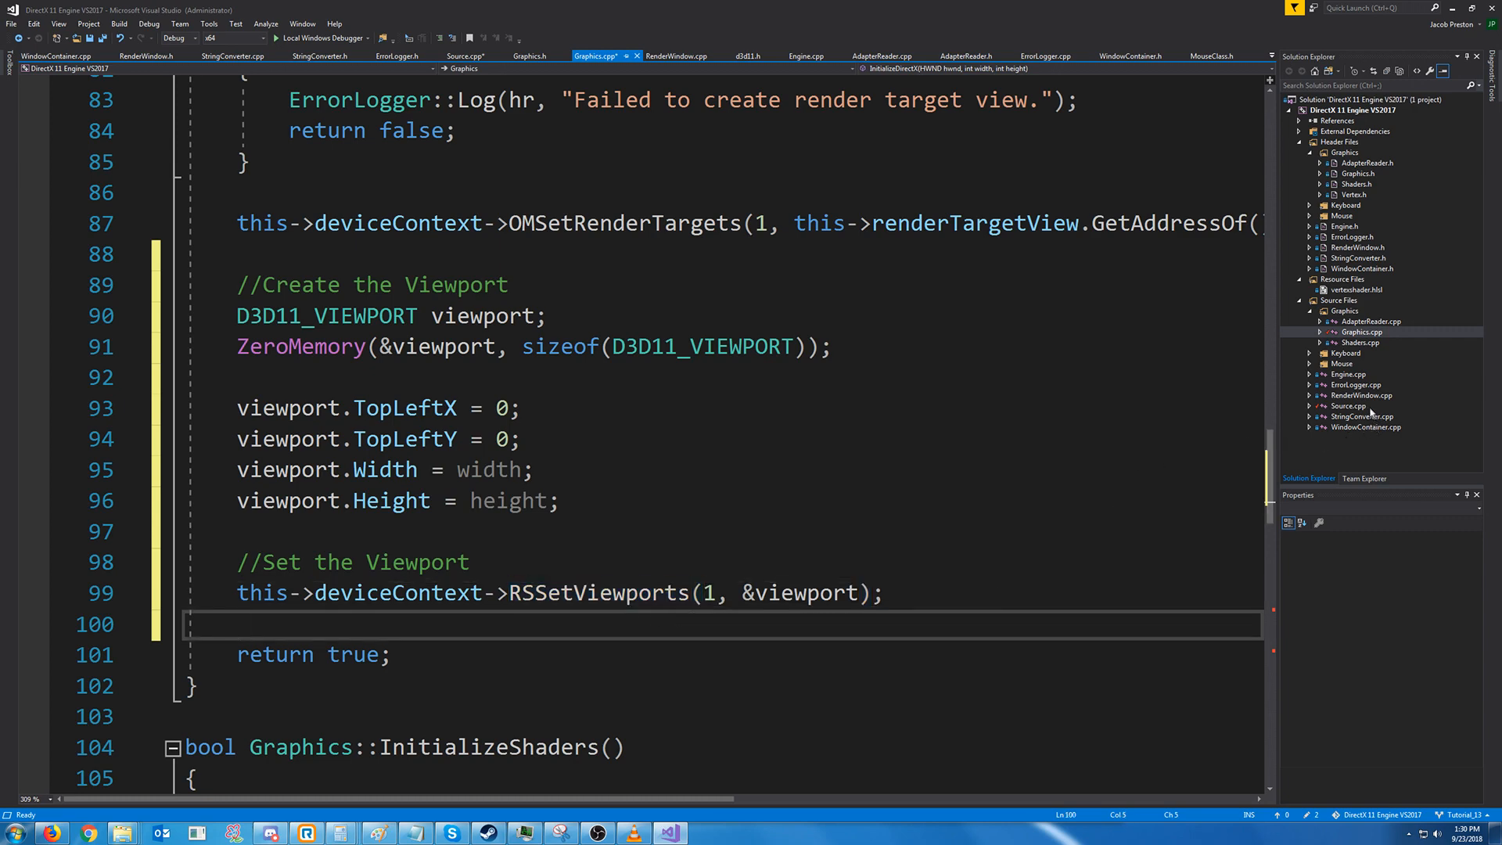
Mark '//RASTERIZER -' as COMPLETED in Source.cpp's pipeline checklist
click(466, 56)
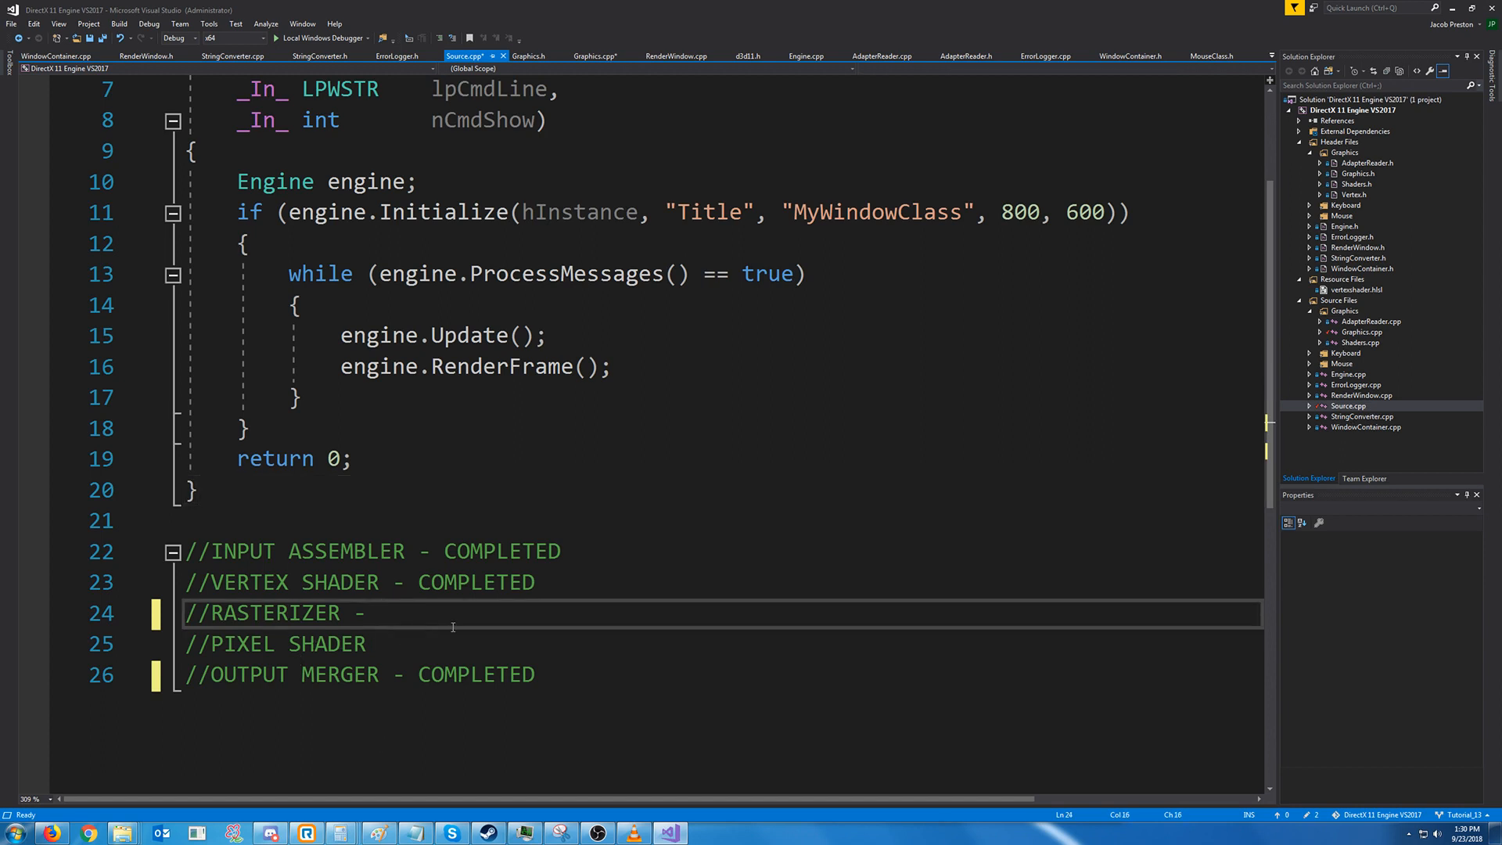
text(COMPLETED)
click(721, 643)
text( -)
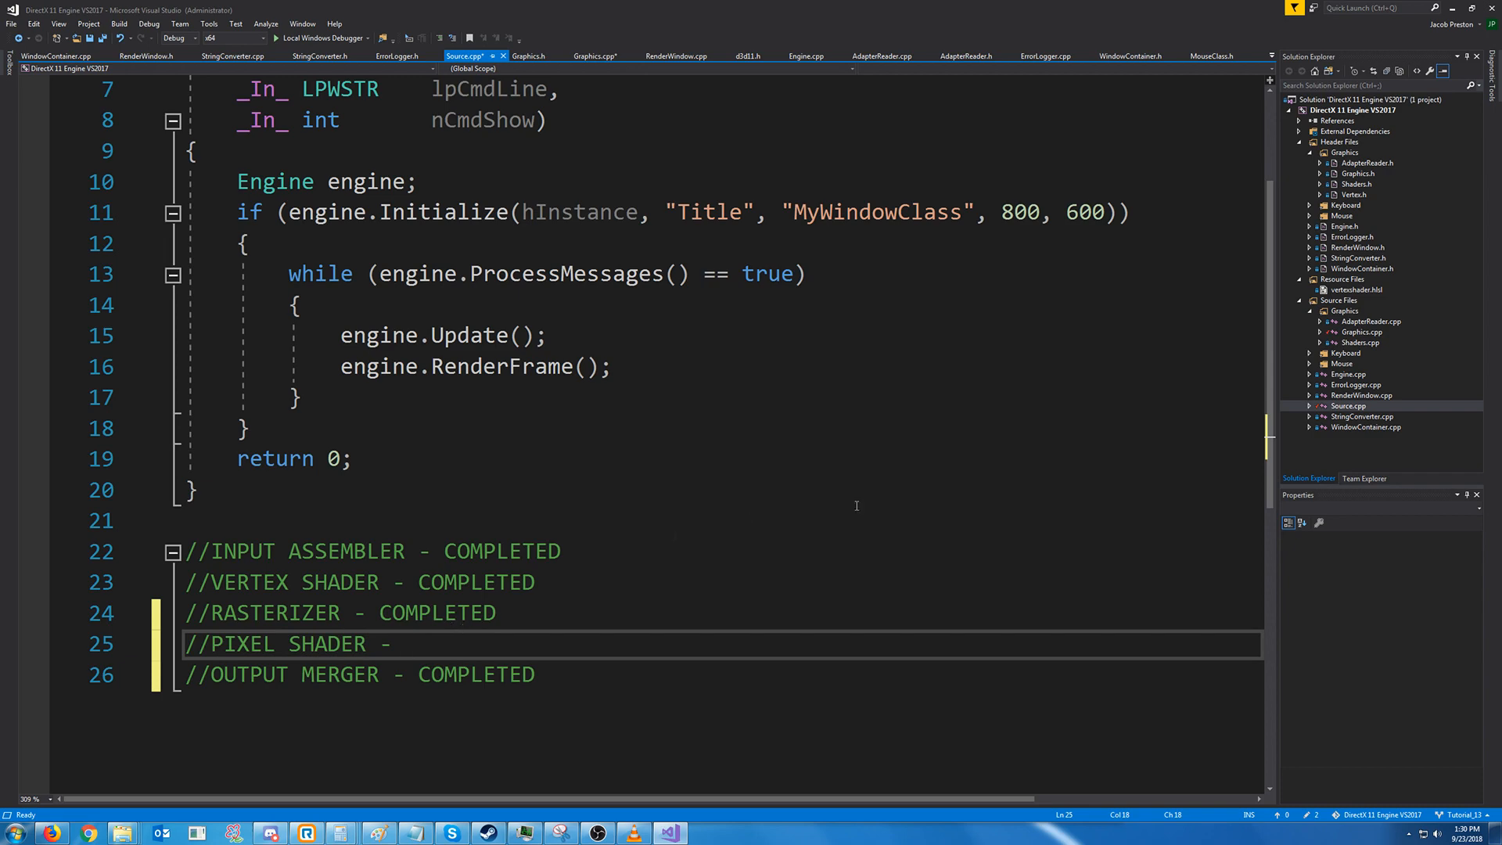
Add a new pixelshader.hlsl file to the project via Add New Item
right_click(1185, 560)
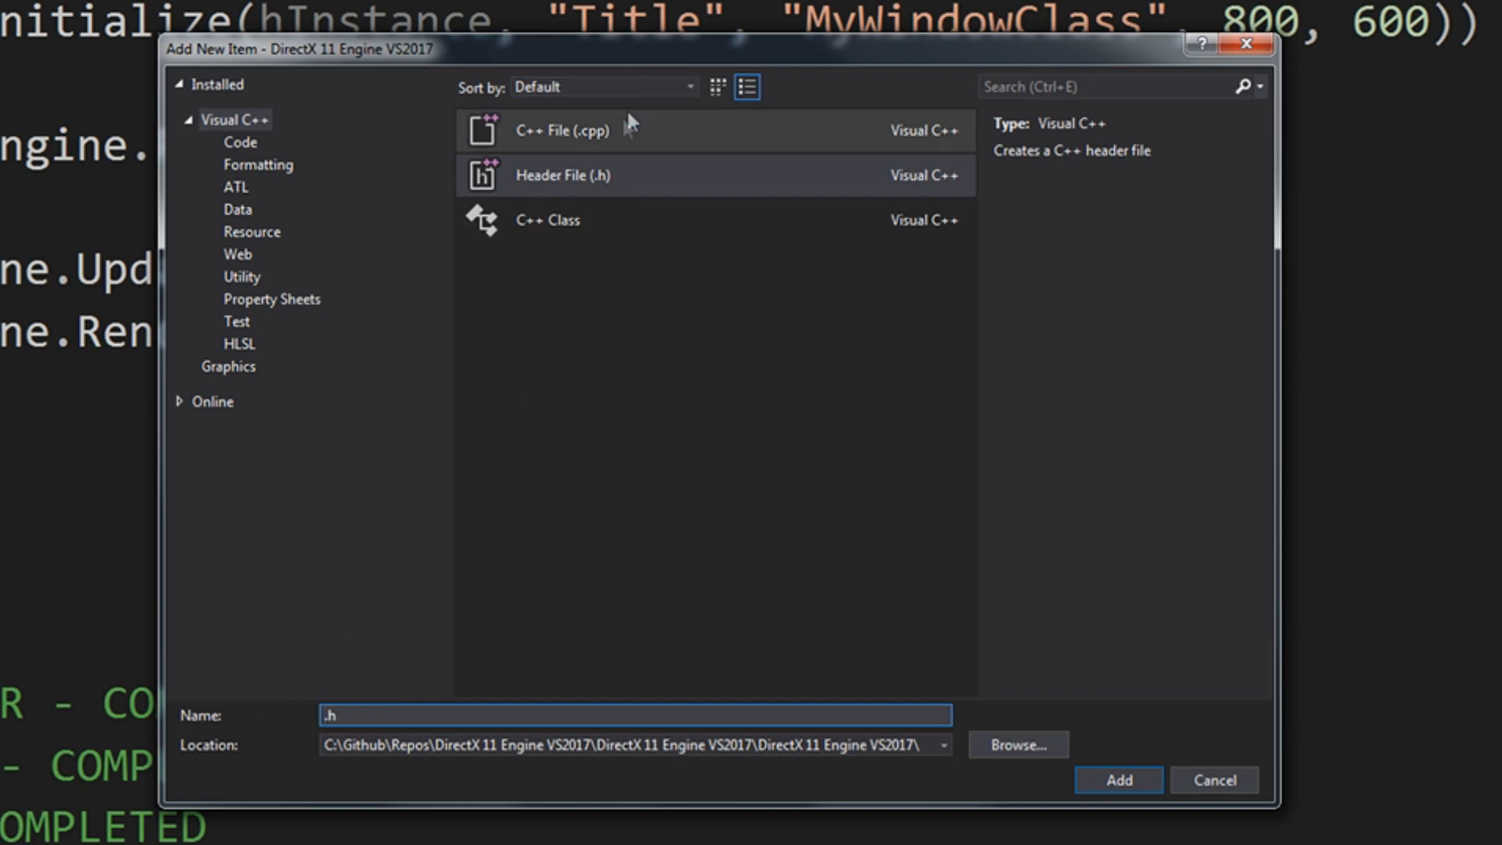
click(565, 130)
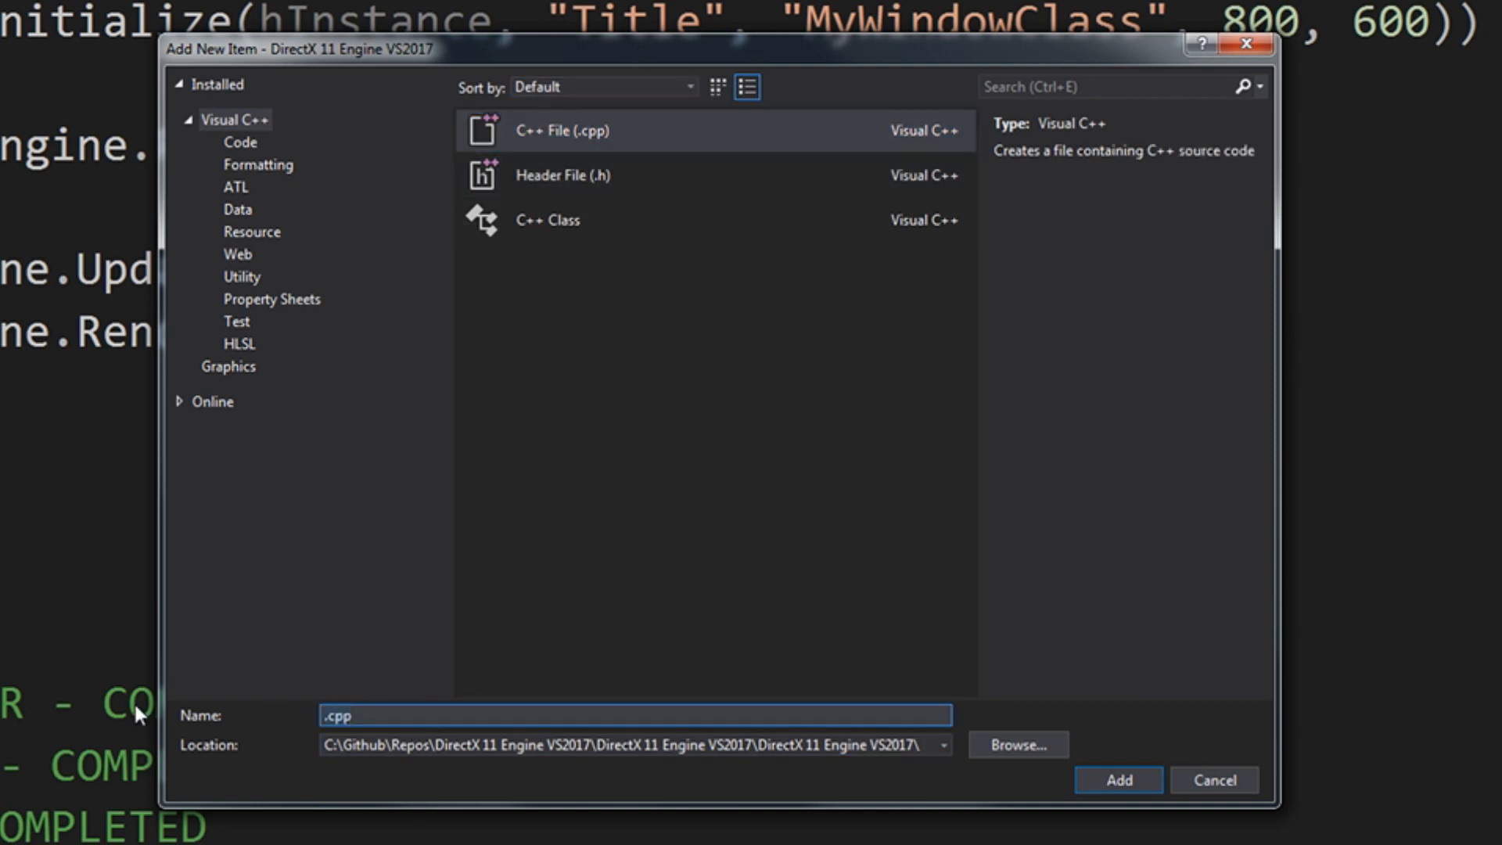
text(pixelshader)
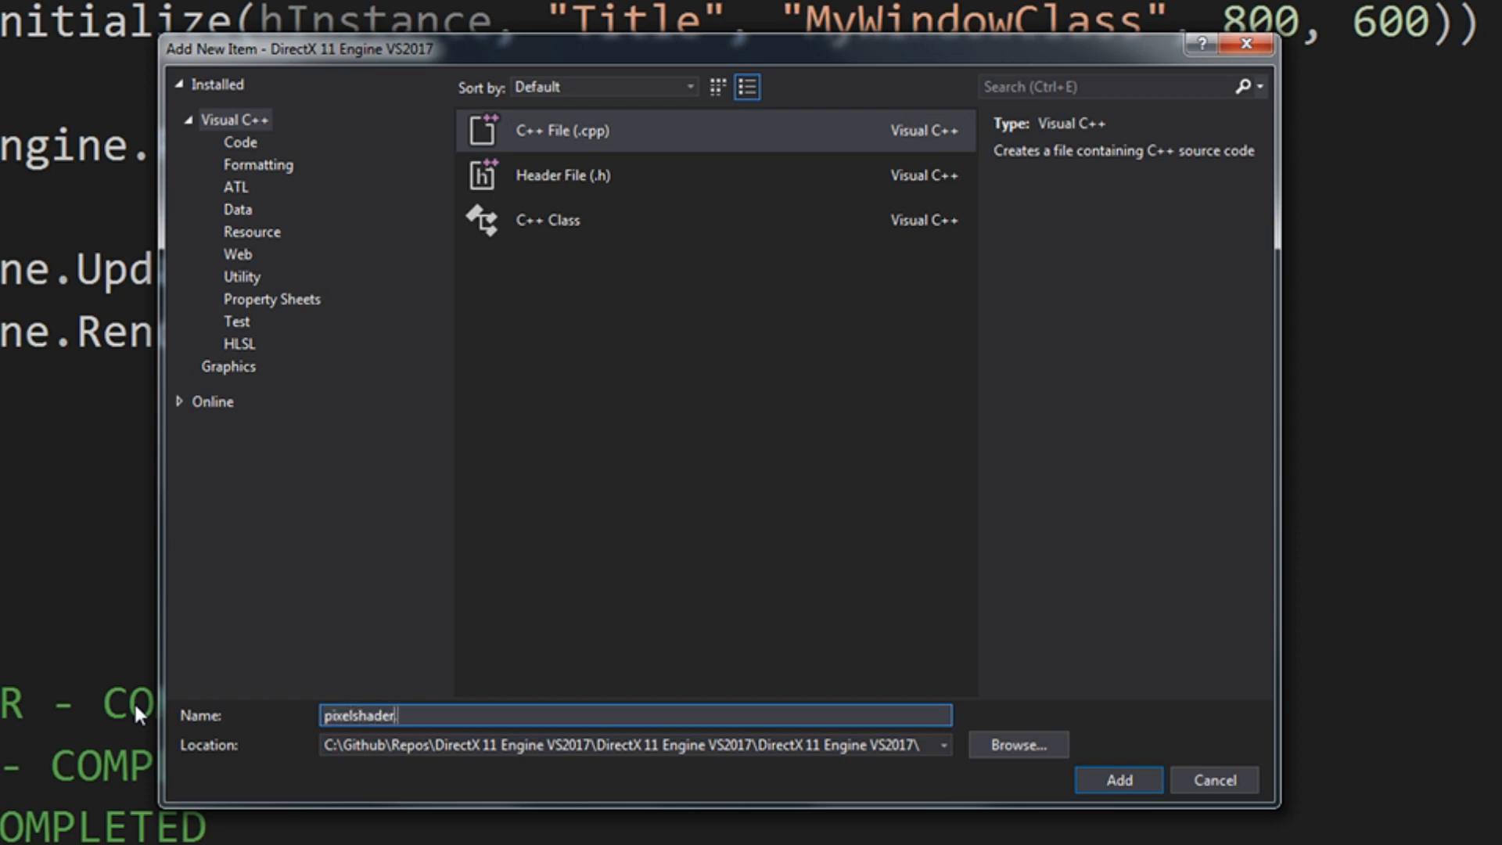
text(hlsl)
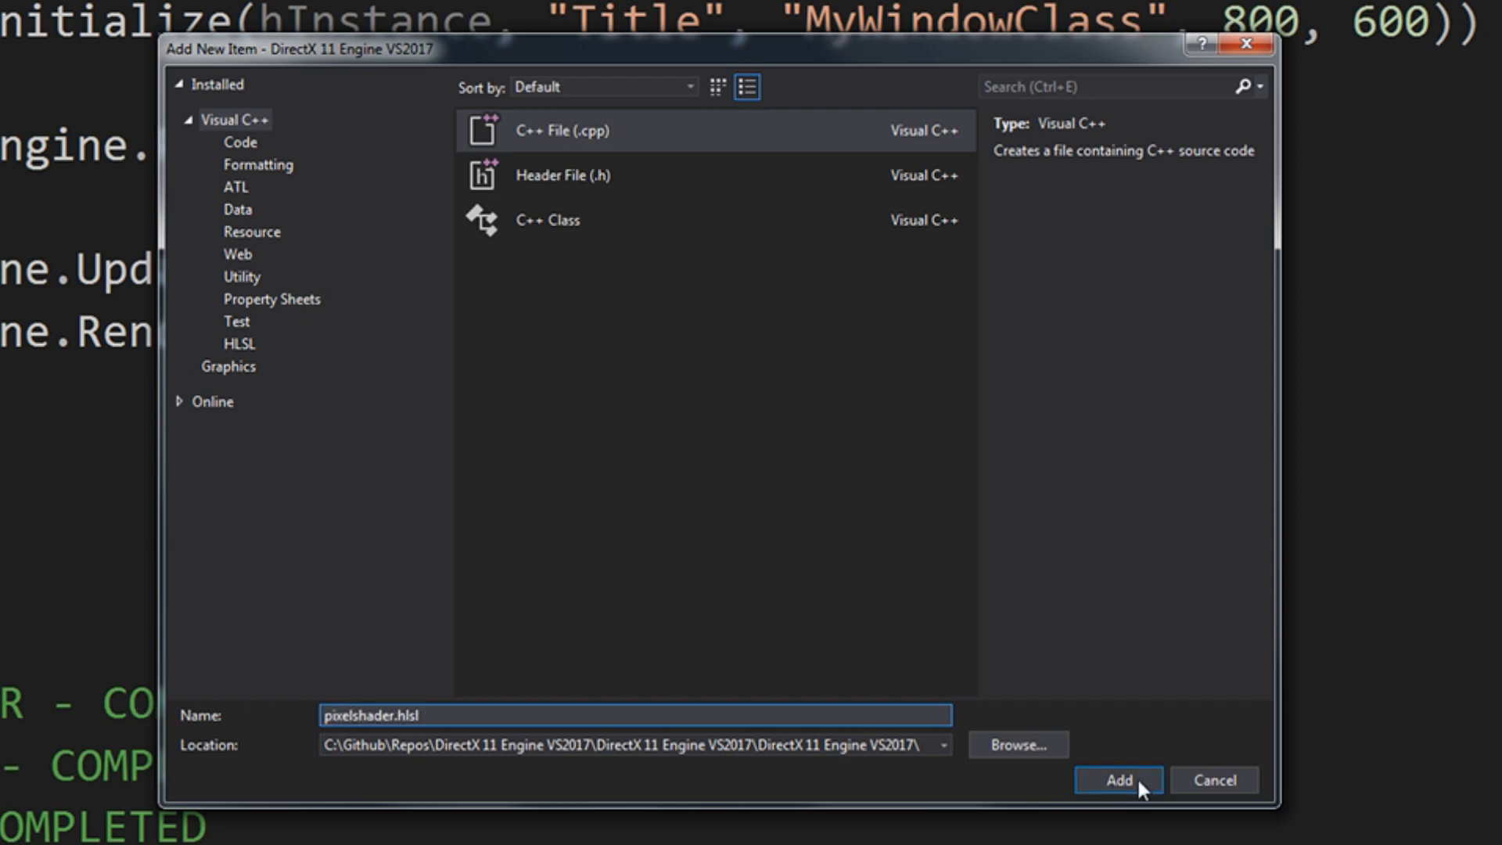
click(1116, 779)
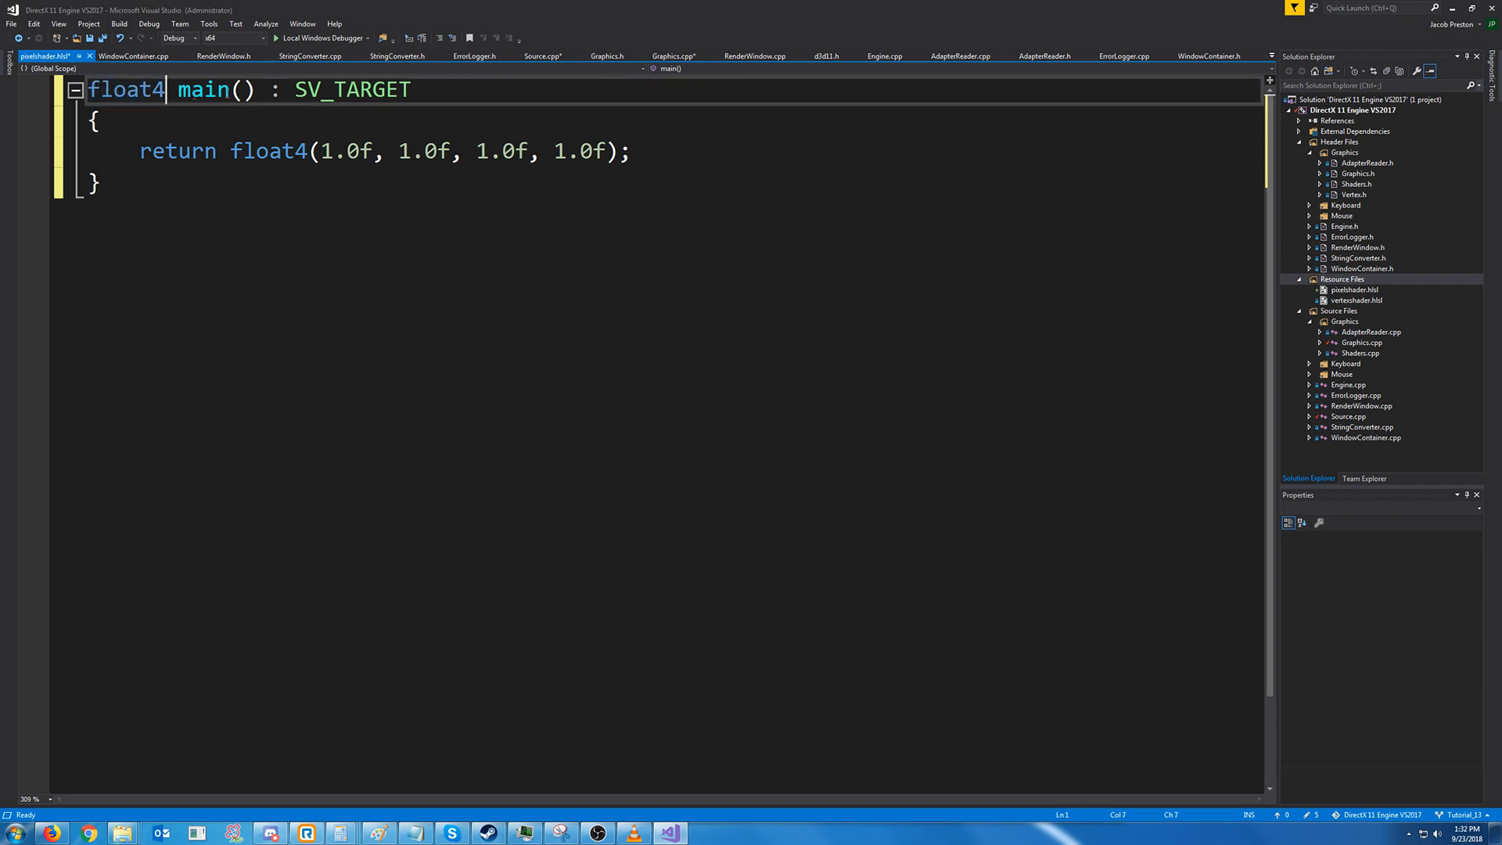
double_click(352, 89)
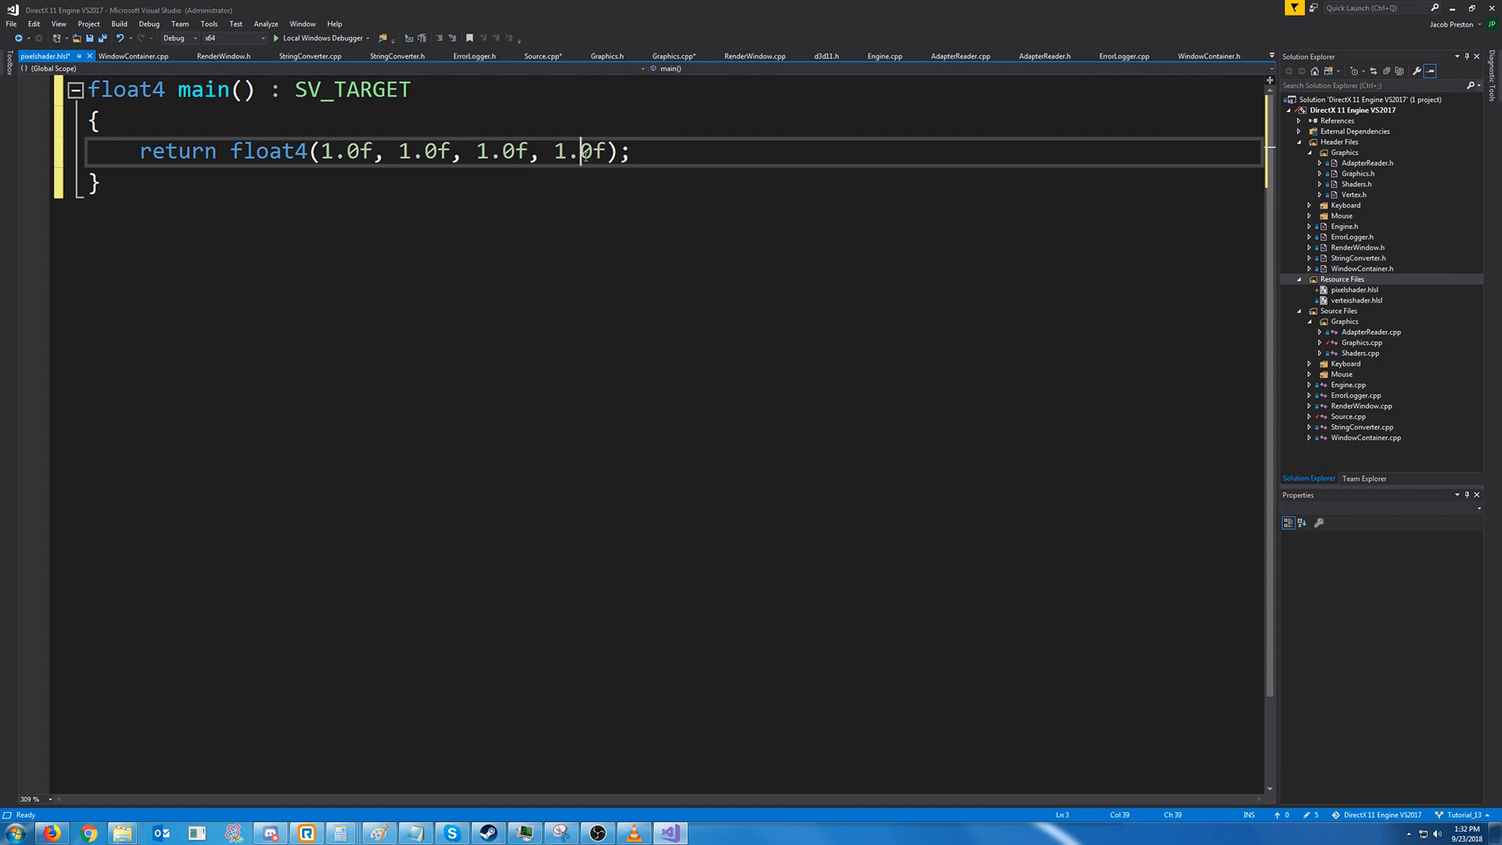
mouse_move(138, 250)
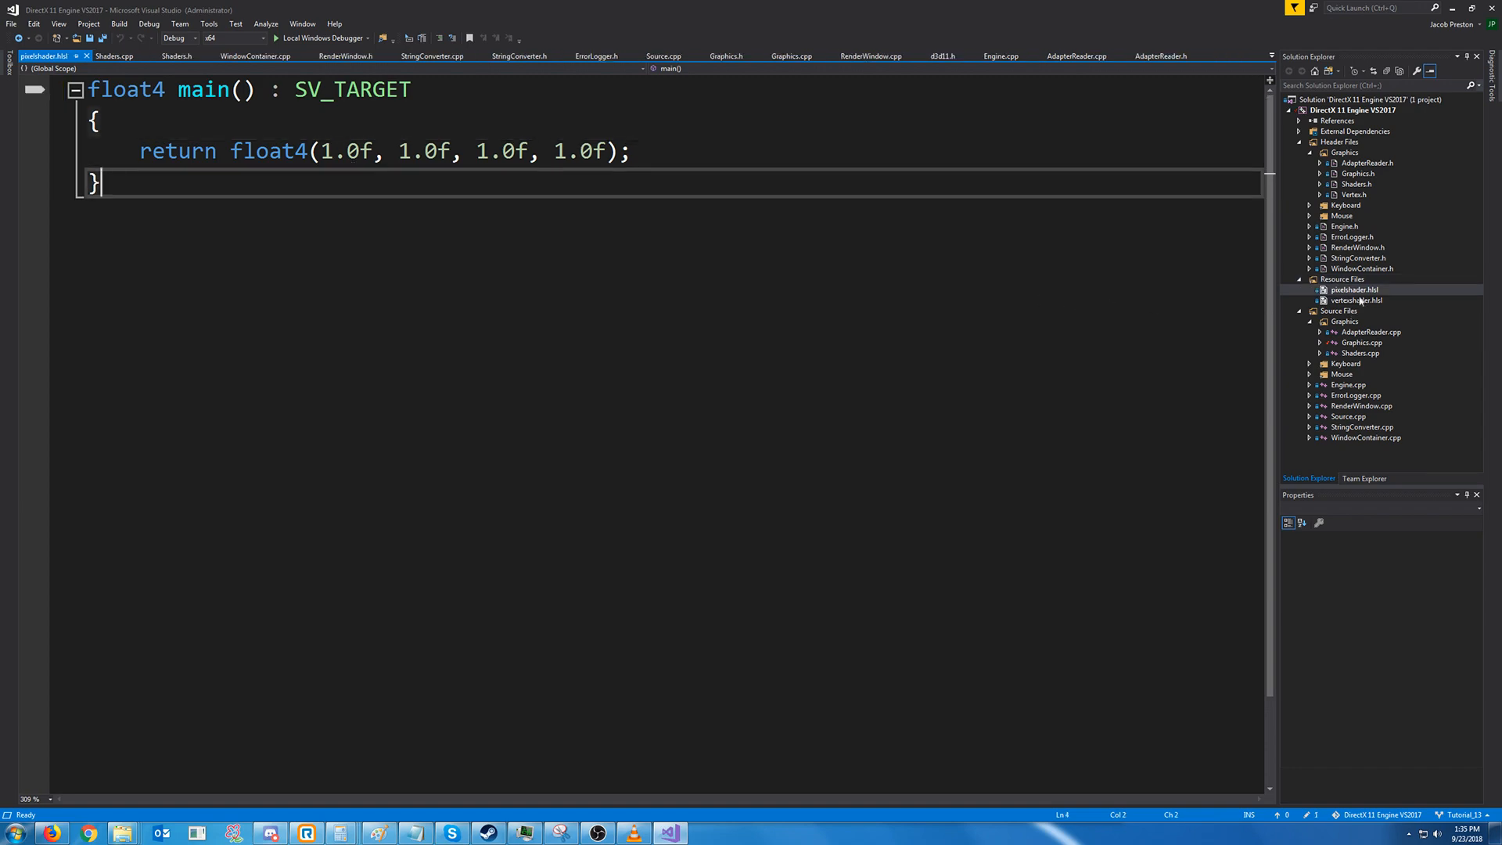
Confirm pixelshader.hlsl's Item Type is HLSL Compiler in Properties and build the project
right_click(1354, 290)
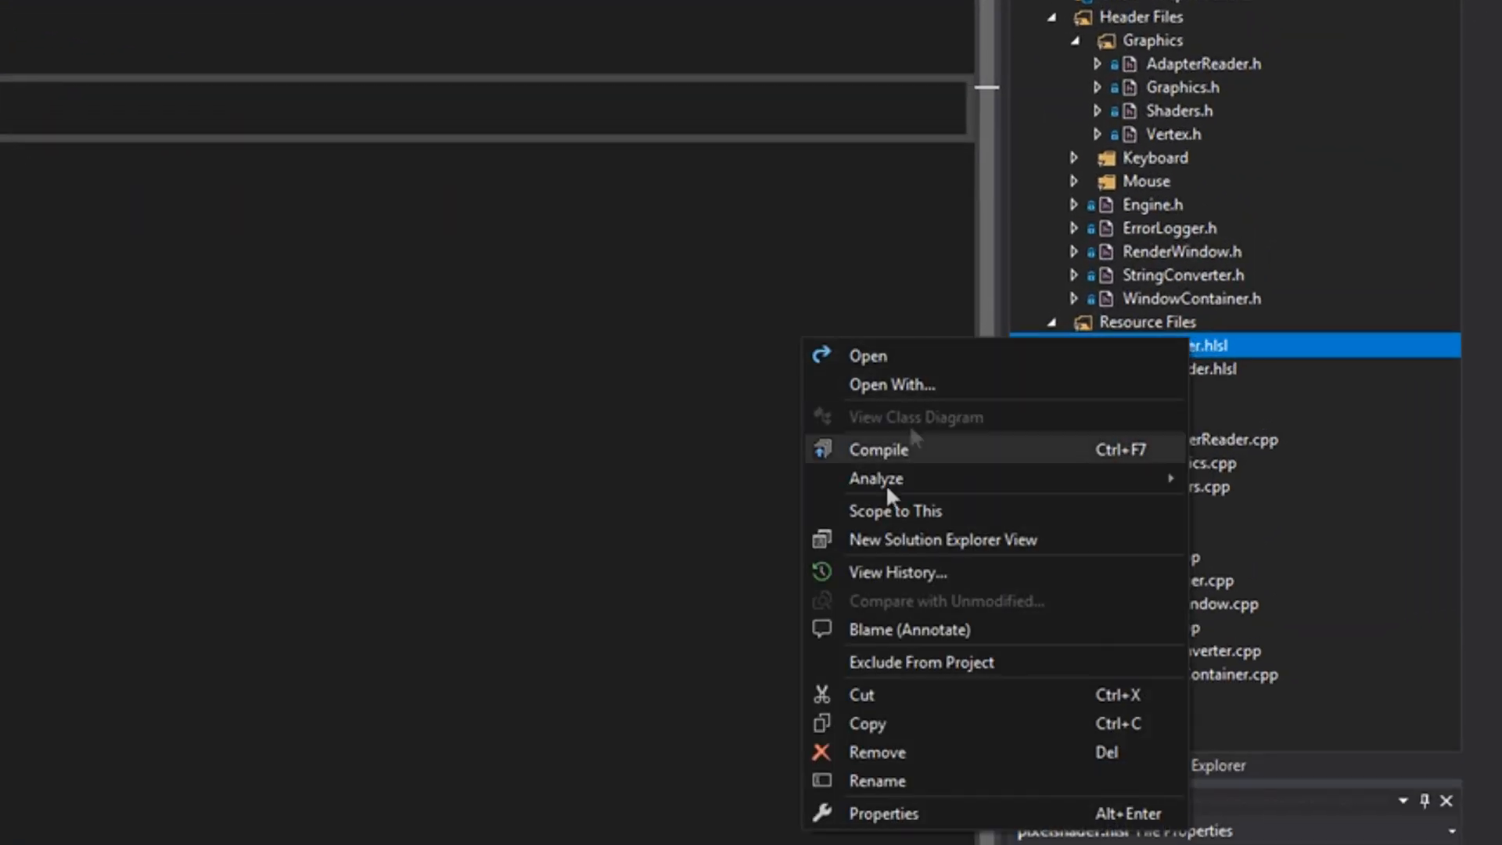
click(883, 812)
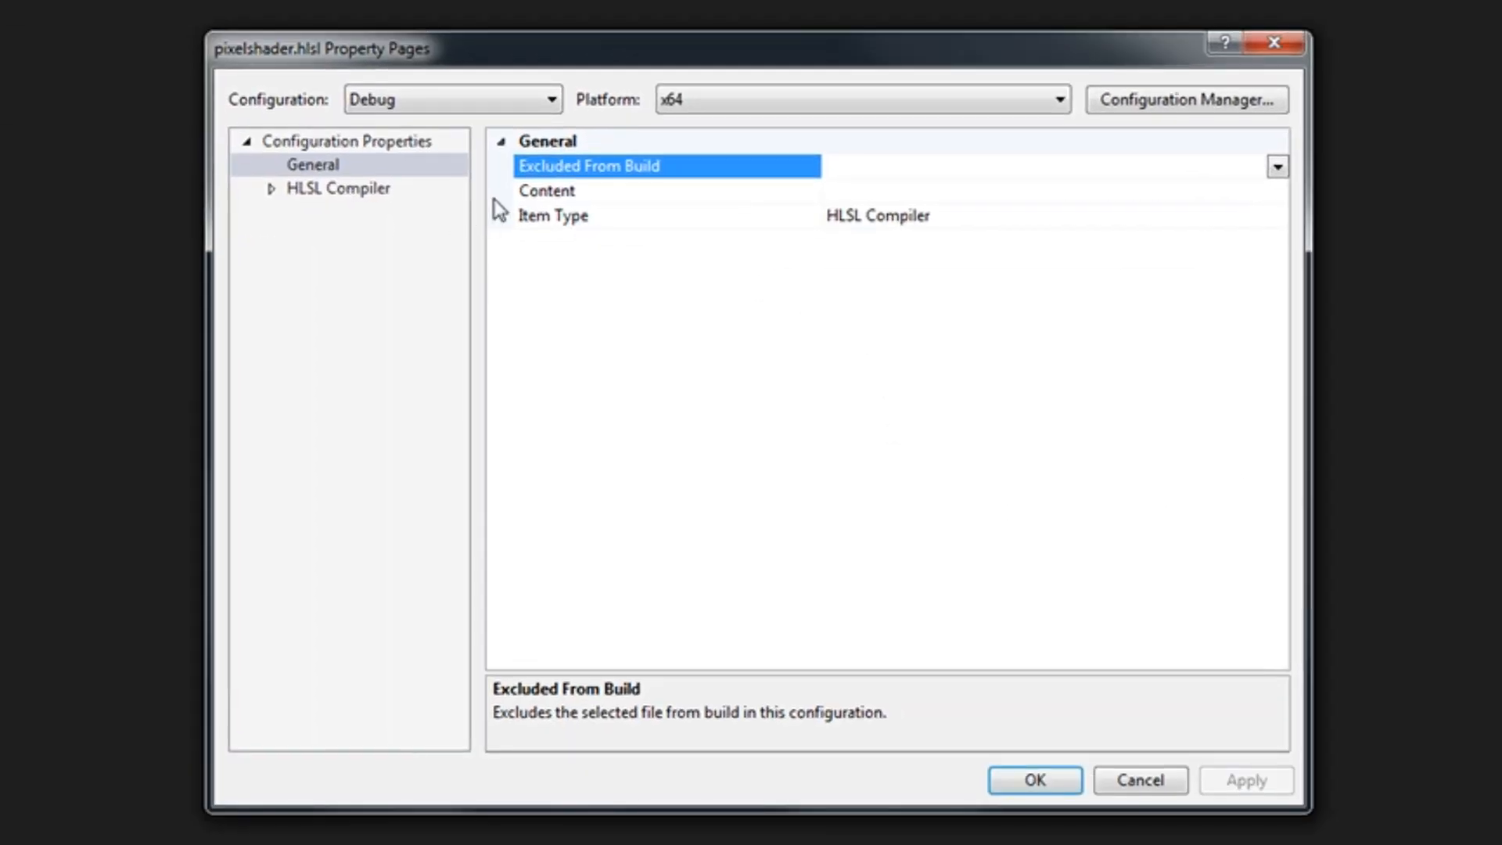
click(338, 189)
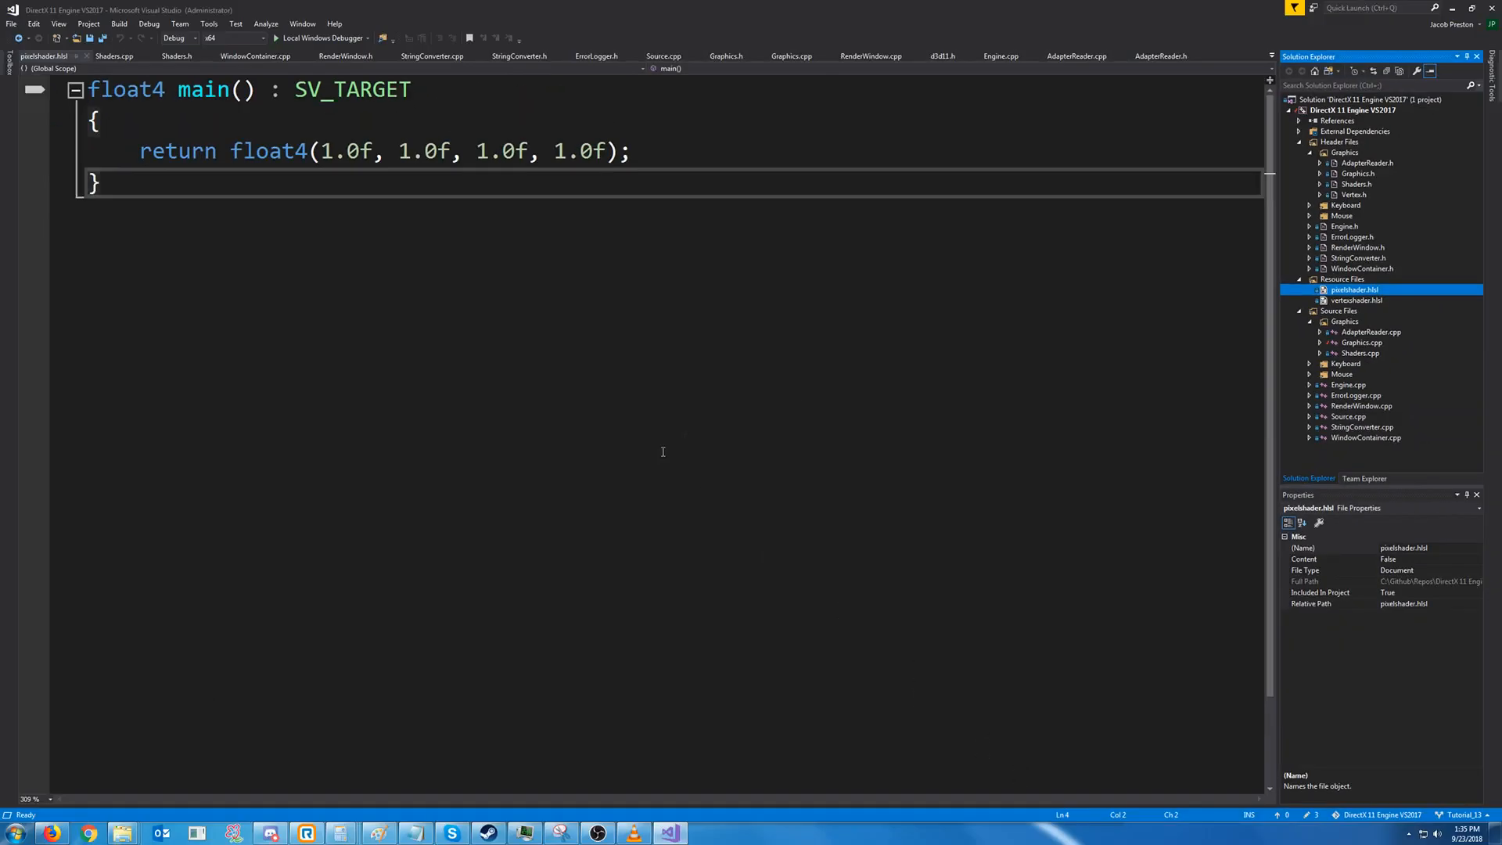
mouse_move(322, 37)
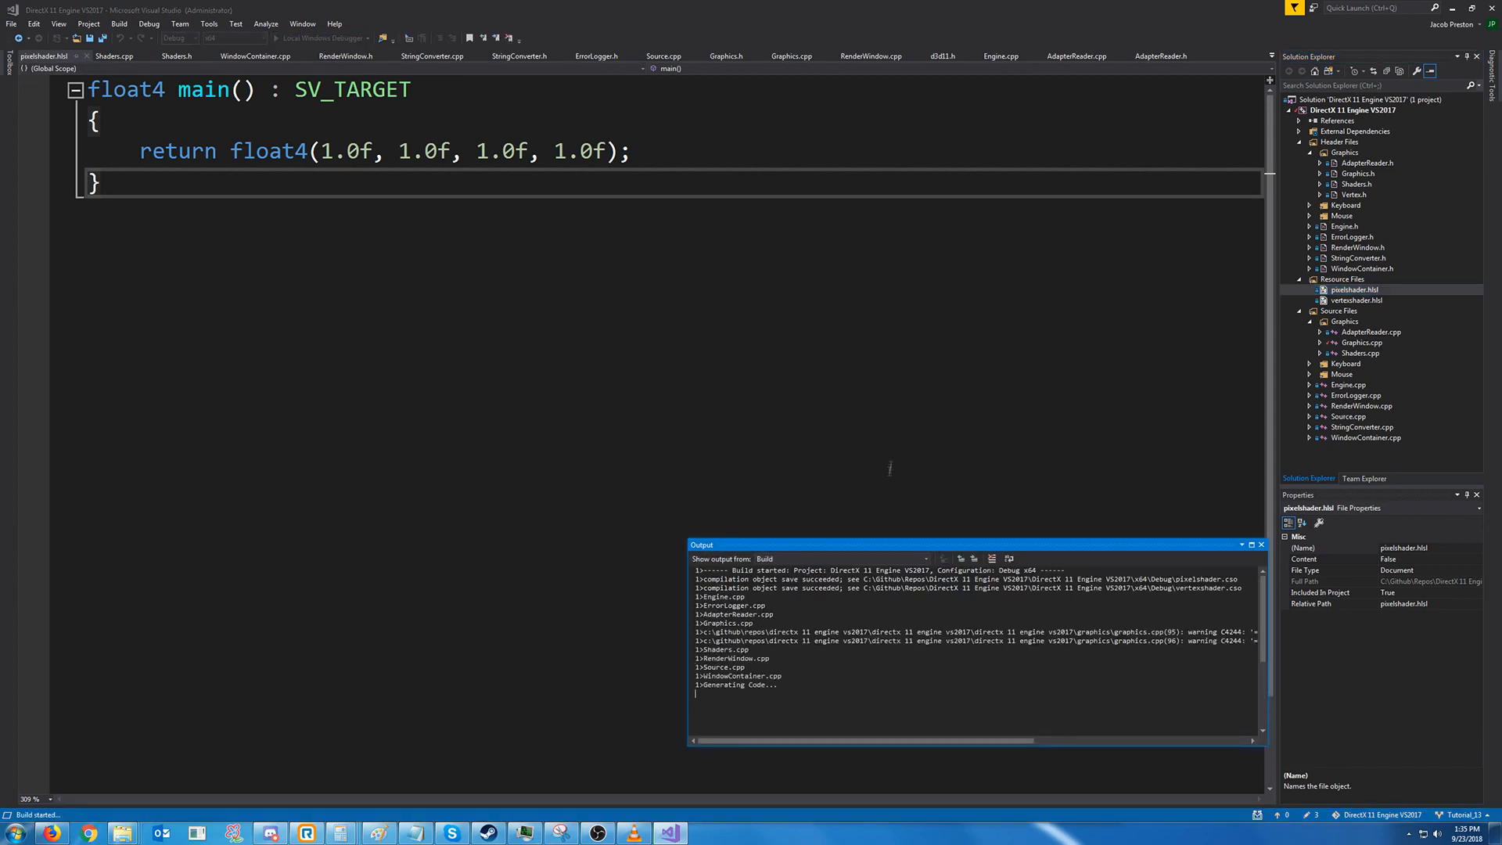
click(177, 56)
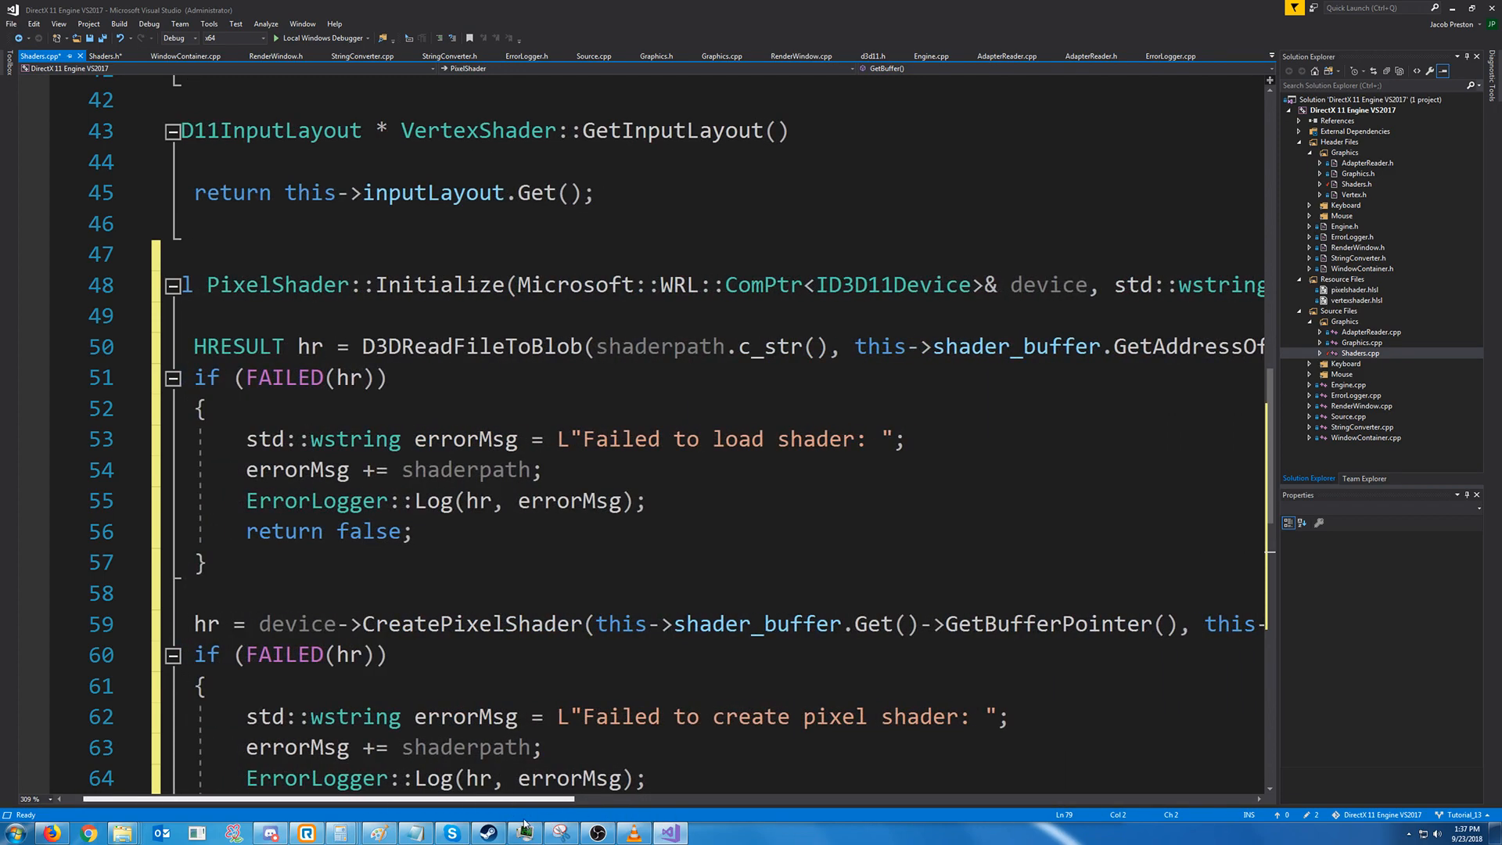
Review the PixelShader Initialize, GetShader and GetBuffer code written in Shaders.cpp
scroll(left, 3)
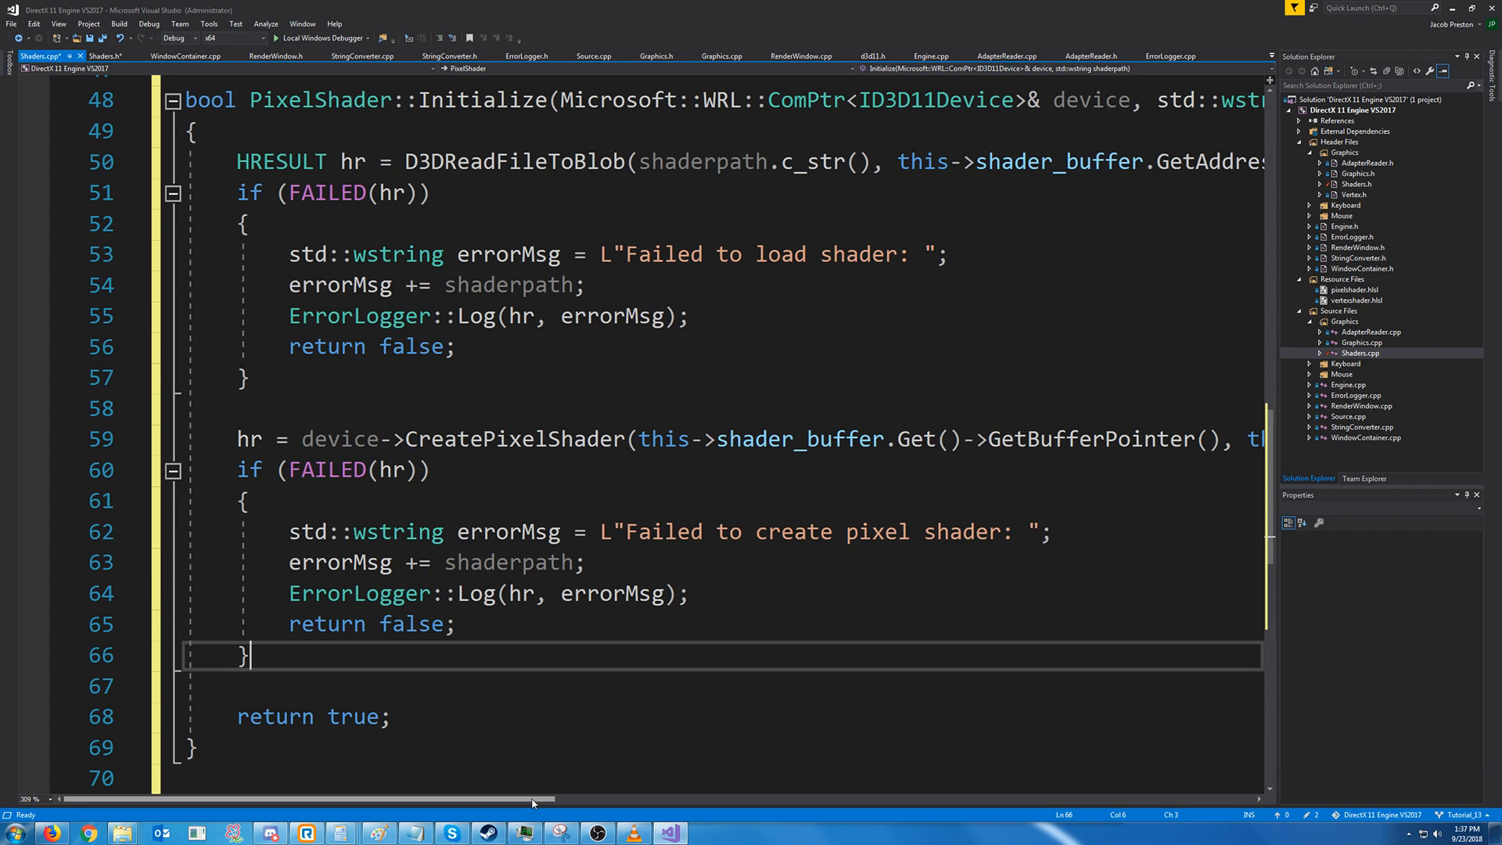
scroll(left, 3)
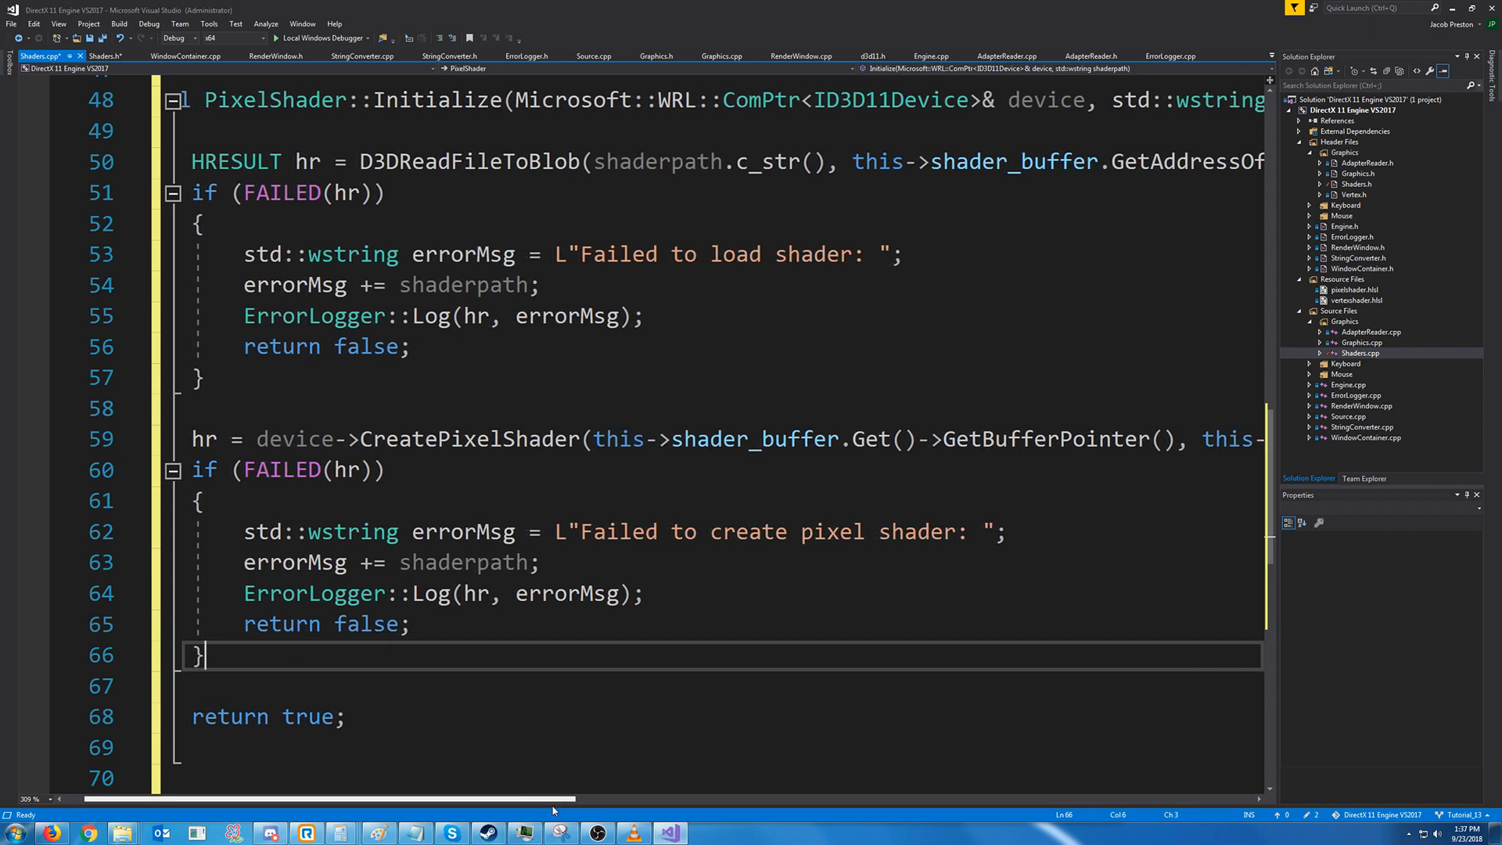
scroll(right, 3)
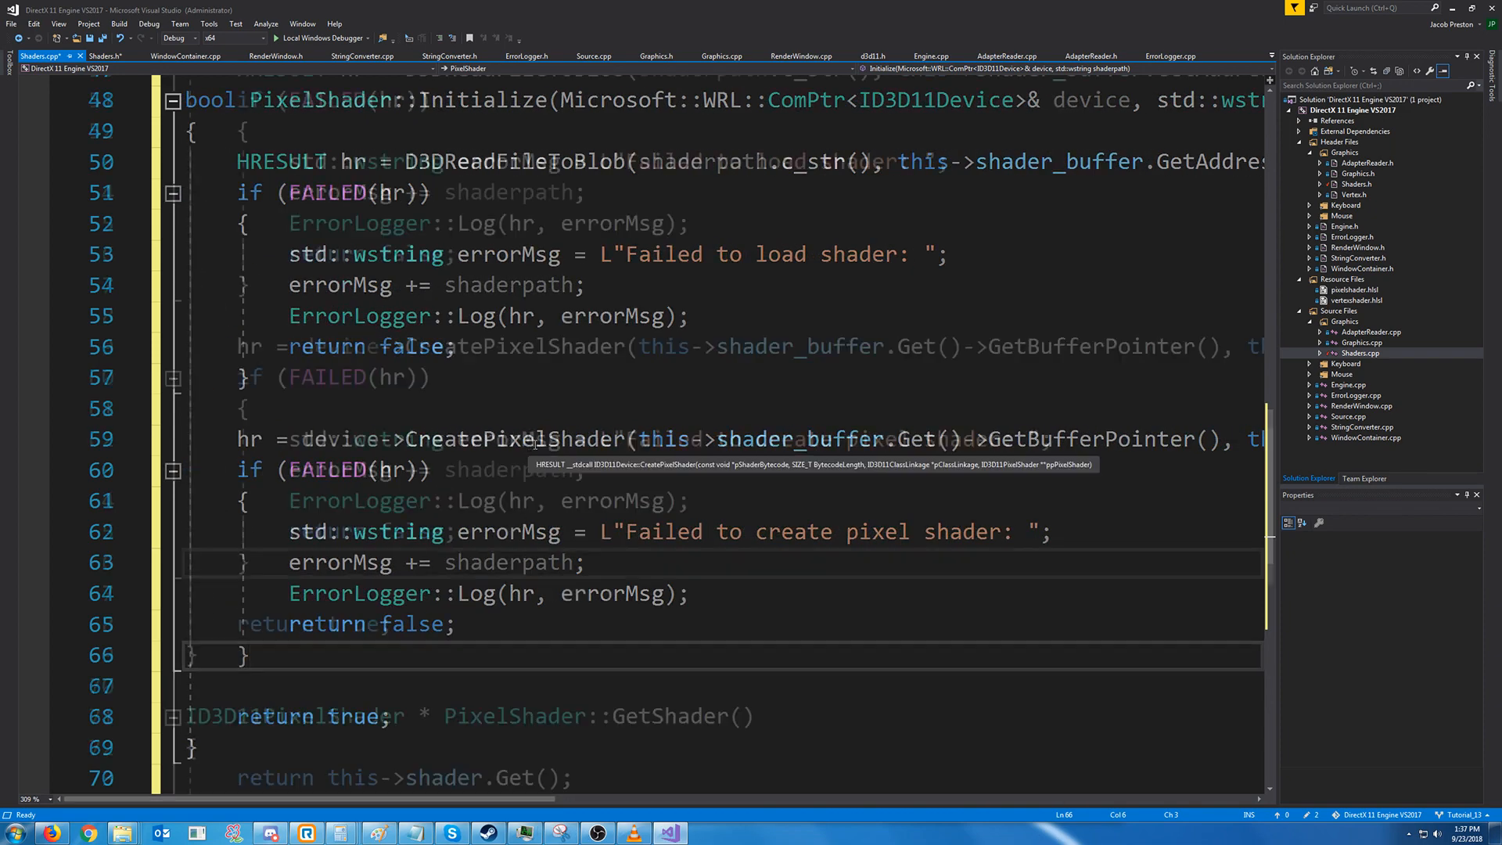
scroll(down, 3)
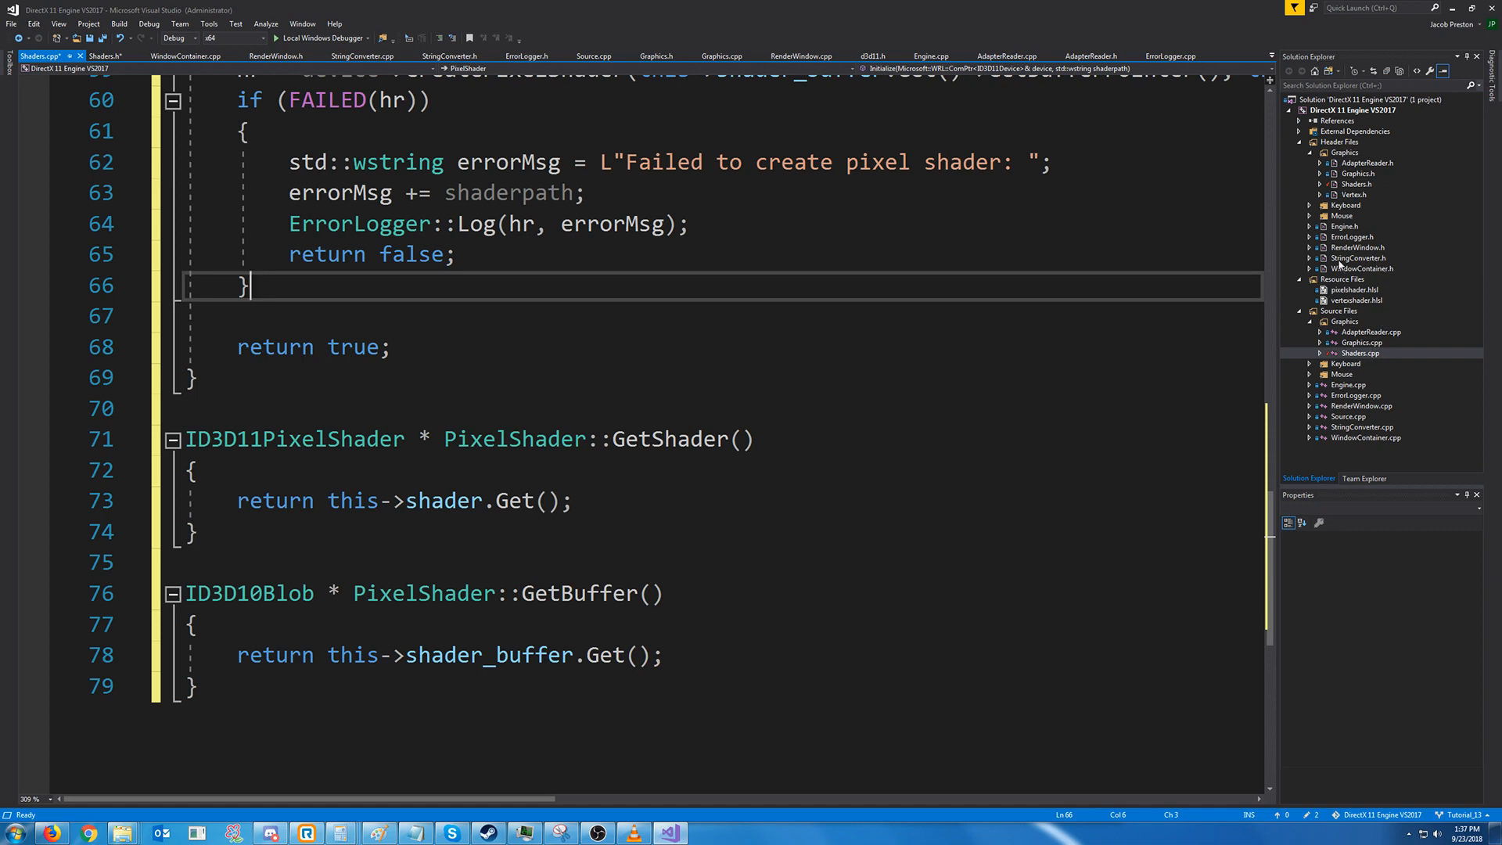
Declare a 'PixelShader pixelshader;' member in Graphics.h
click(722, 54)
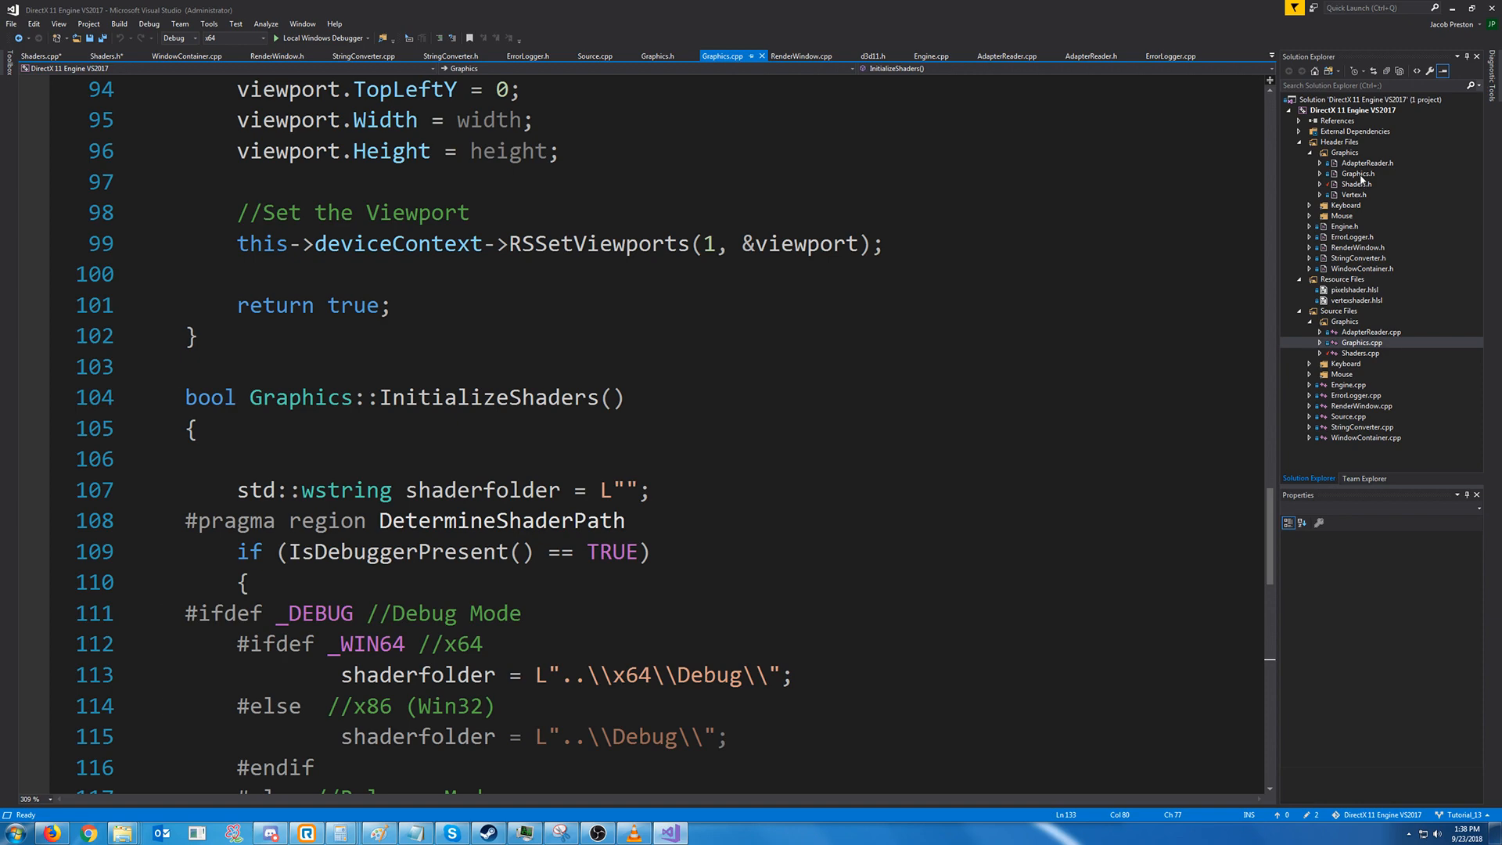
click(659, 56)
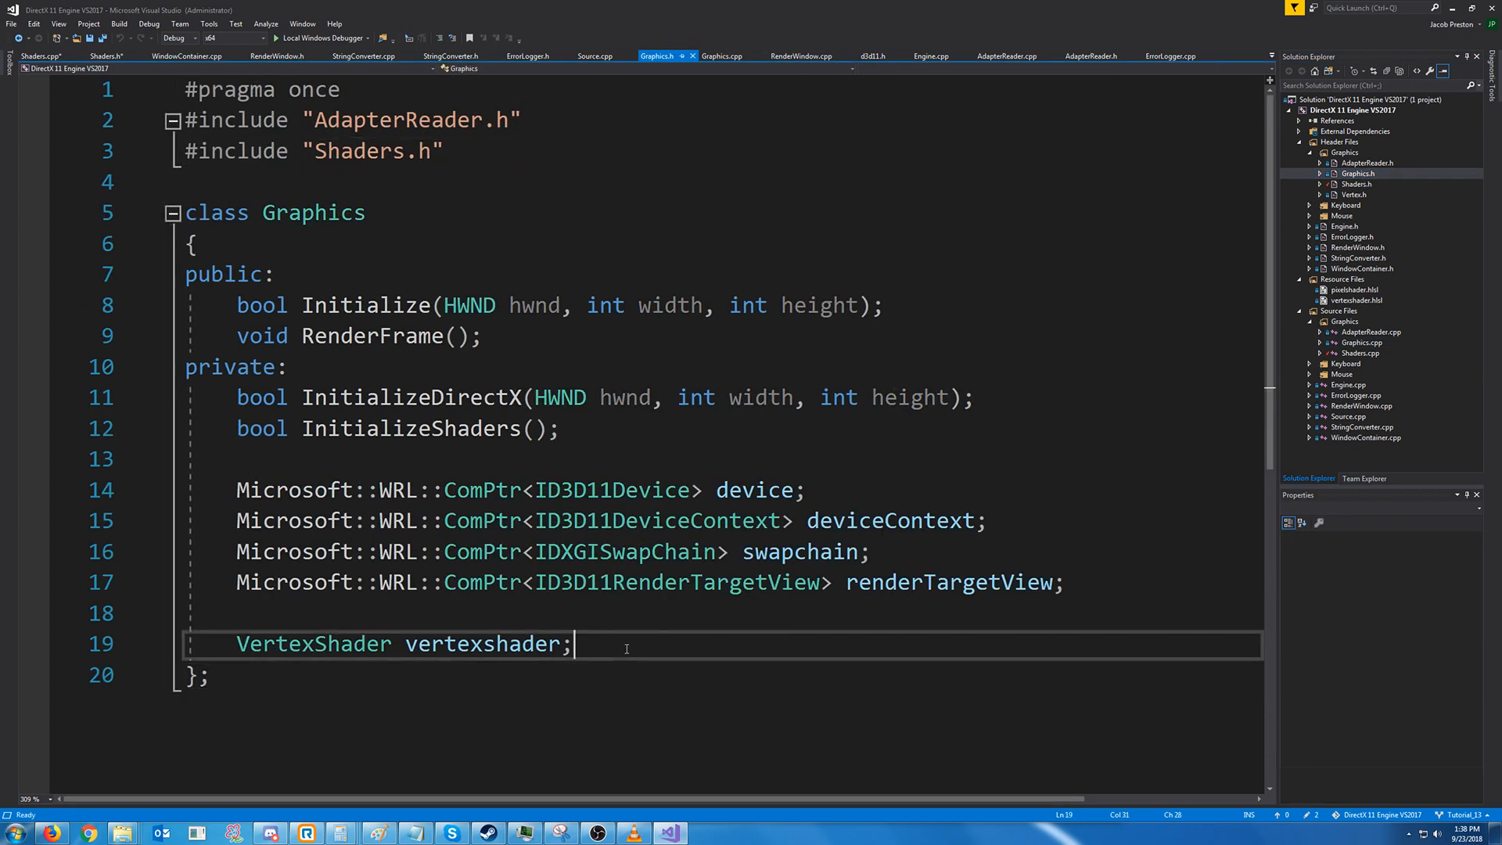
text(PixelShader pi)
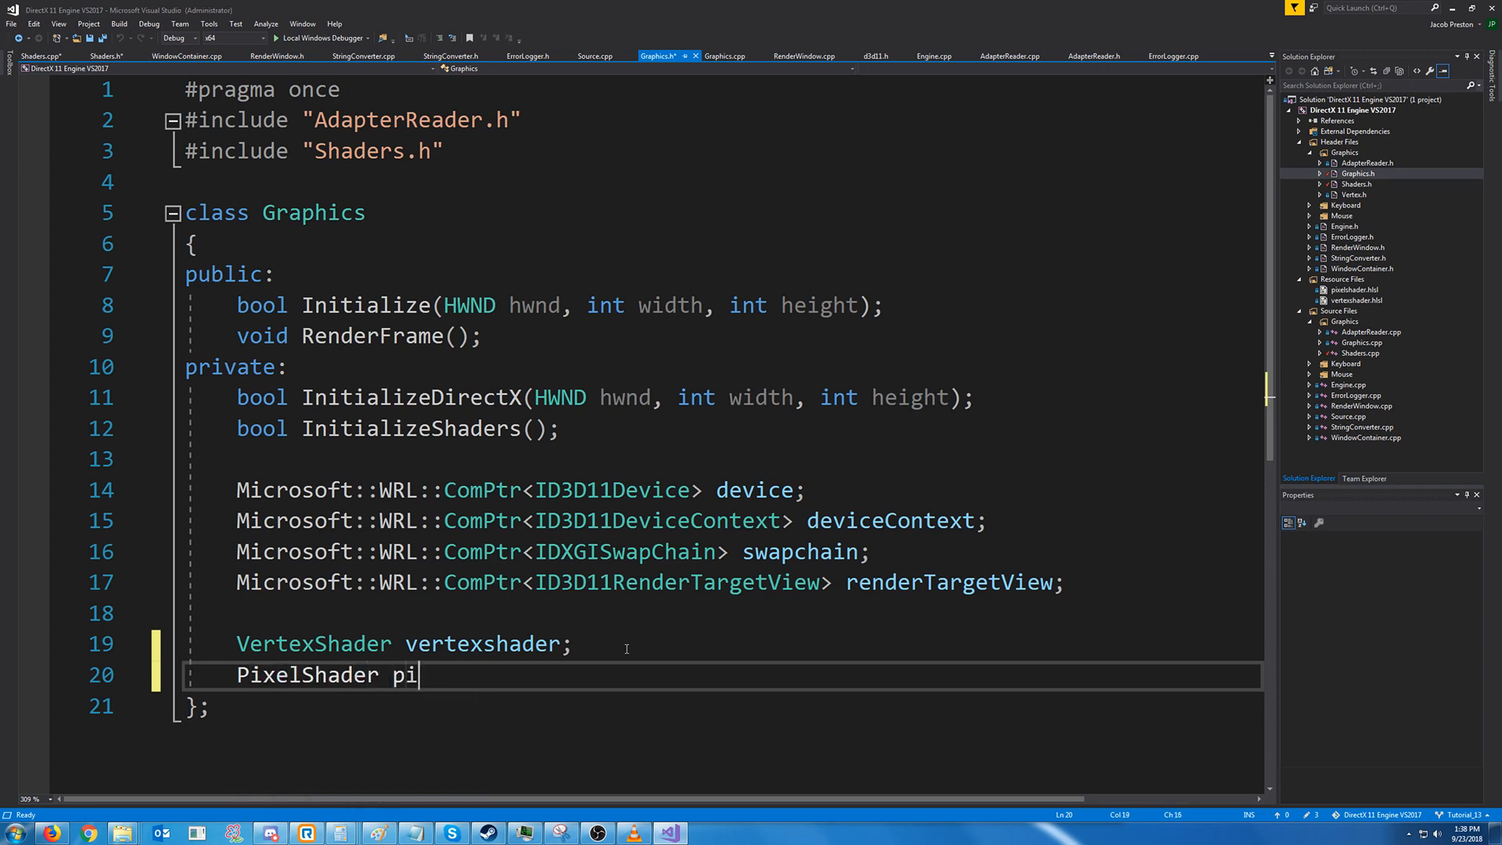
text(xelshader;)
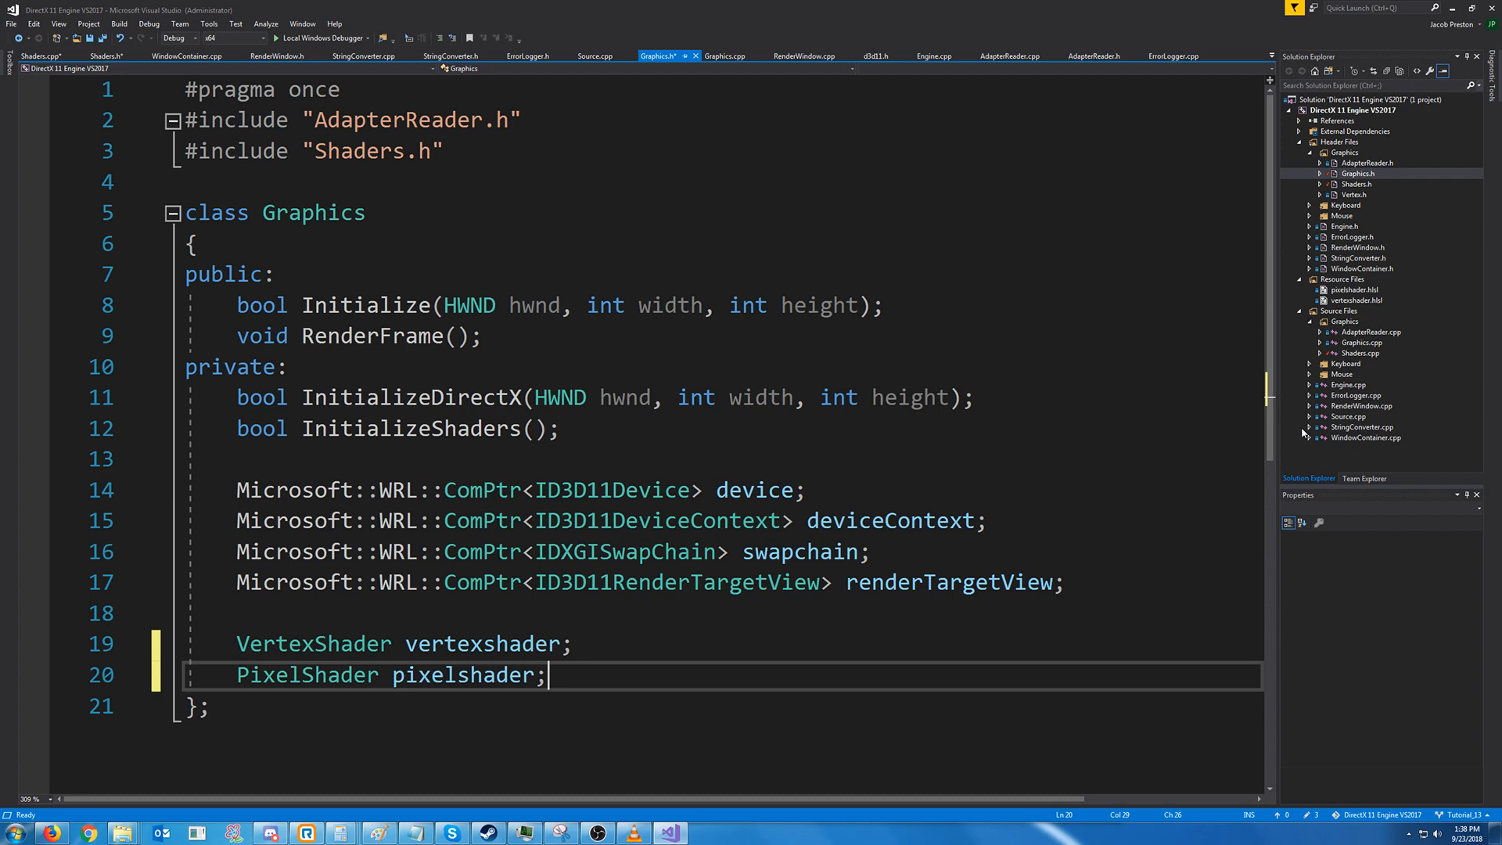
In InitializeShaders, return false if pixelshader.Initialize(this->device, shaderfolder + L"pixelshader.cso") fails
click(724, 57)
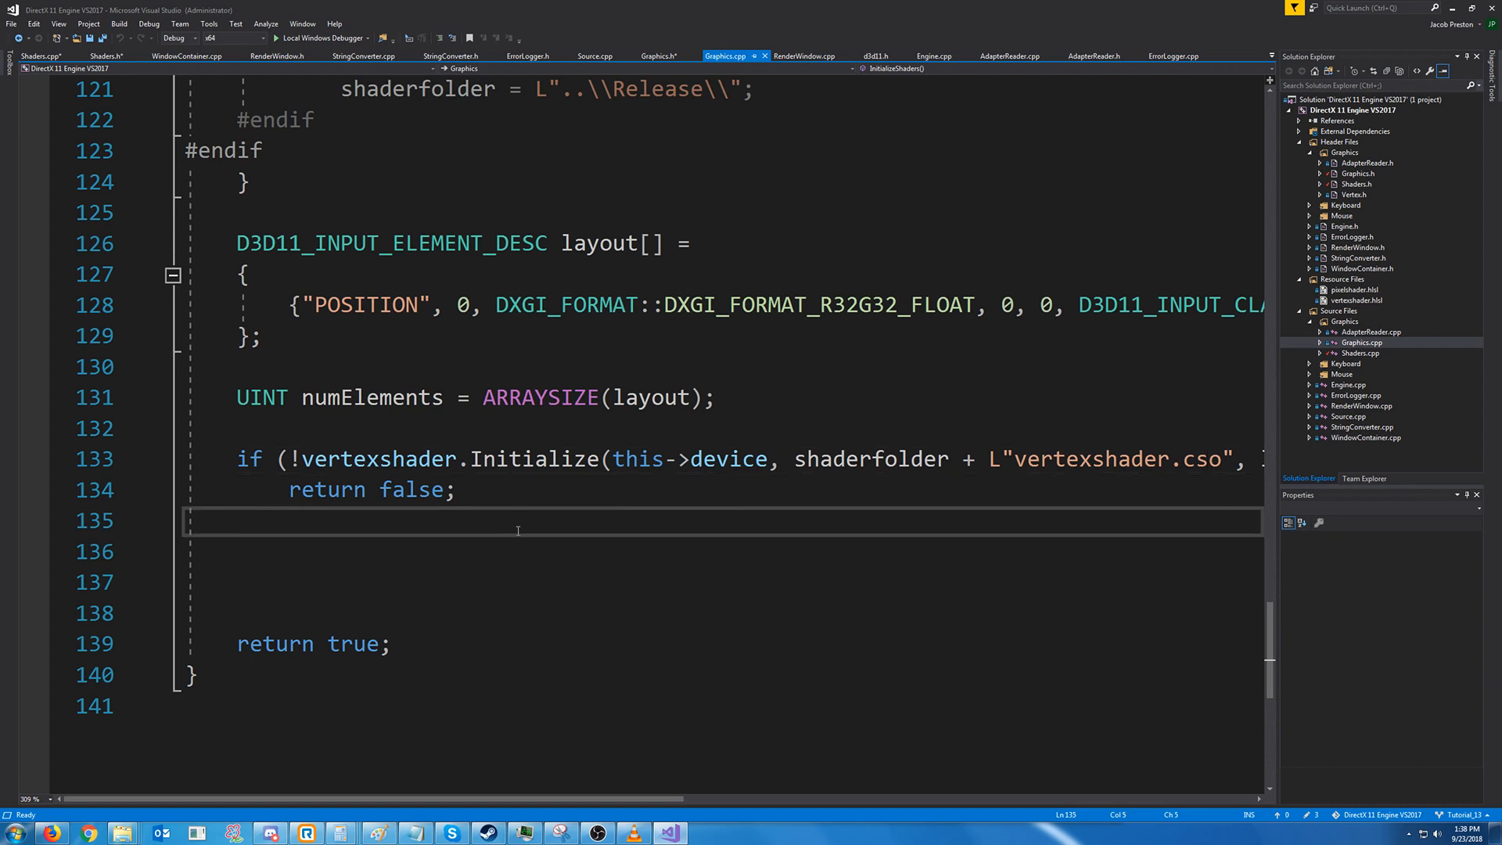
text(if ()
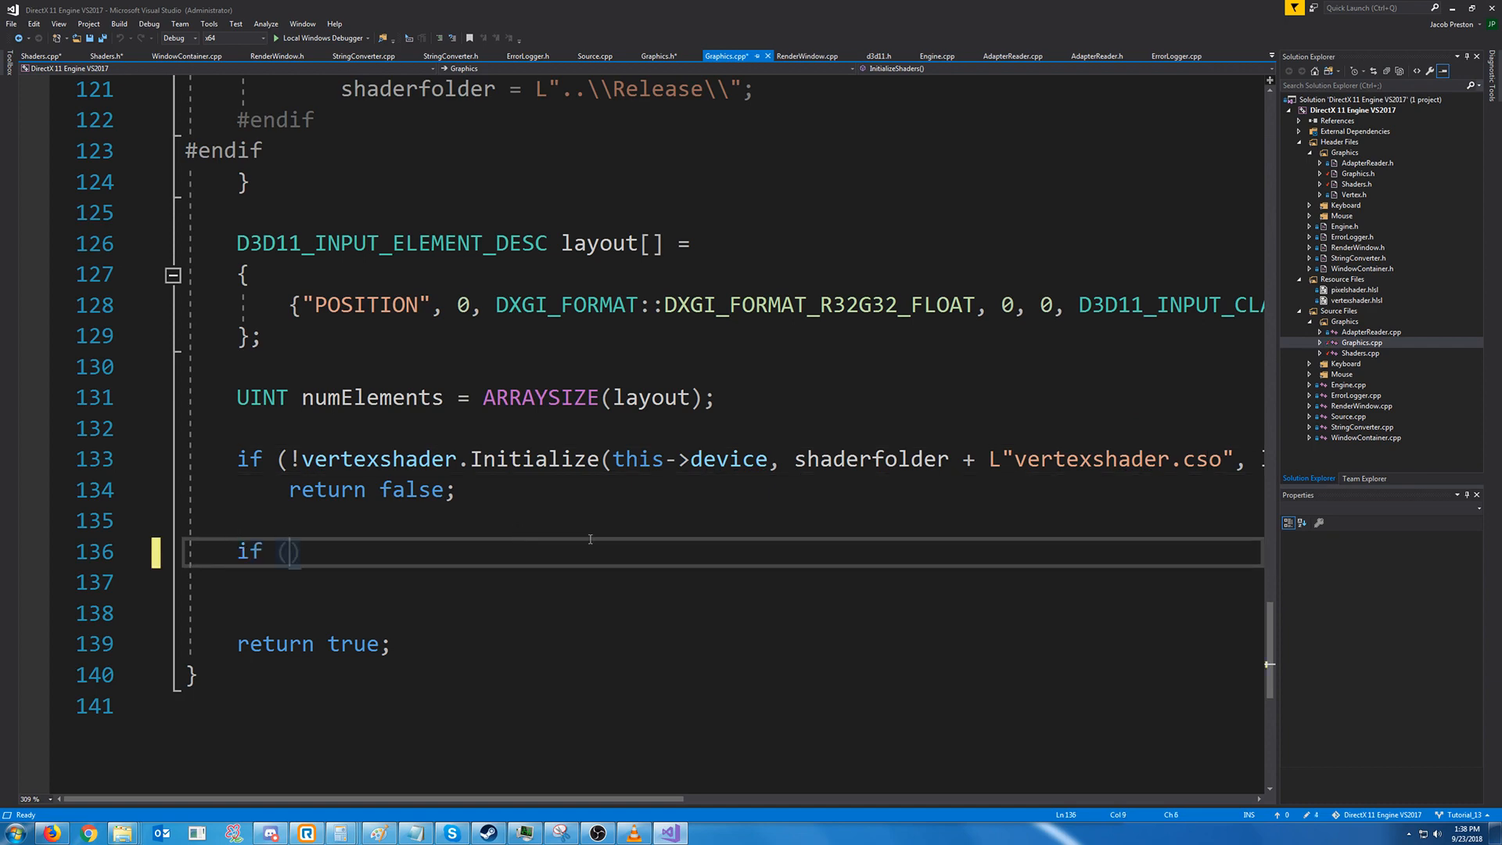
text(!pixelshader.Initialize(this-)
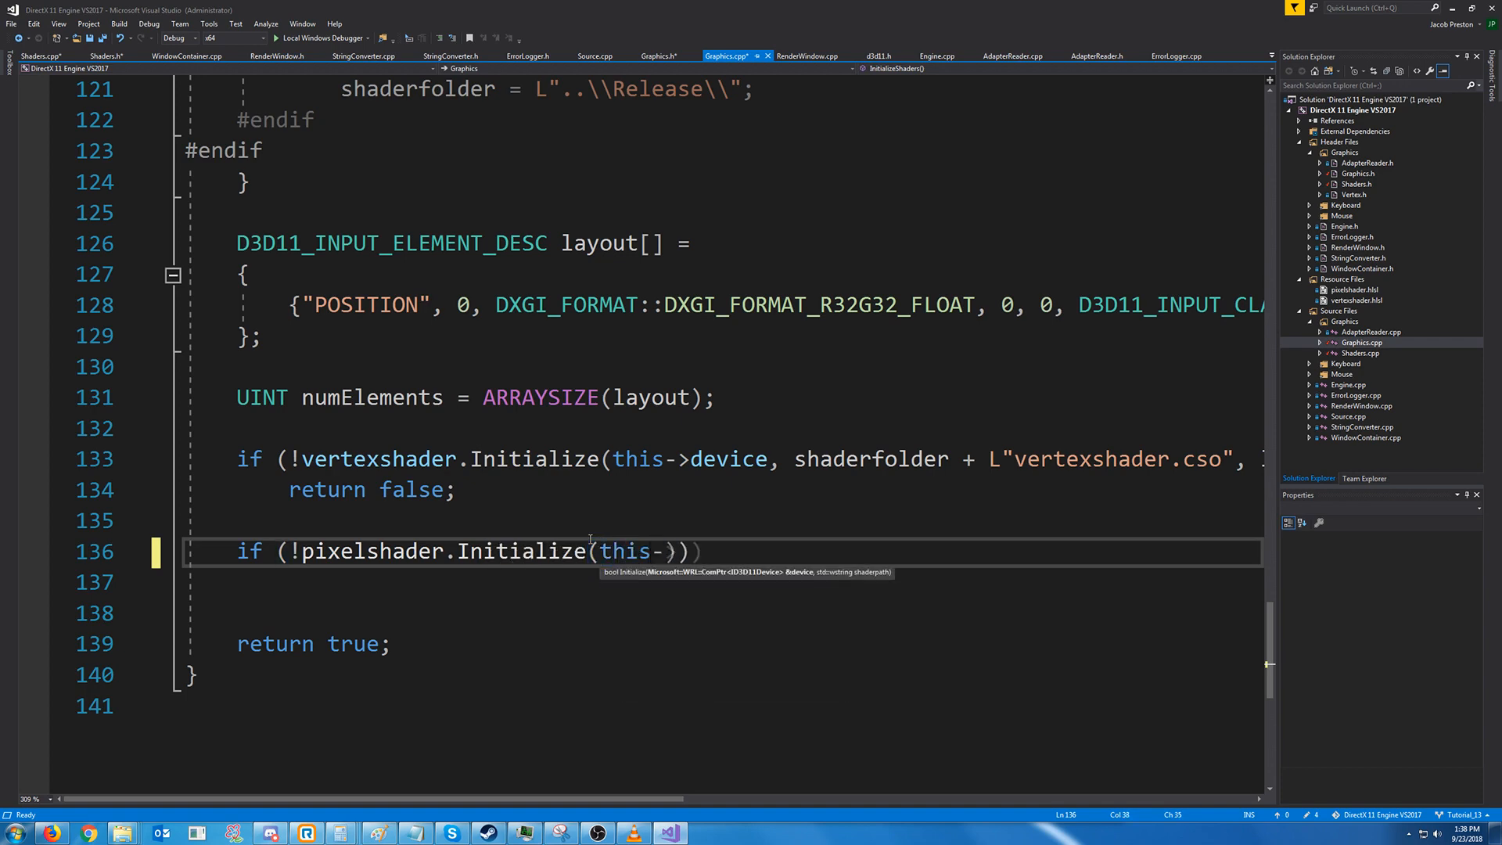
text(device, shaderfolder)
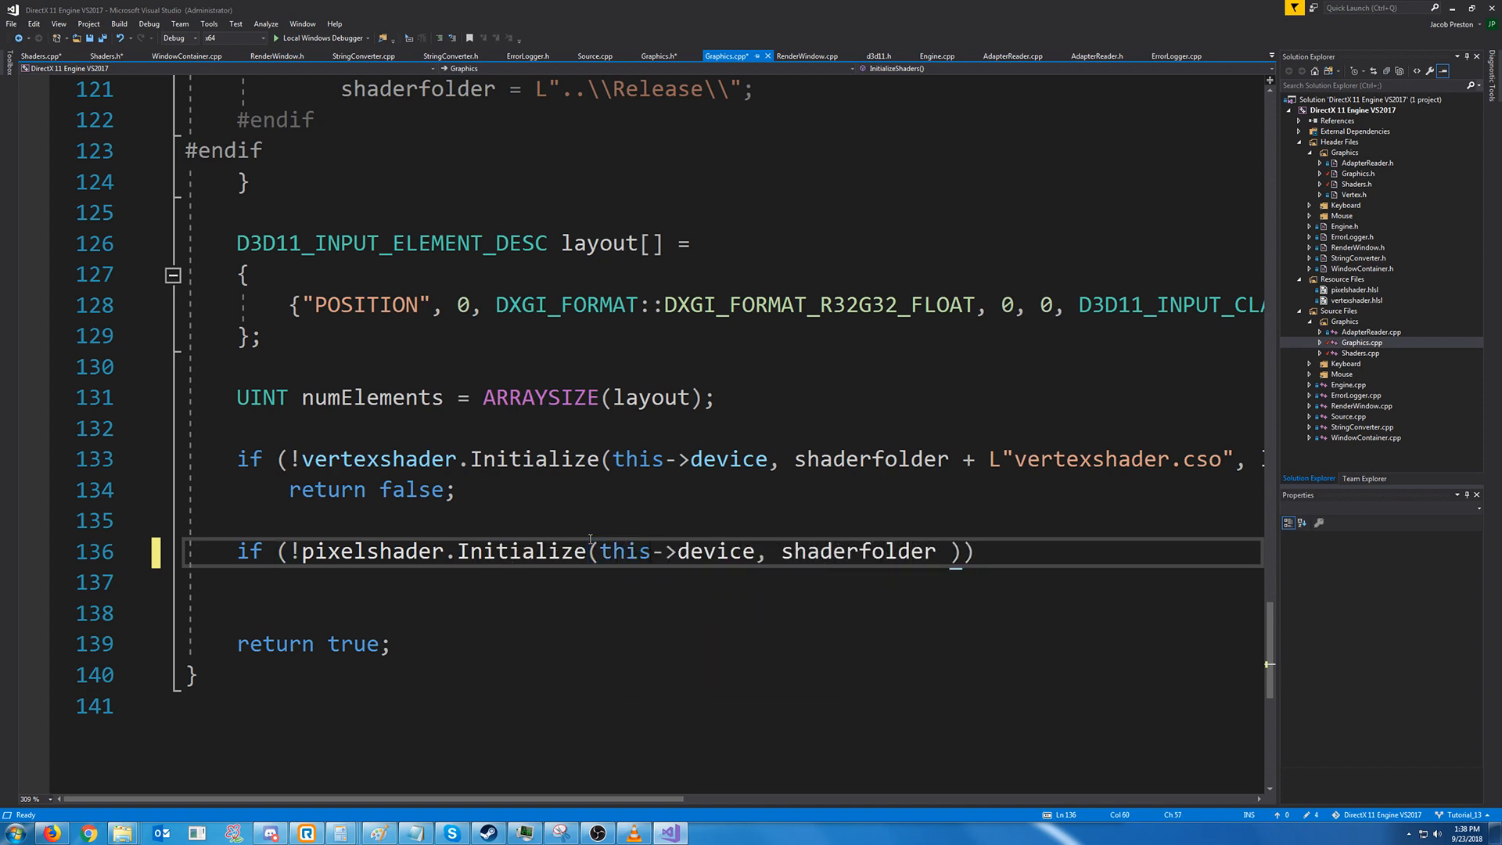
text(+ L"pixelshade")
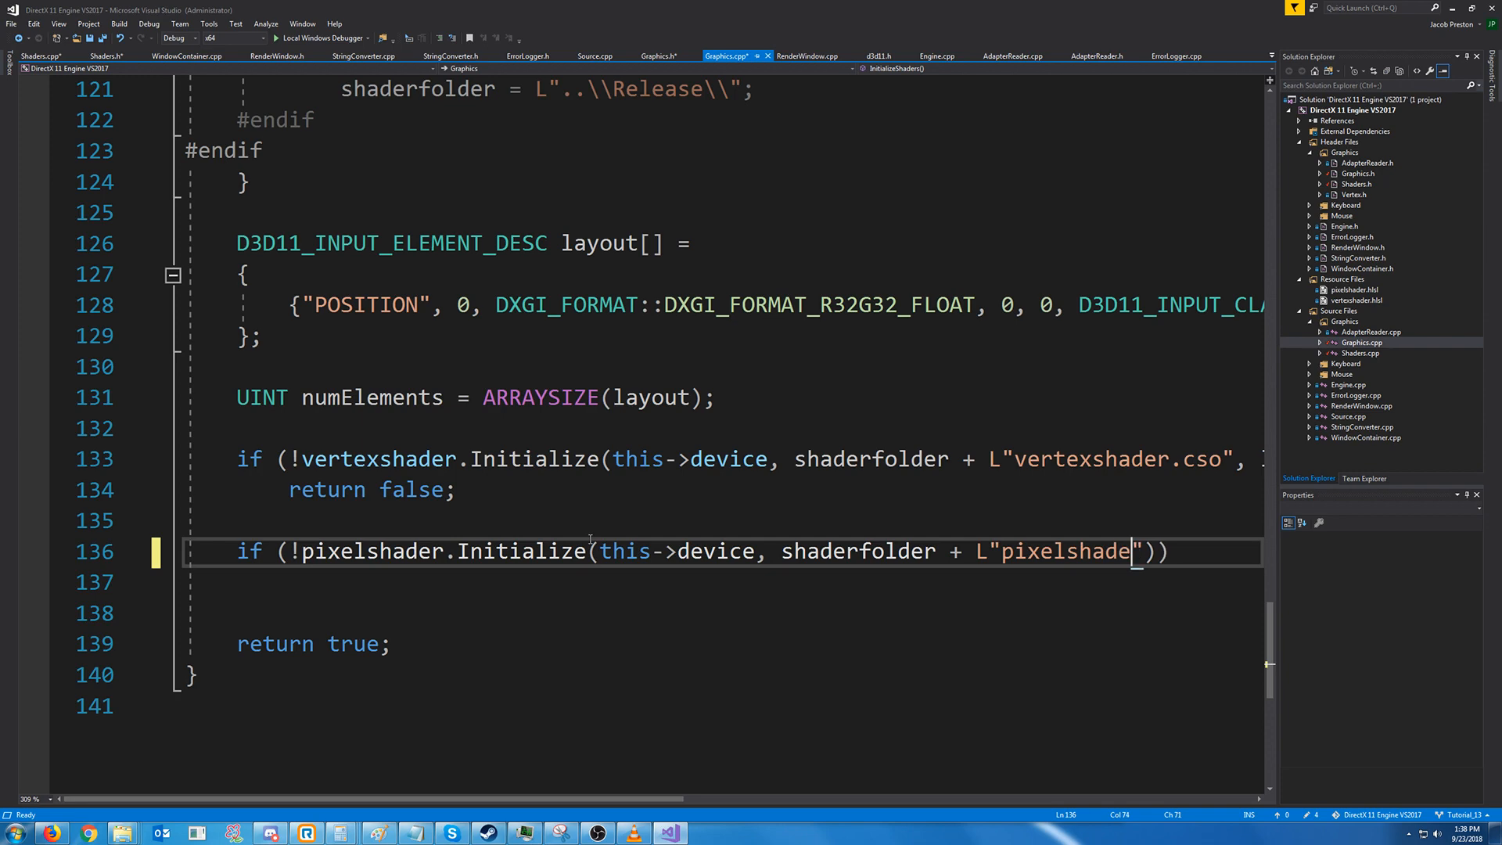
text(r.cso)
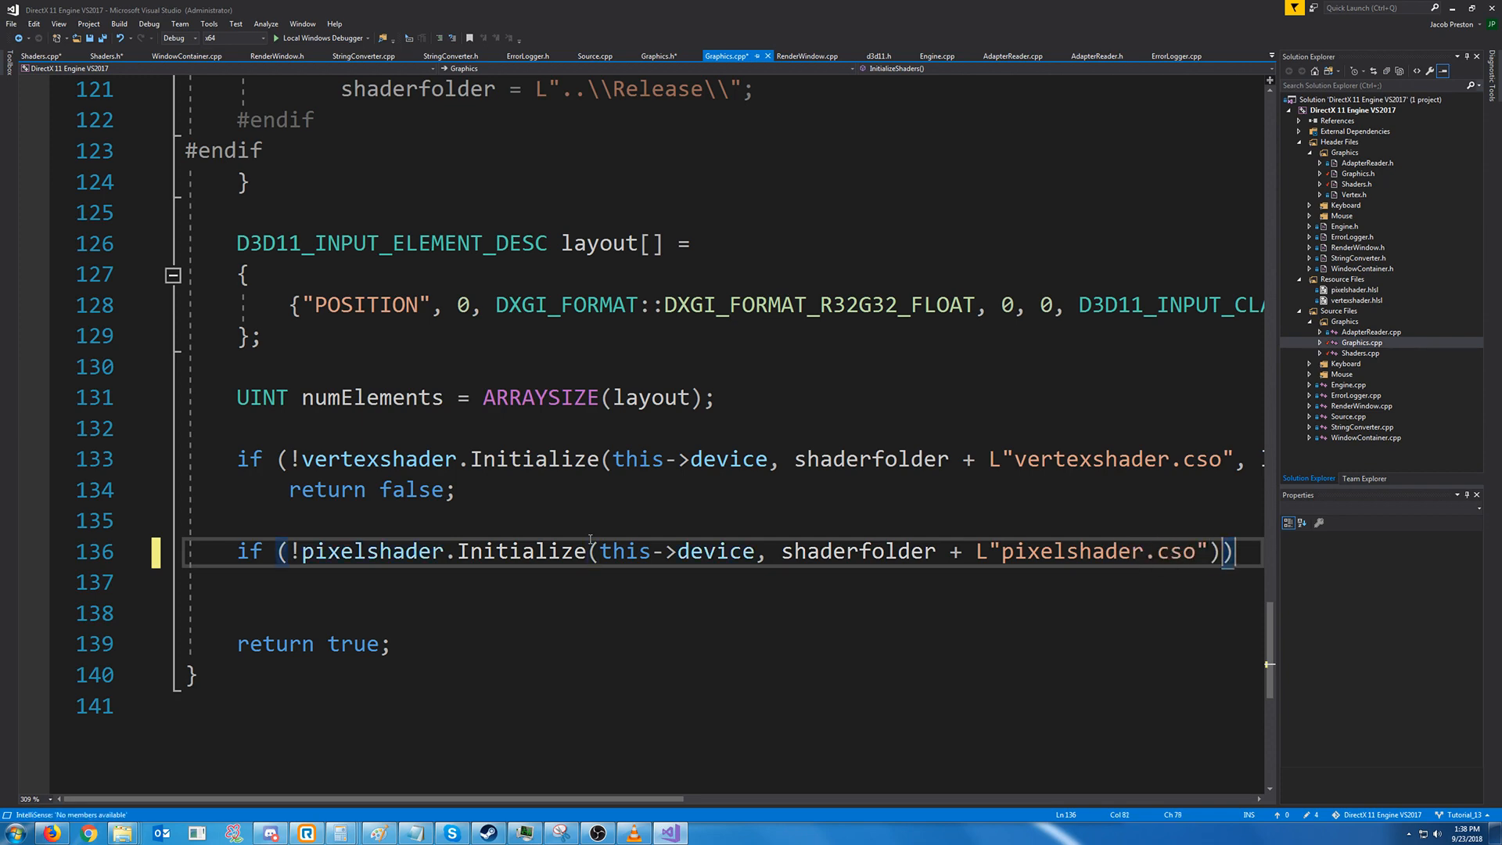
text(return false;)
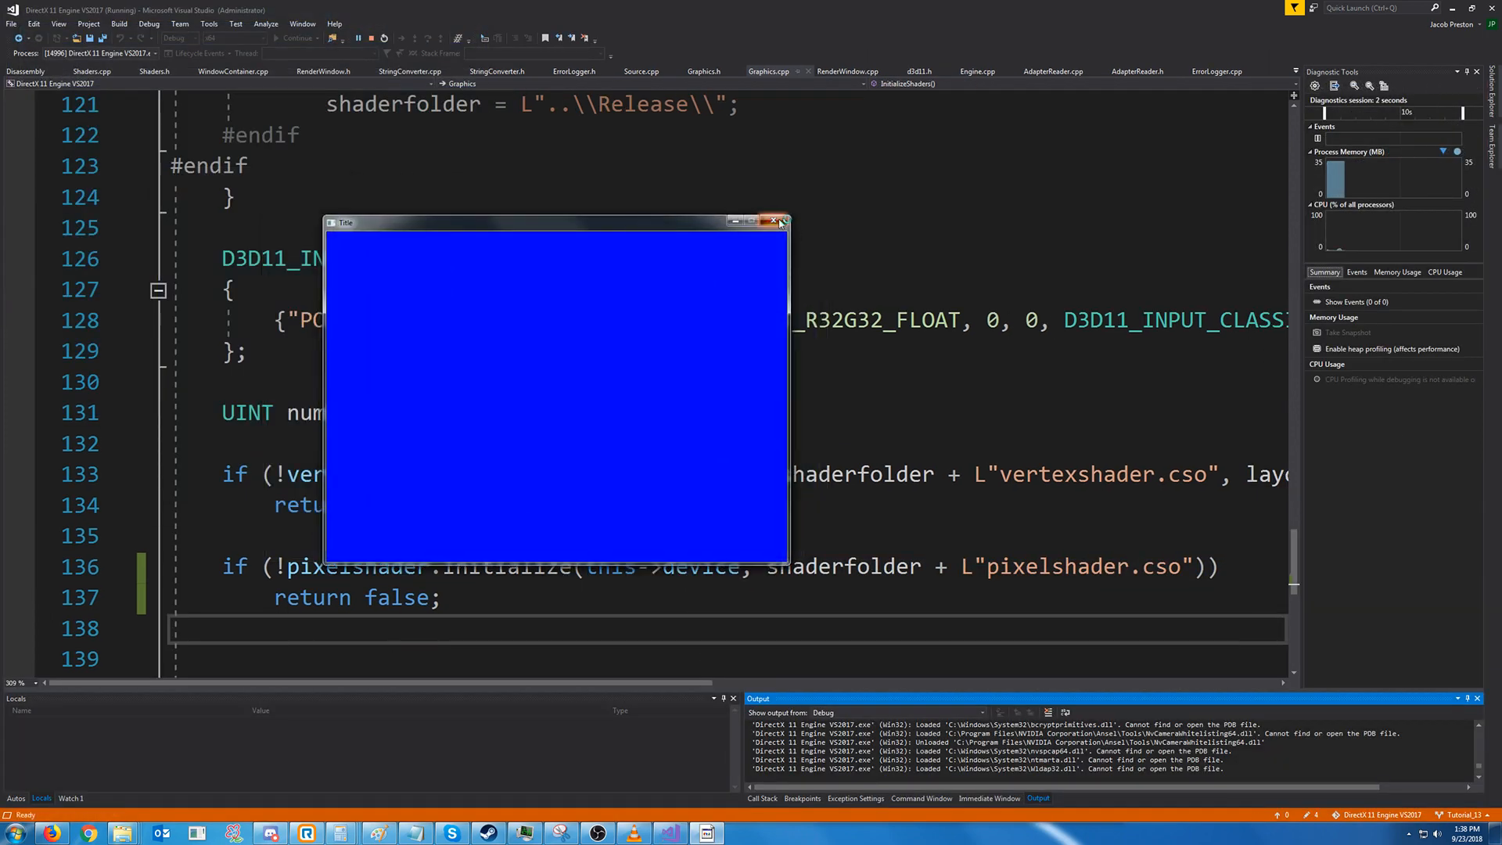
Close the running blue window and mark '//PIXEL SHADER' as COMPLETED in Source.cpp
click(778, 220)
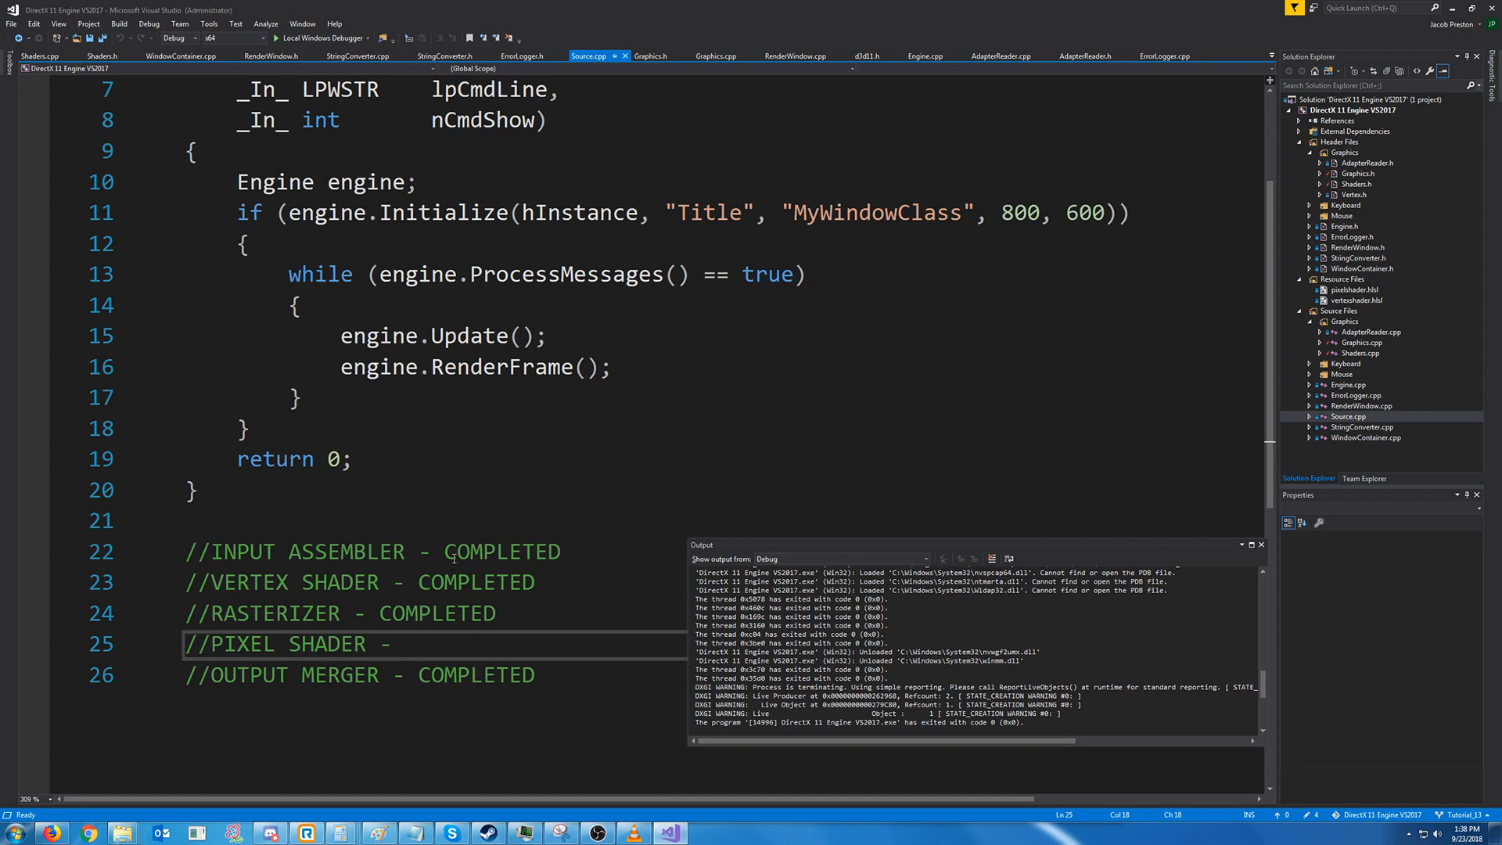
text(COMPLETE)
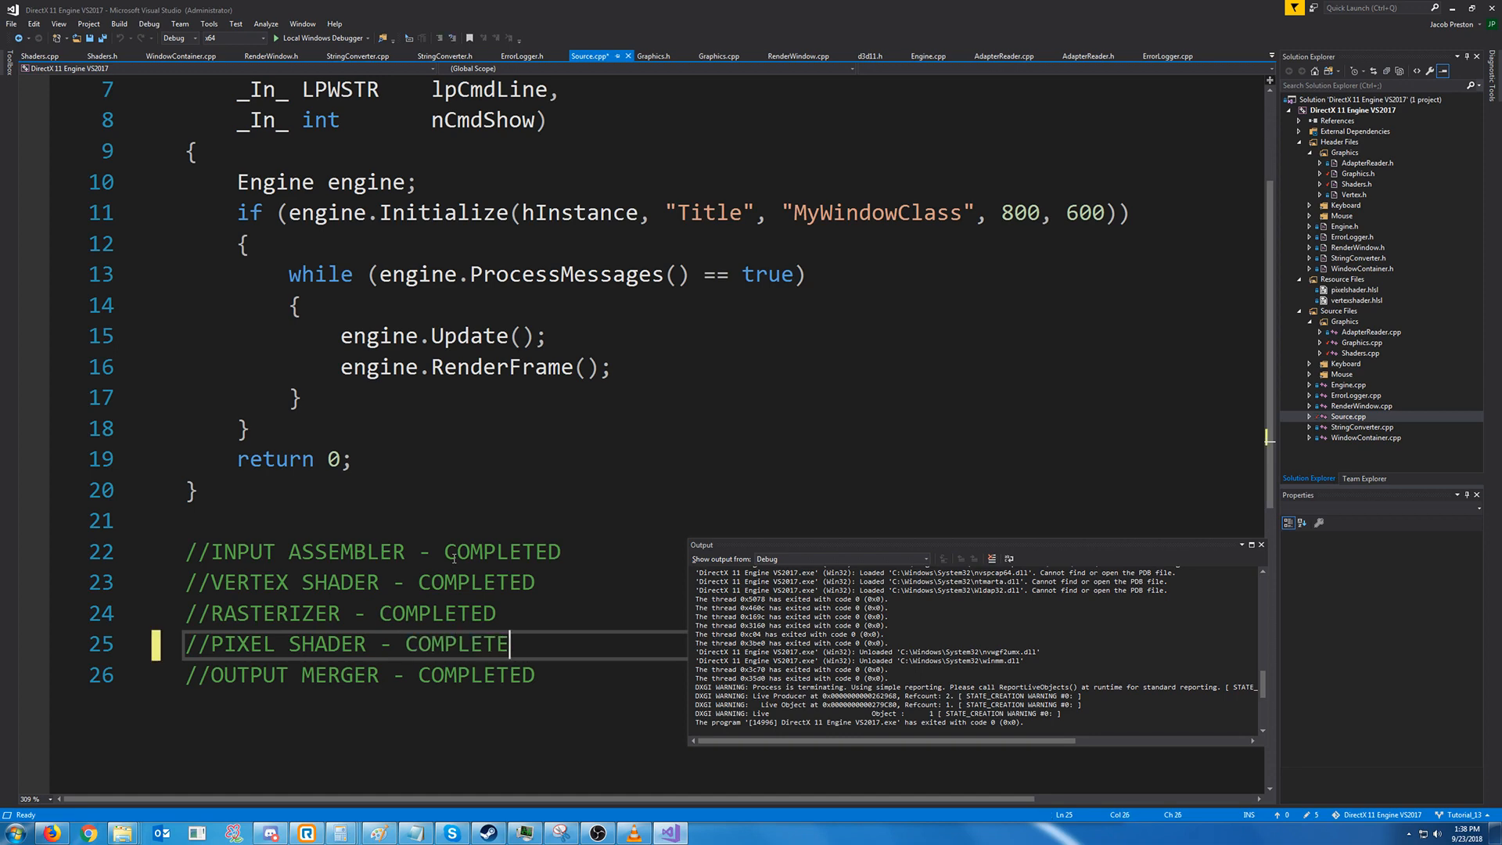
text(D)
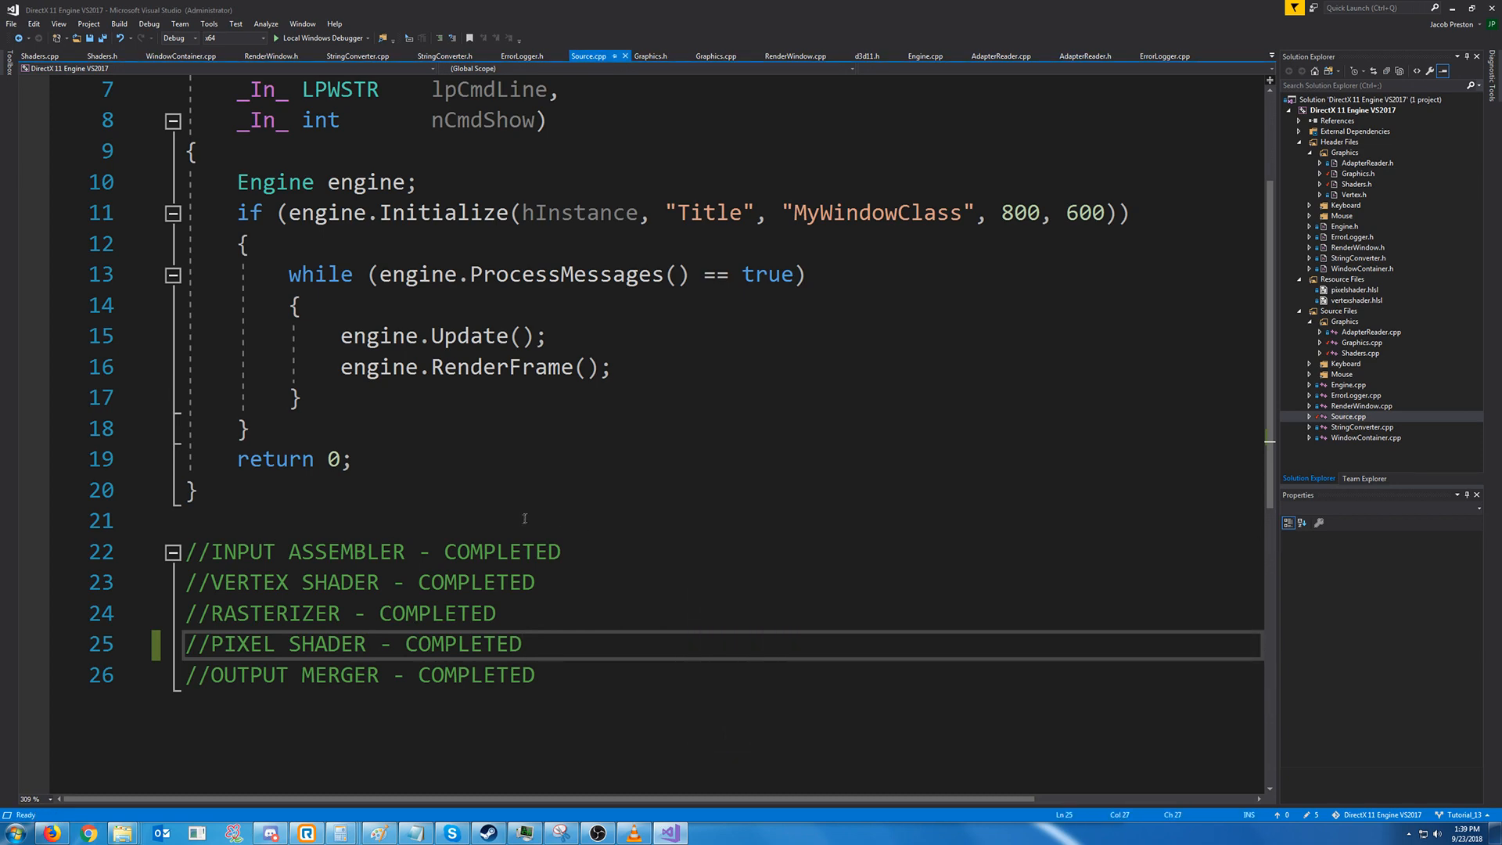
click(519, 520)
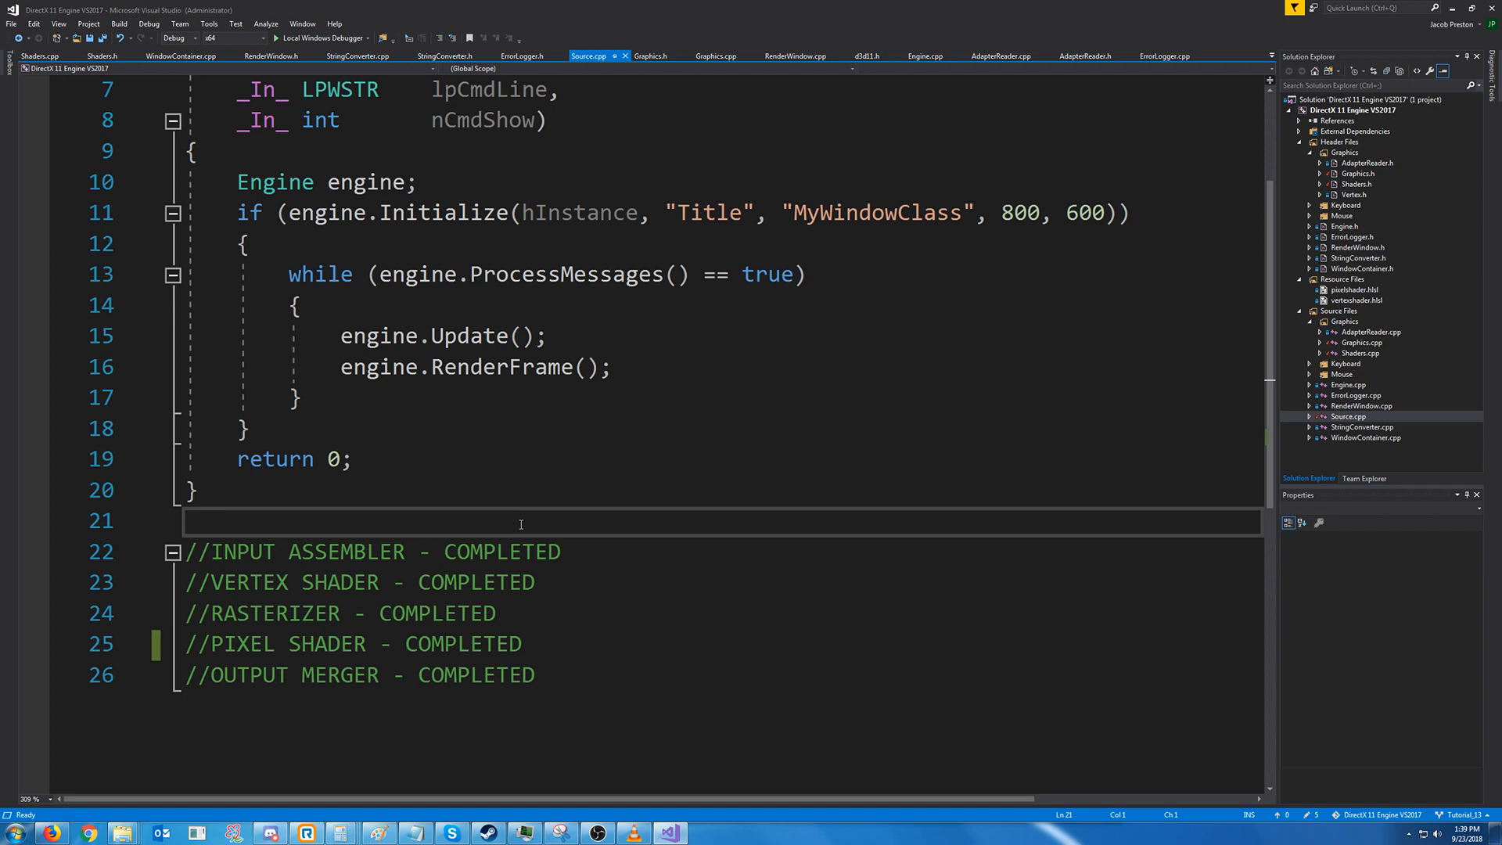